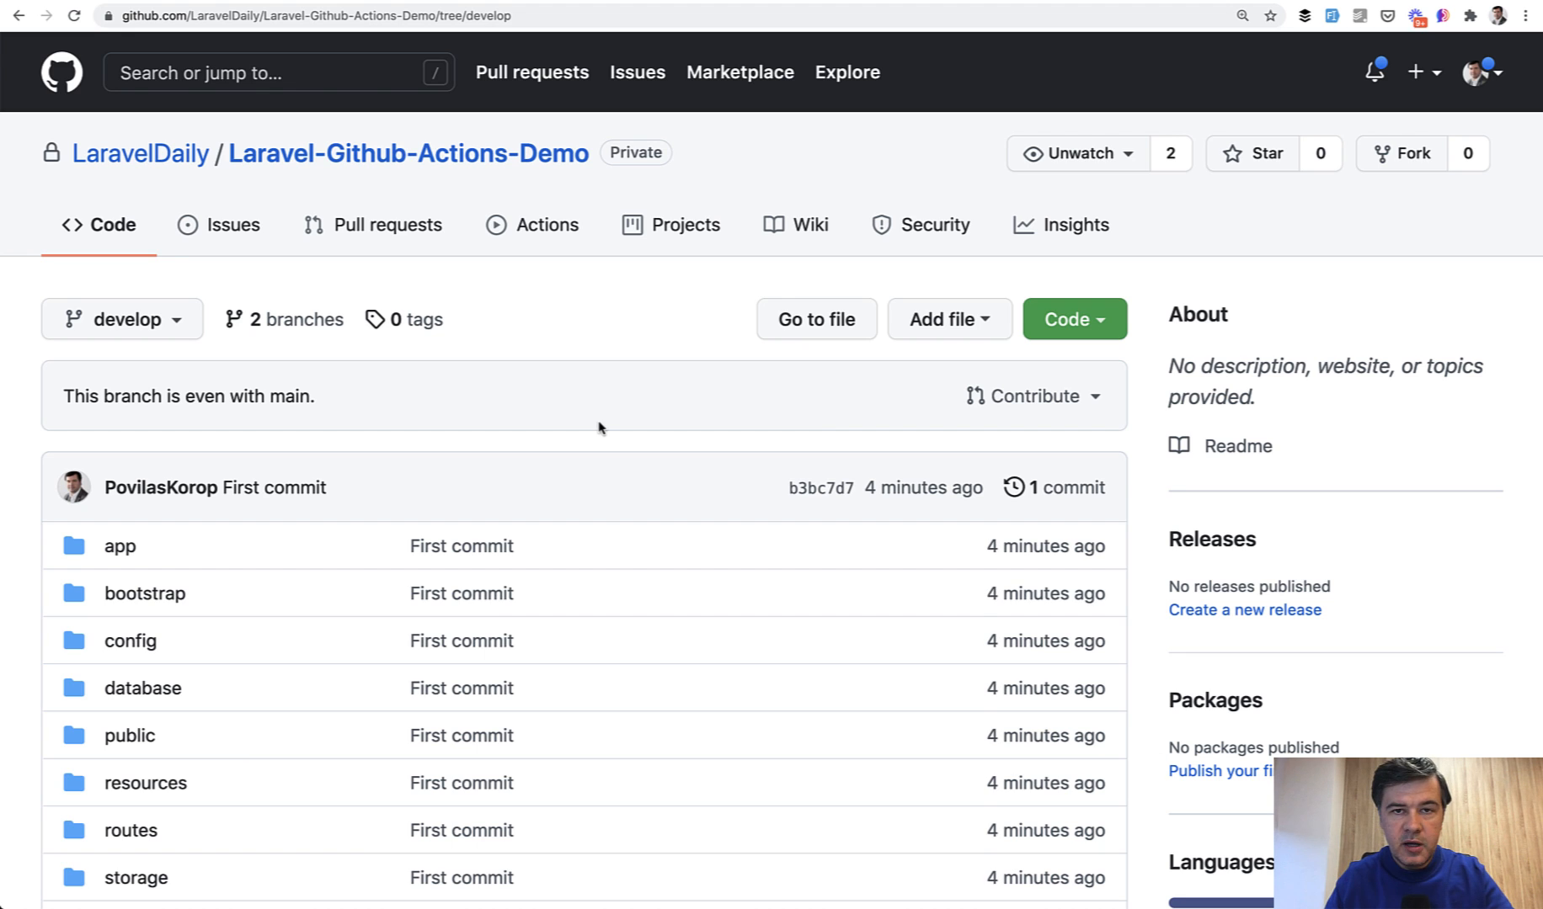
mouse_move(603, 386)
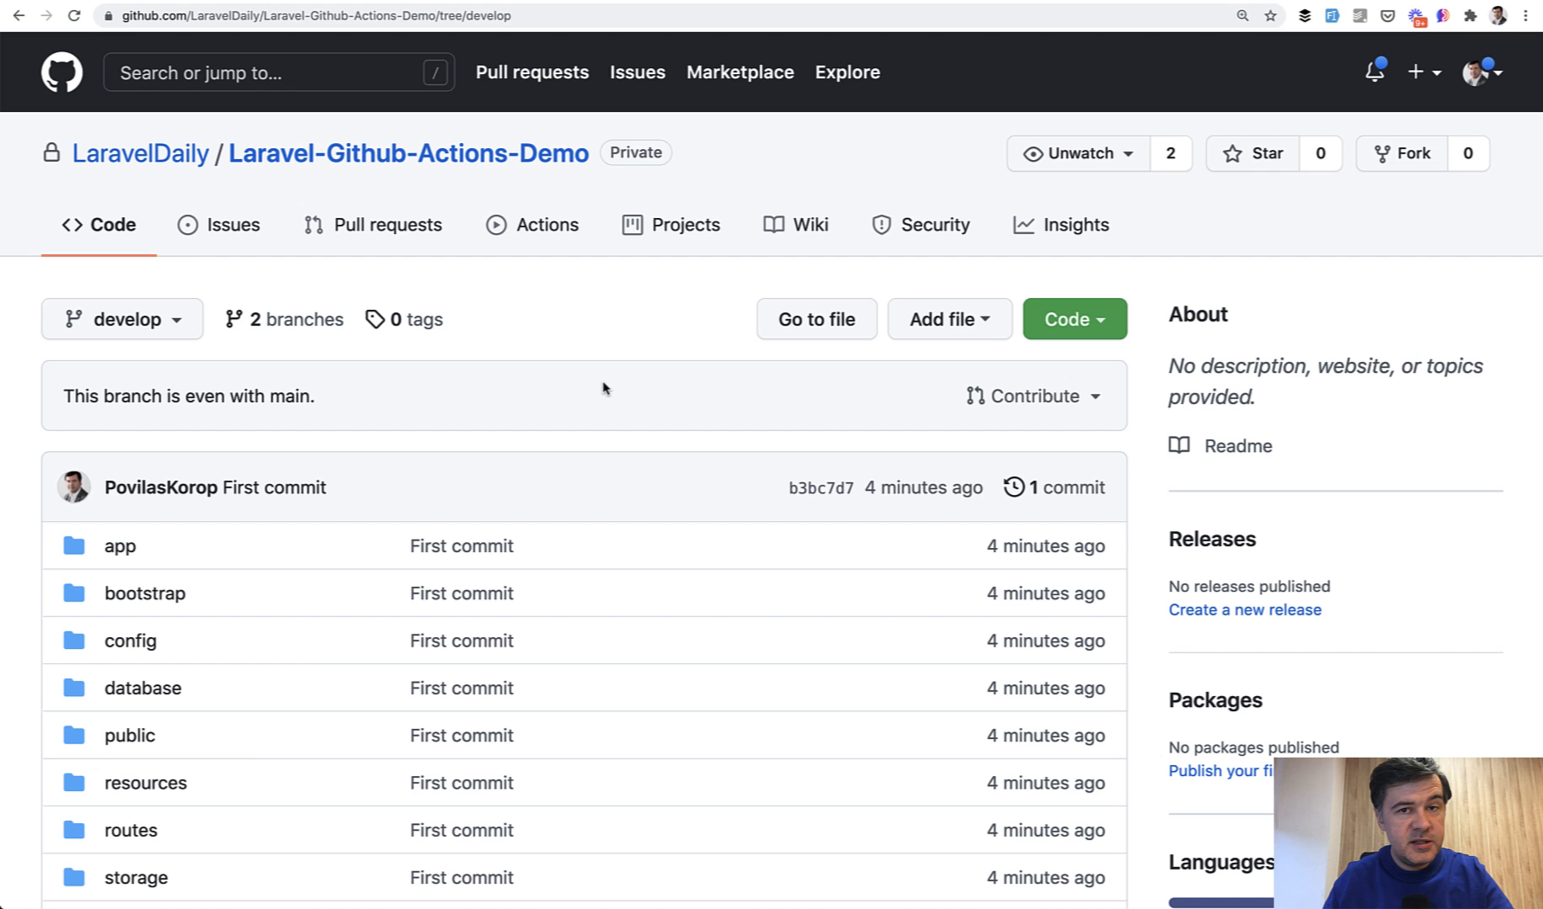
mouse_move(888, 284)
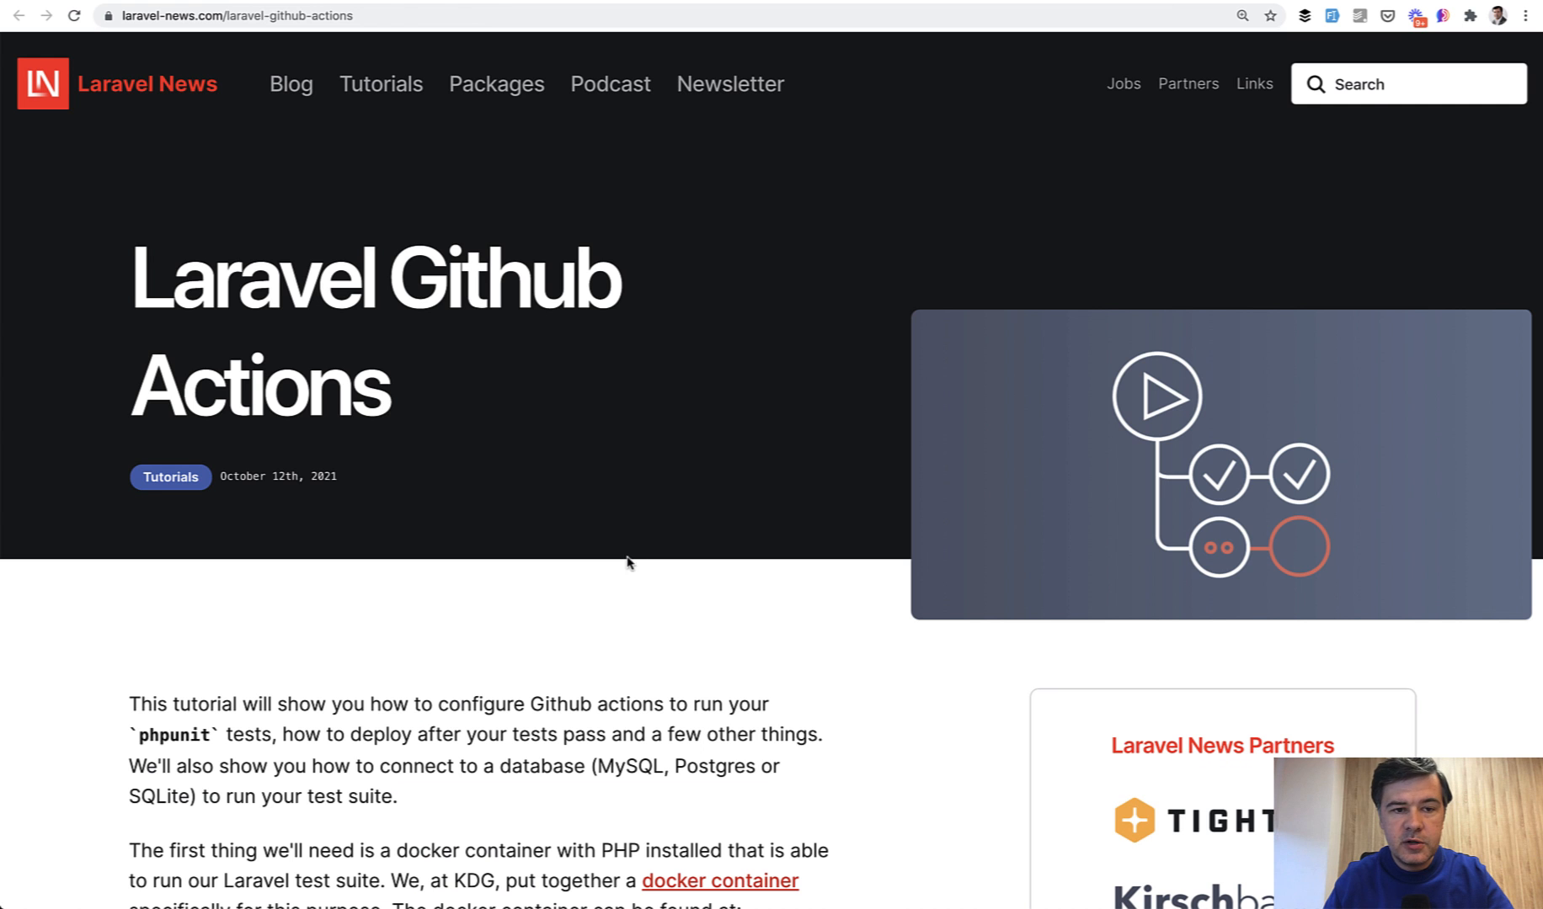
- Scroll through the Laravel News GitHub Actions tutorial down to its ci.yml example
scroll("down", 3)
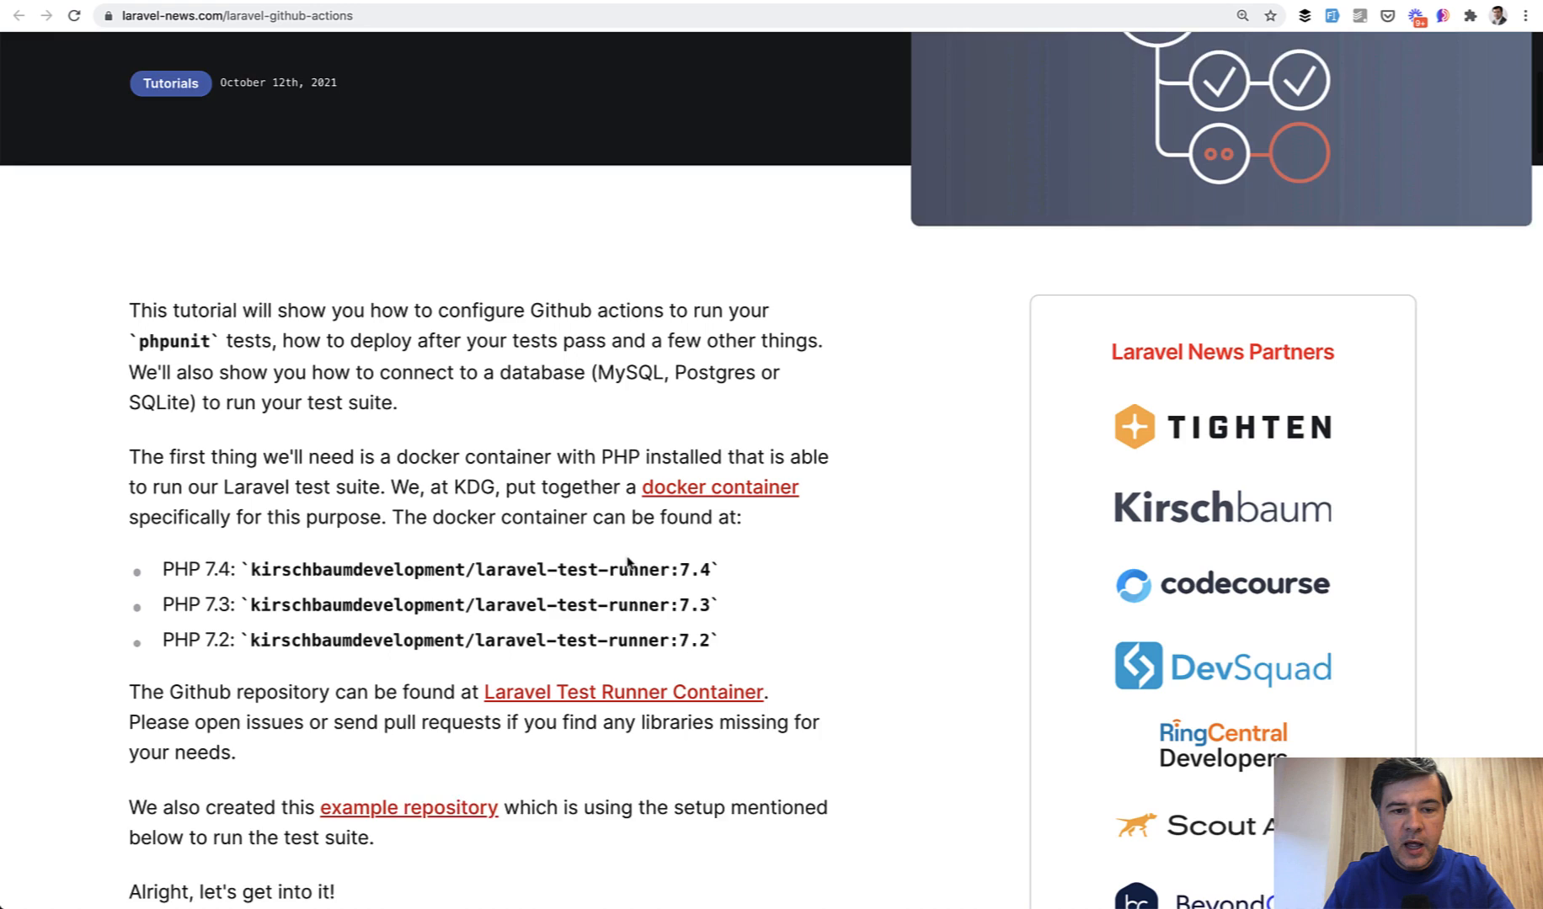
scroll("down", 3)
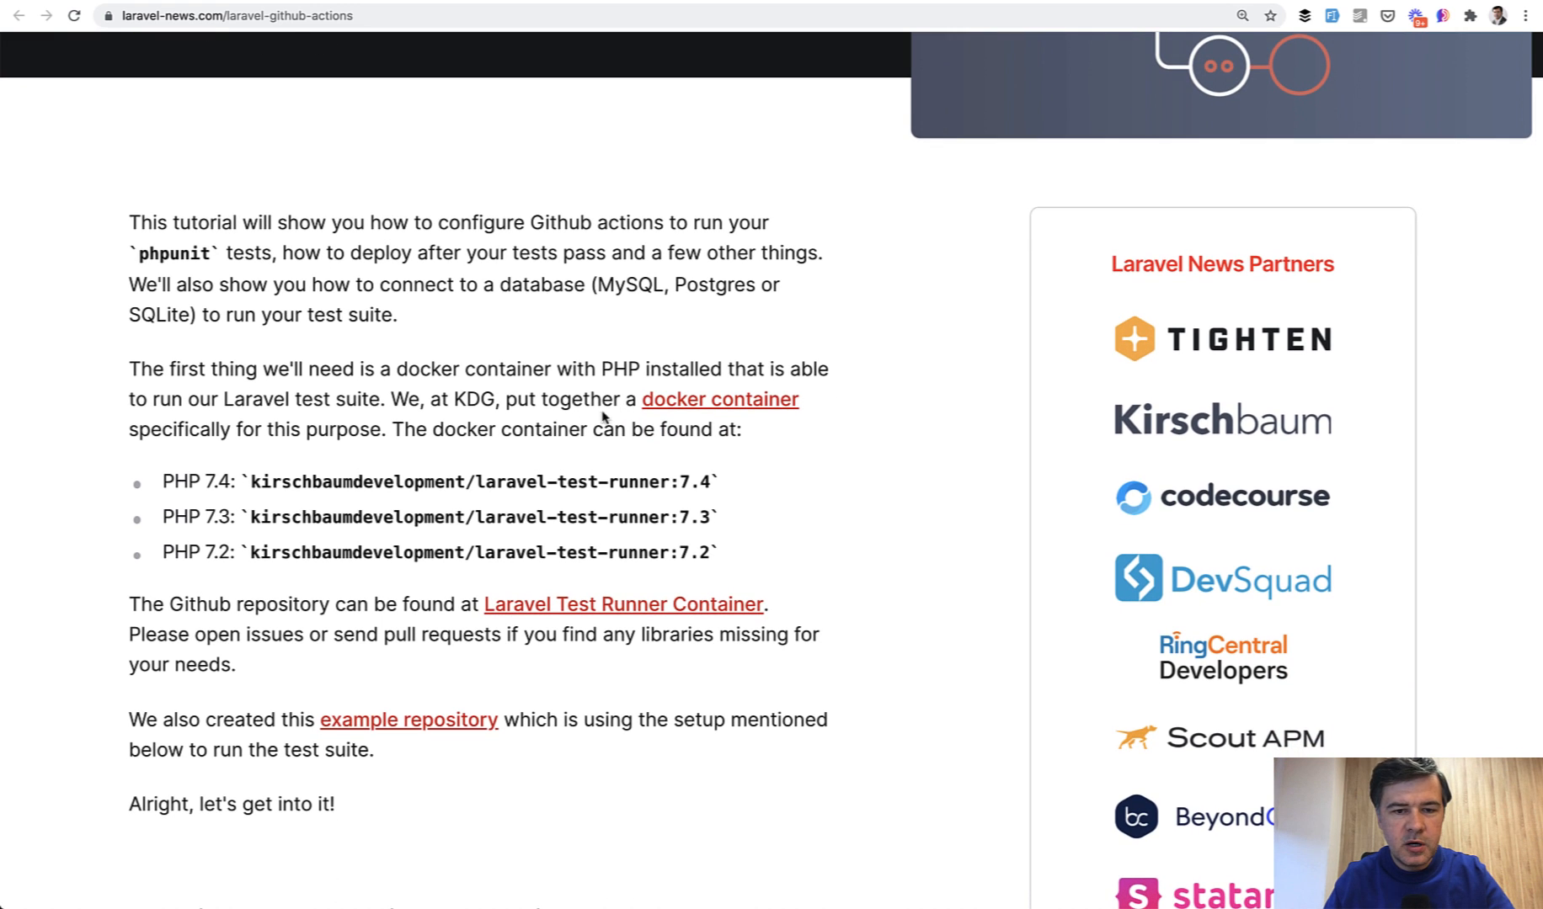
scroll("down", 3)
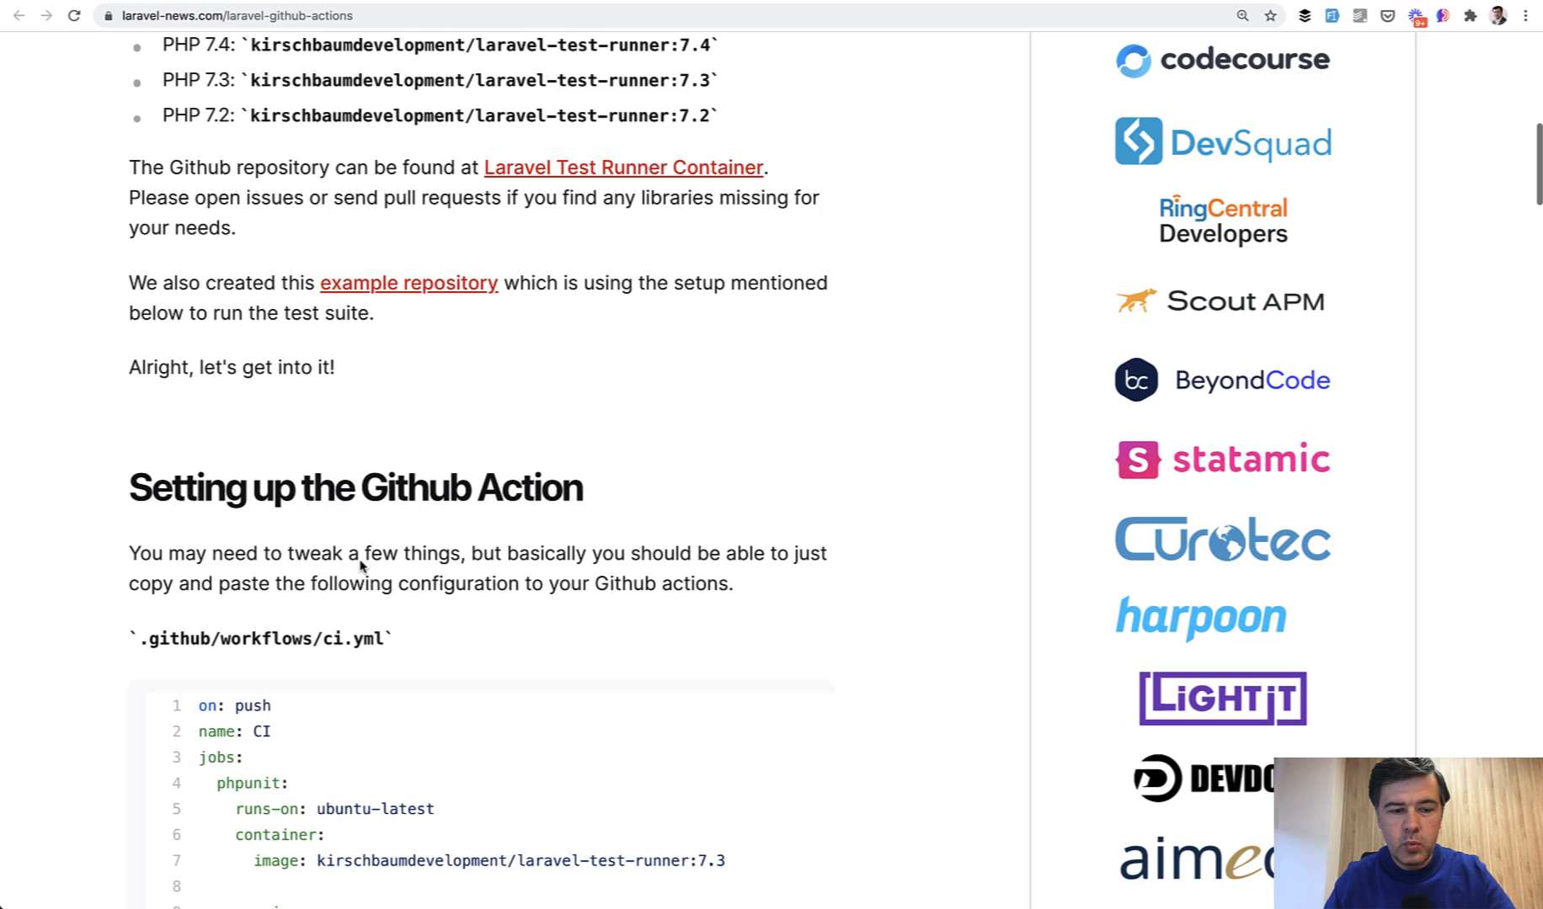
scroll("down", 3)
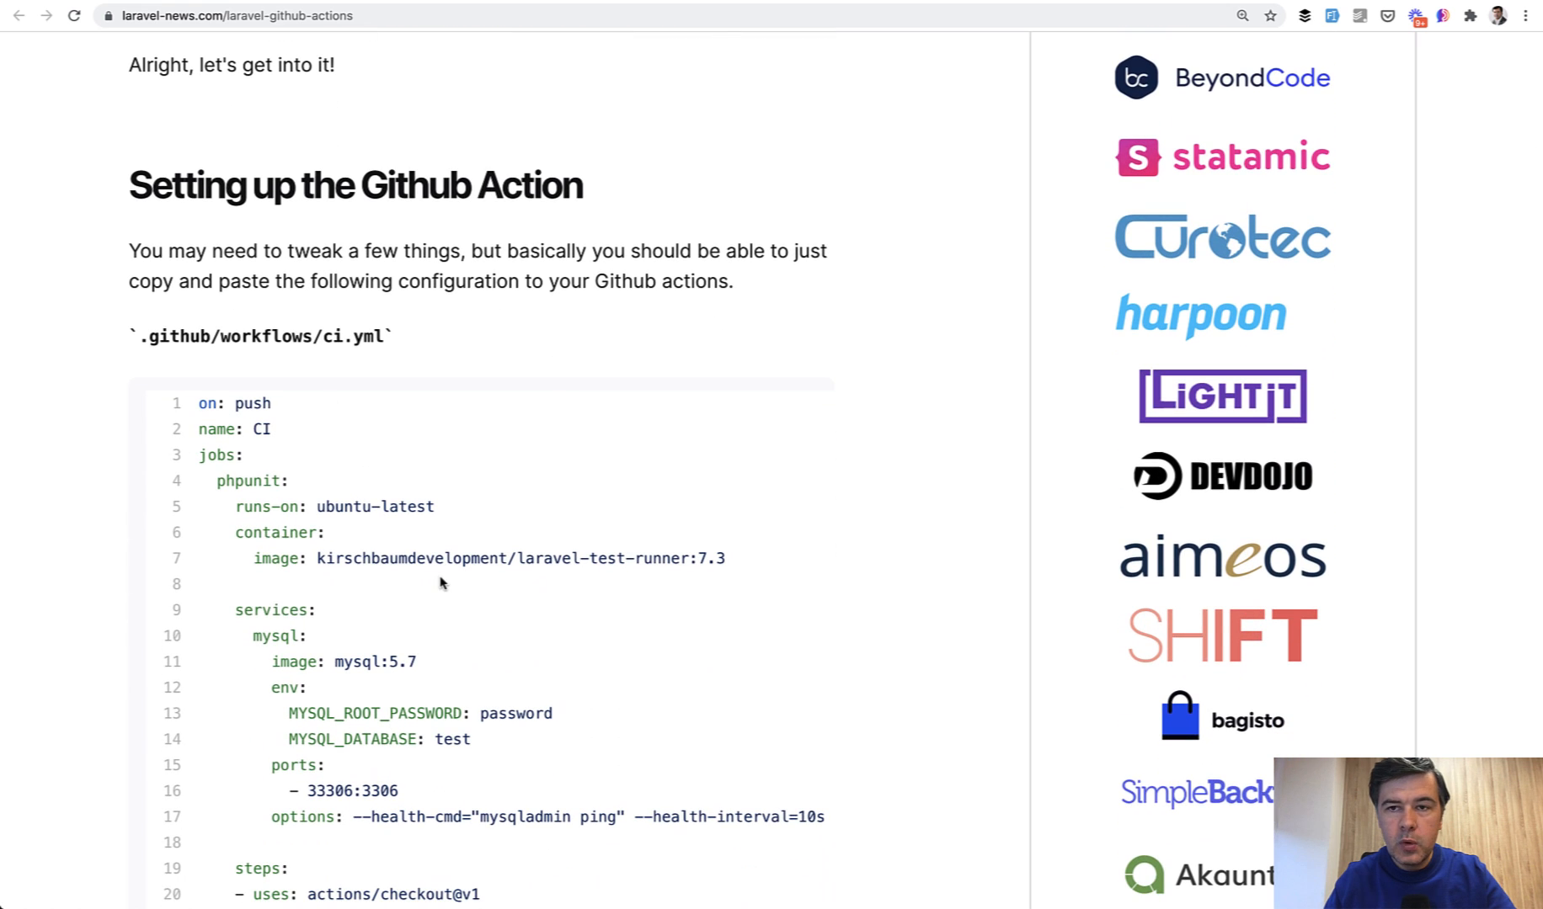
mouse_move(440, 582)
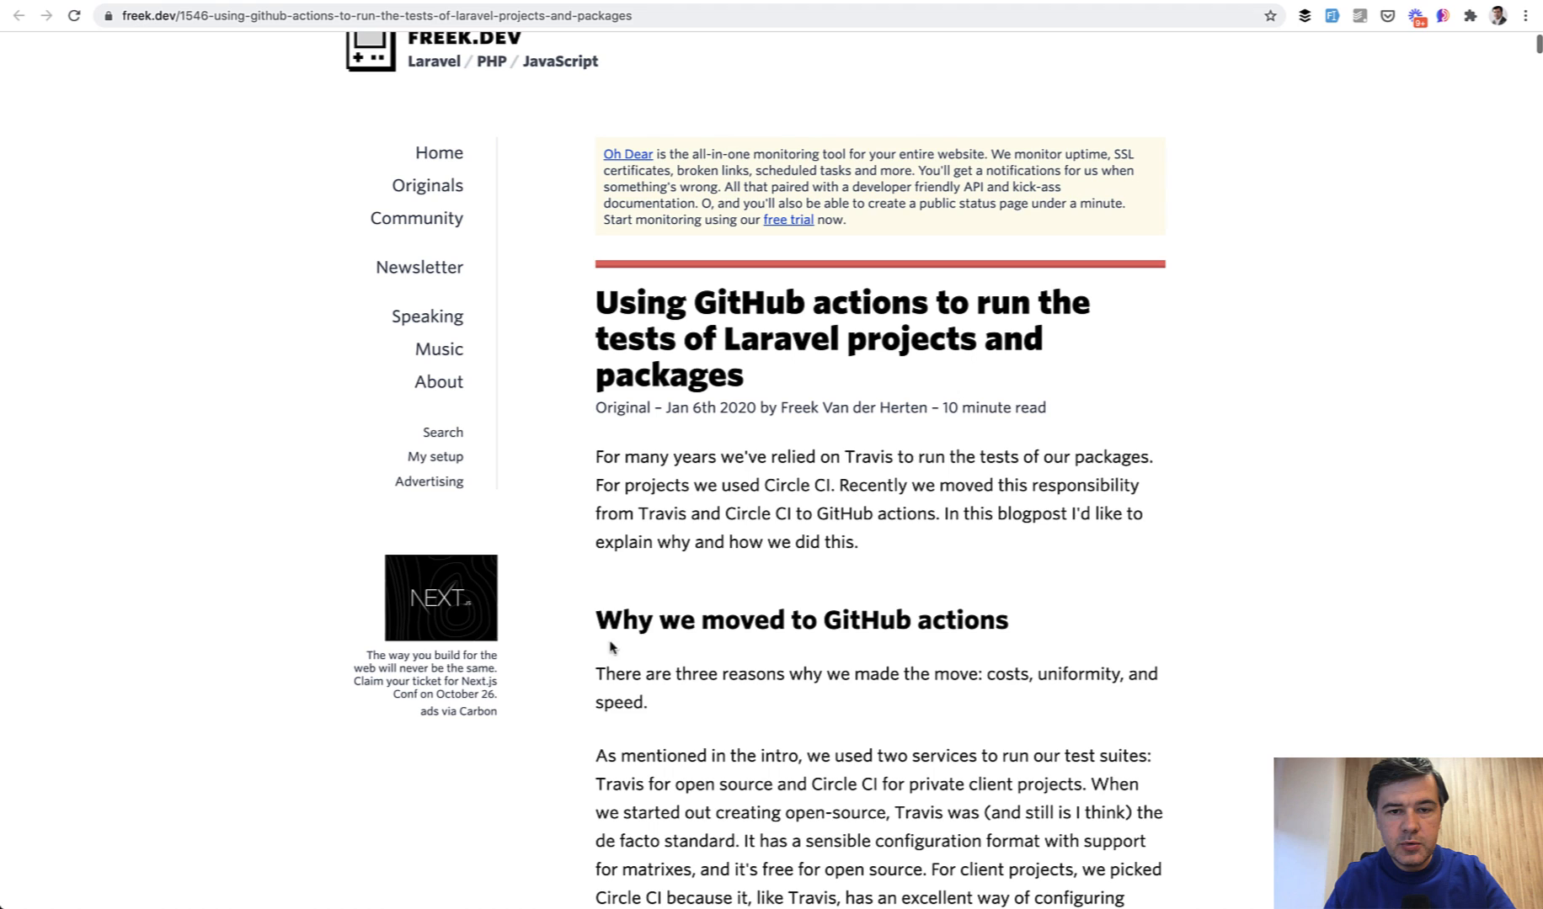
scroll("down", 3)
type("p")
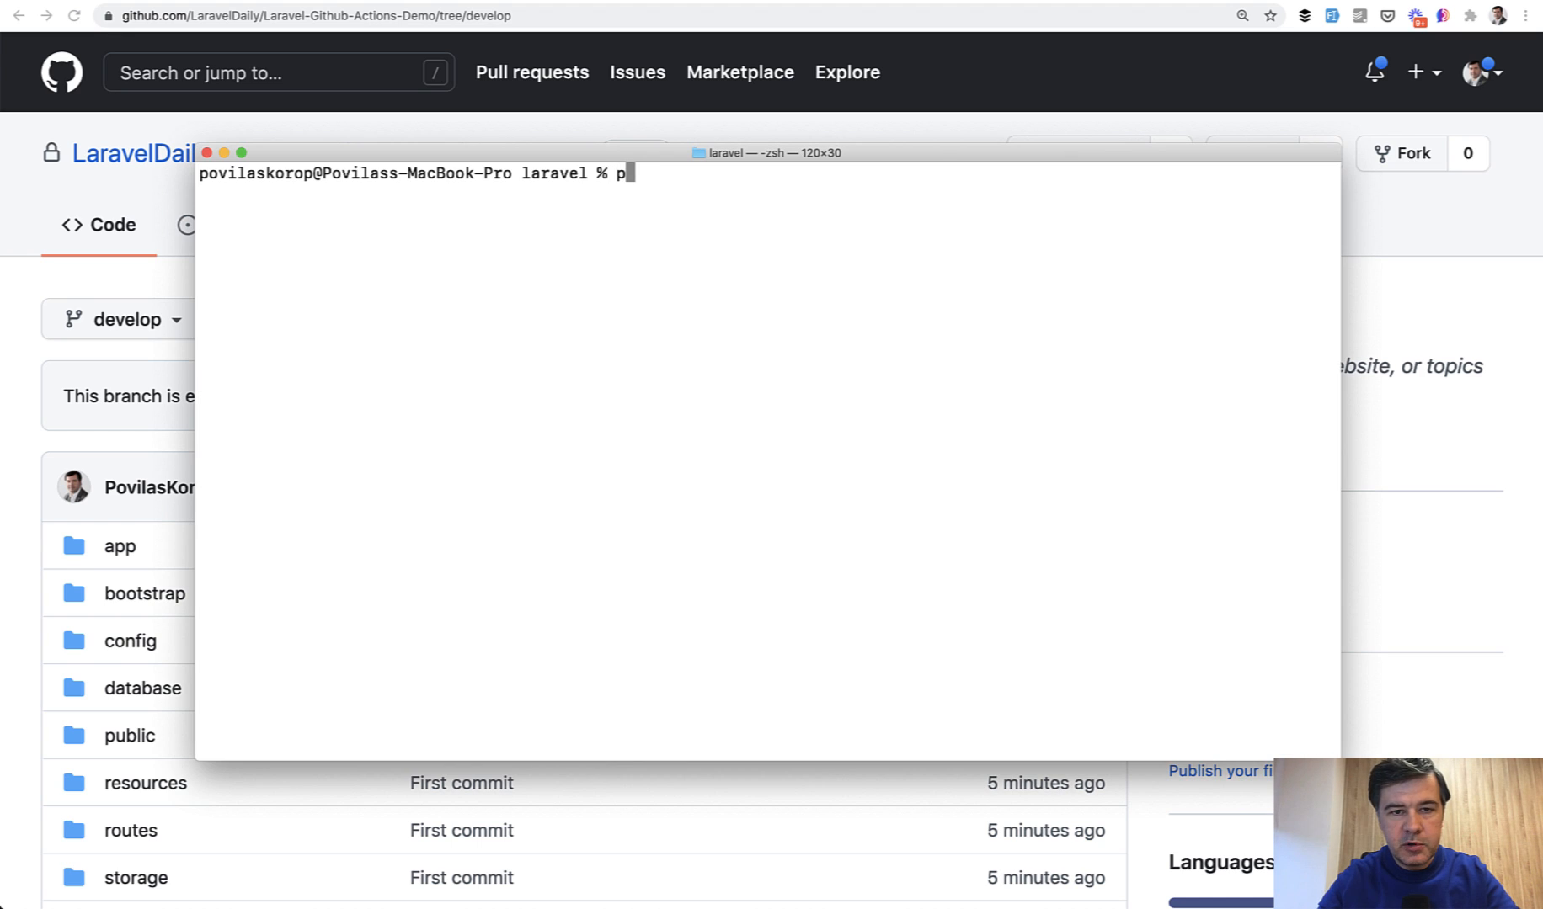
- Run 'php artisan test' to confirm both example tests pass, then start typing 'vendor/bin'
type("hp artisan te")
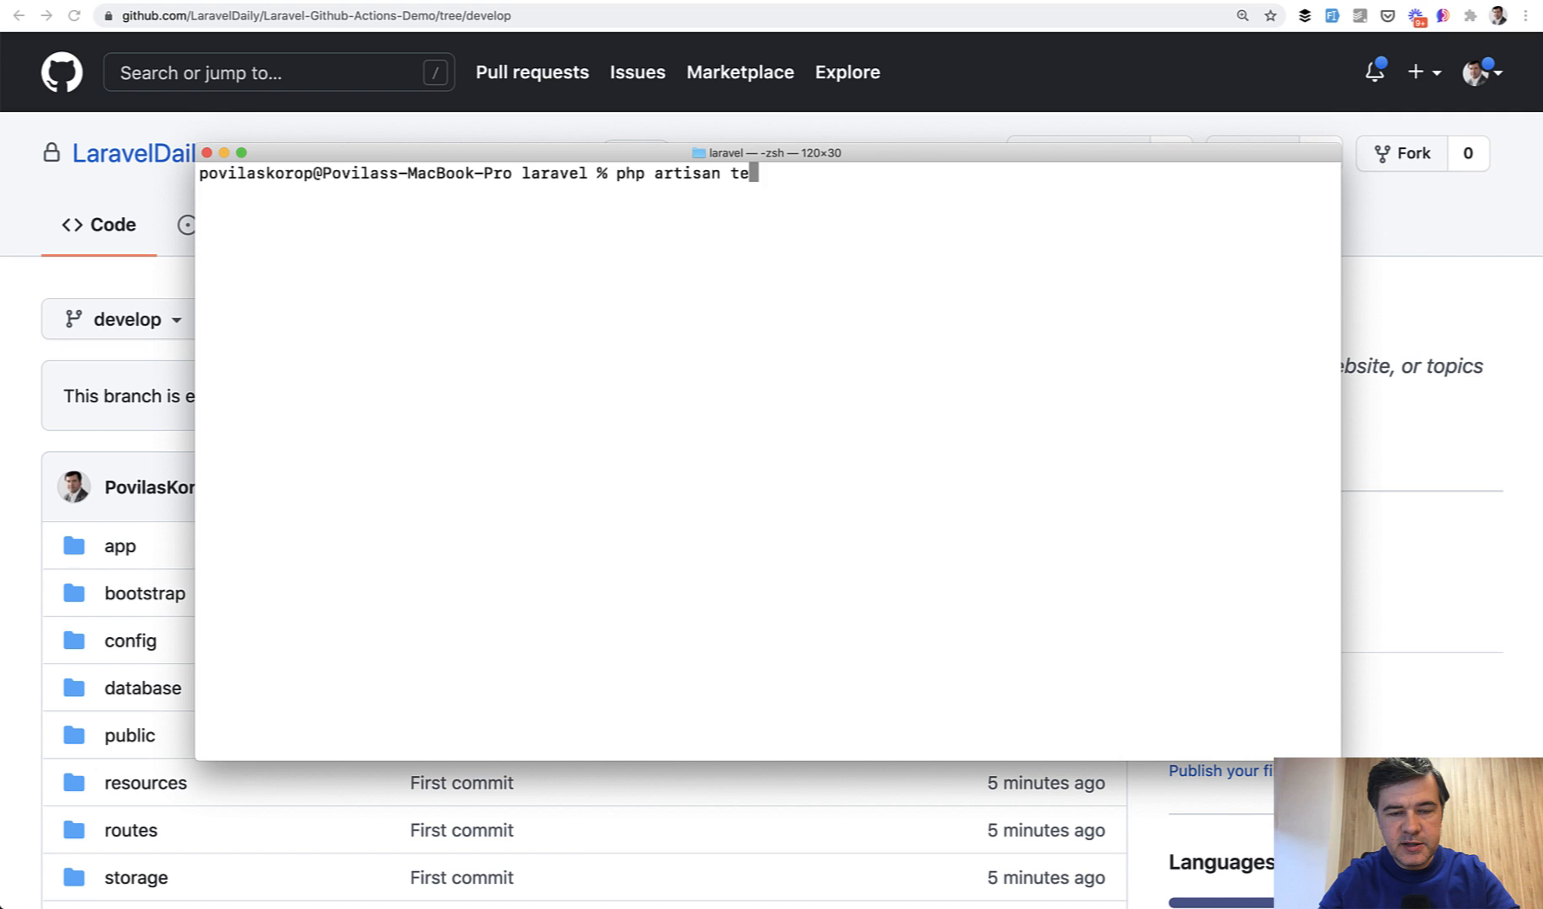
key("Return")
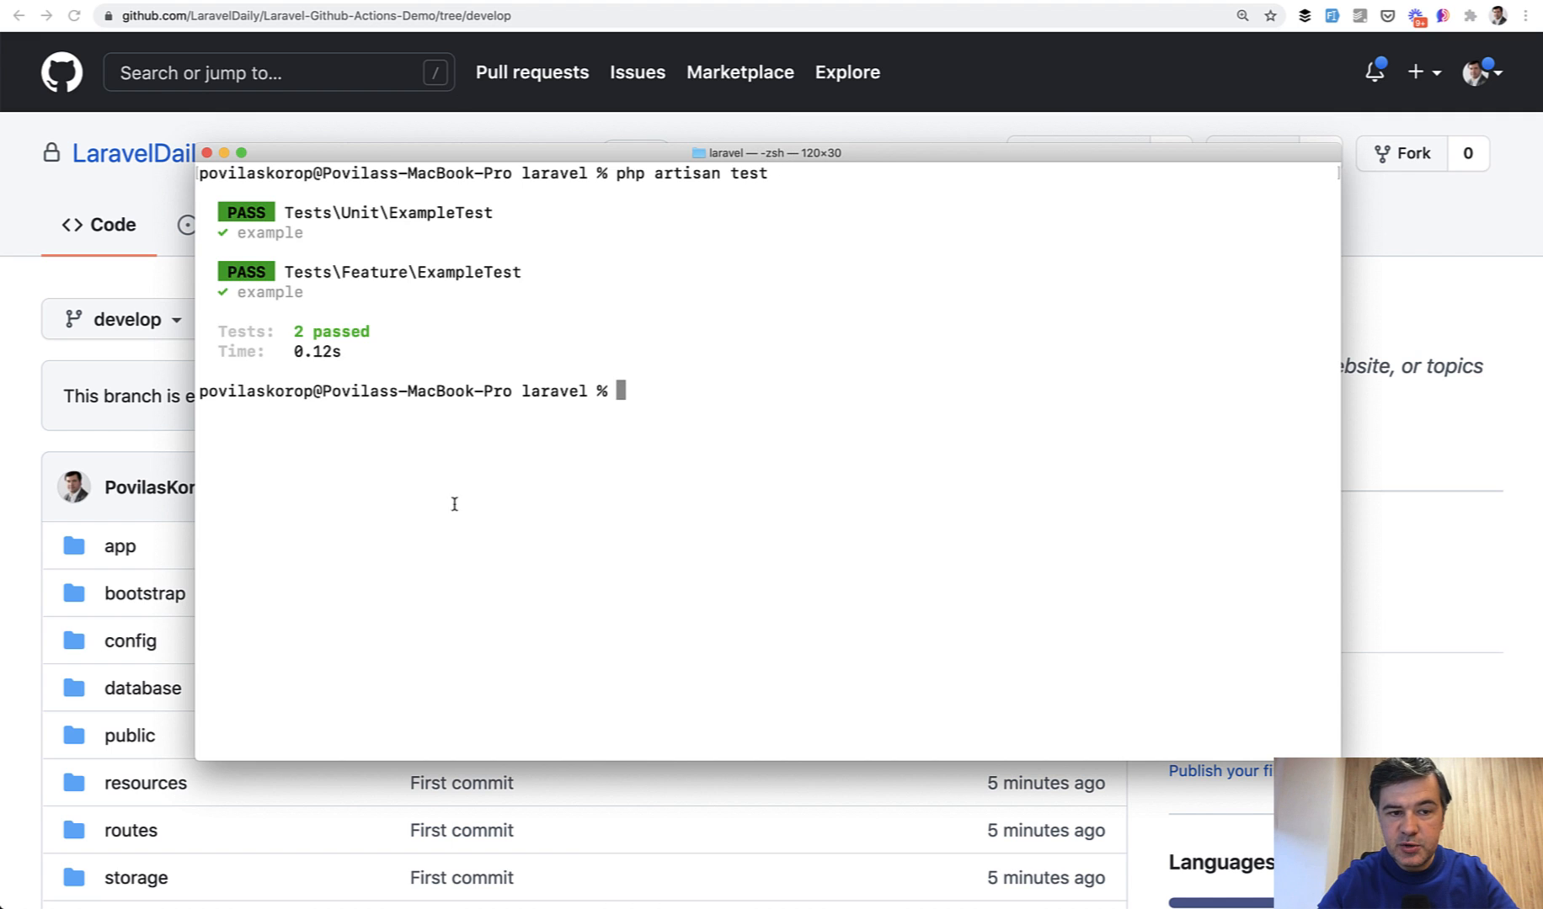
type("v")
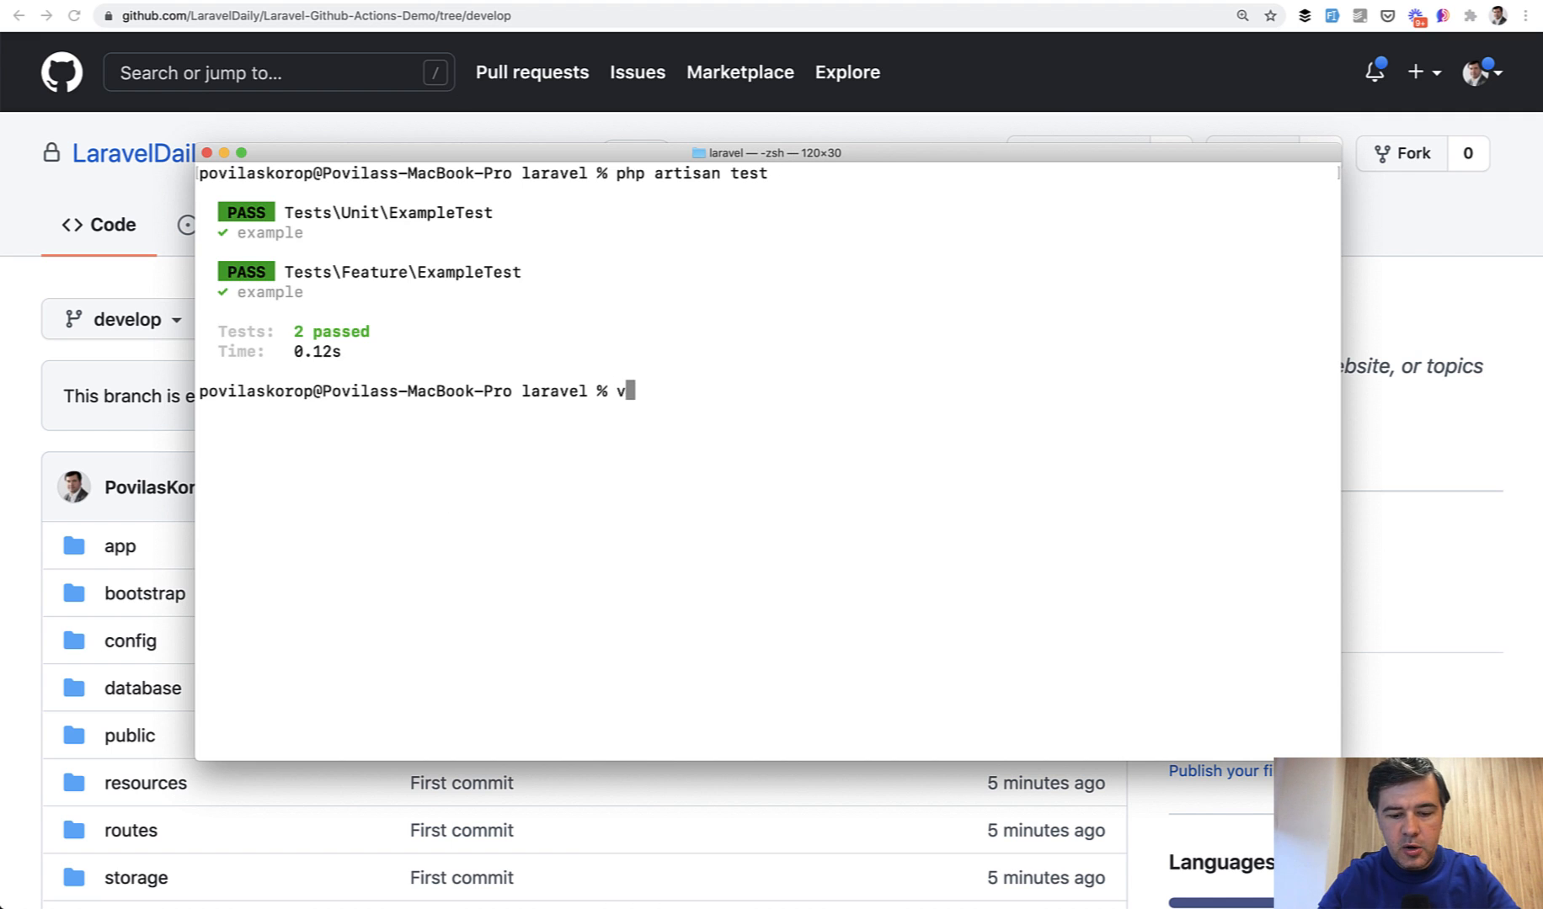
type("endor/bin")
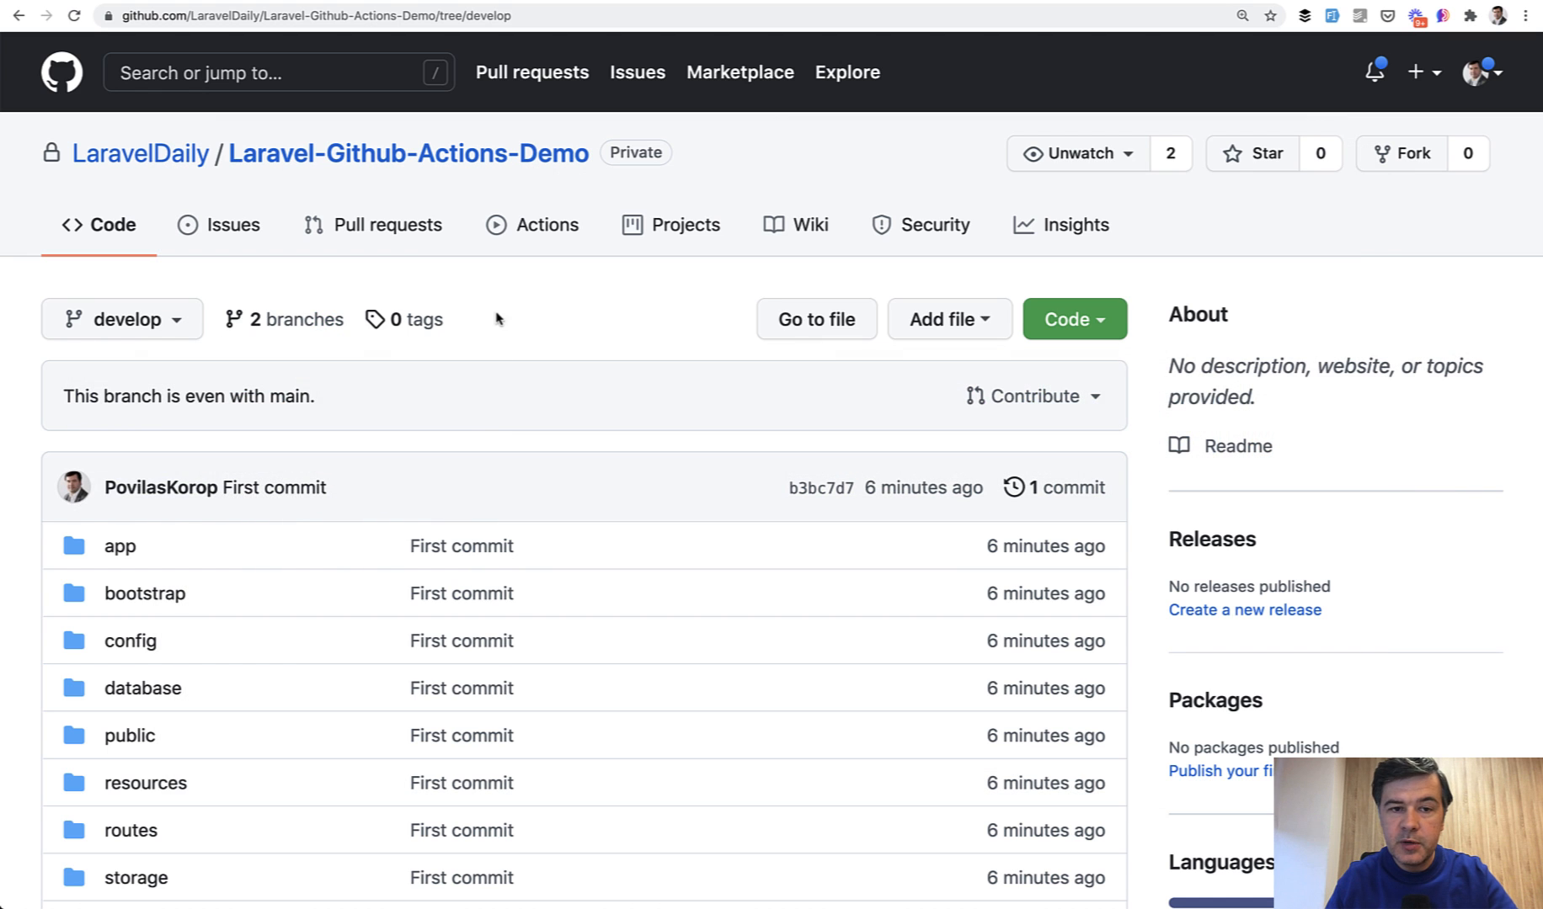
- Browse the Actions workflow templates and set up the Laravel starter workflow
left_click(548, 224)
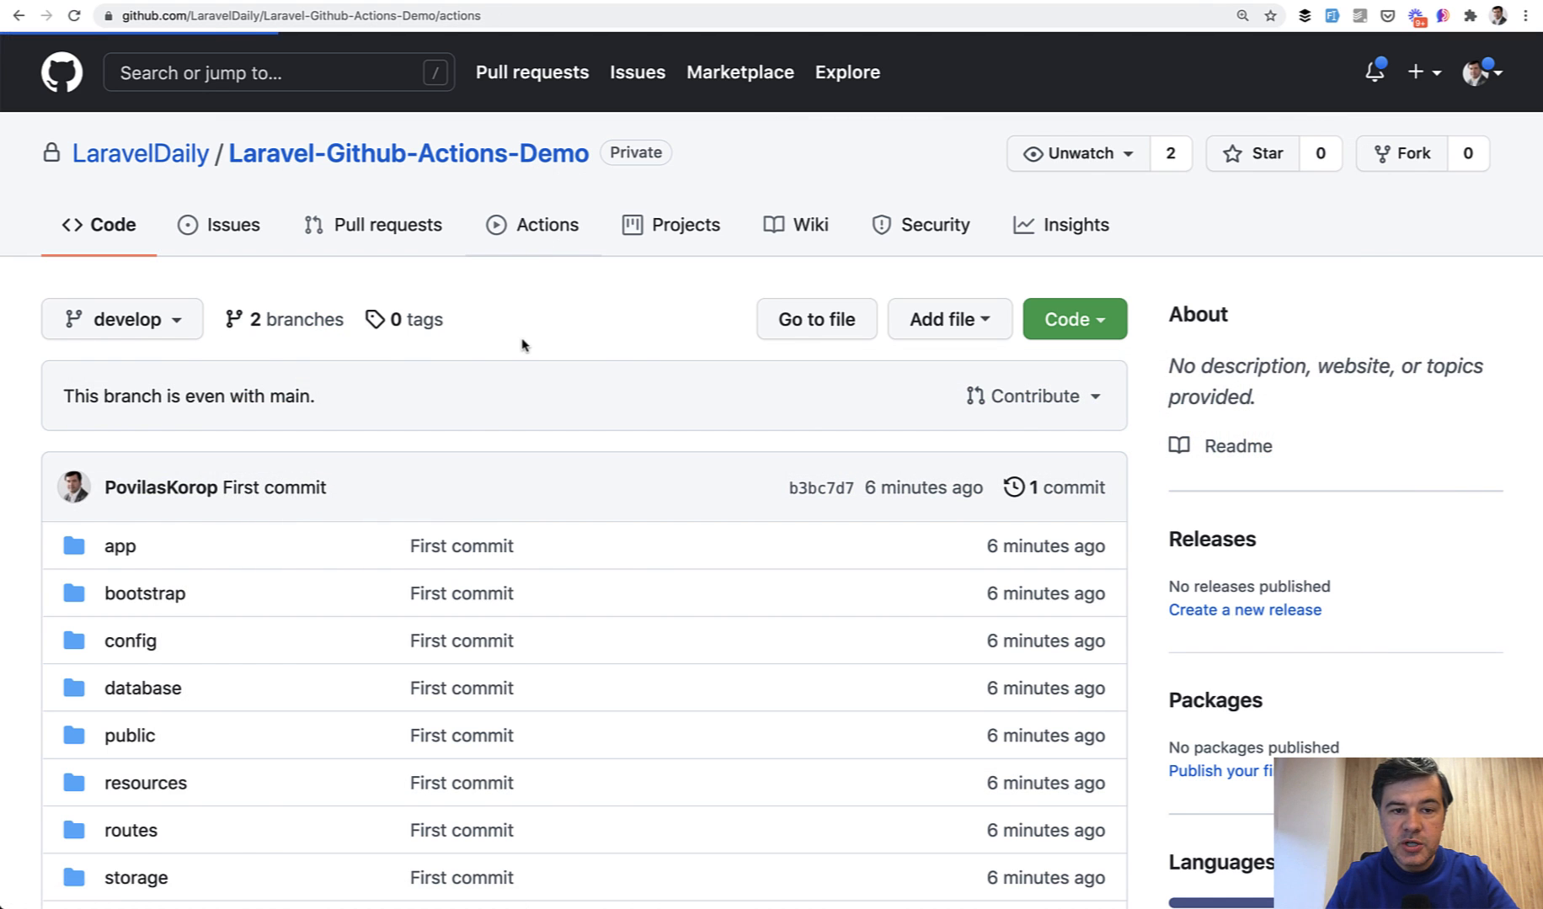
left_click(547, 224)
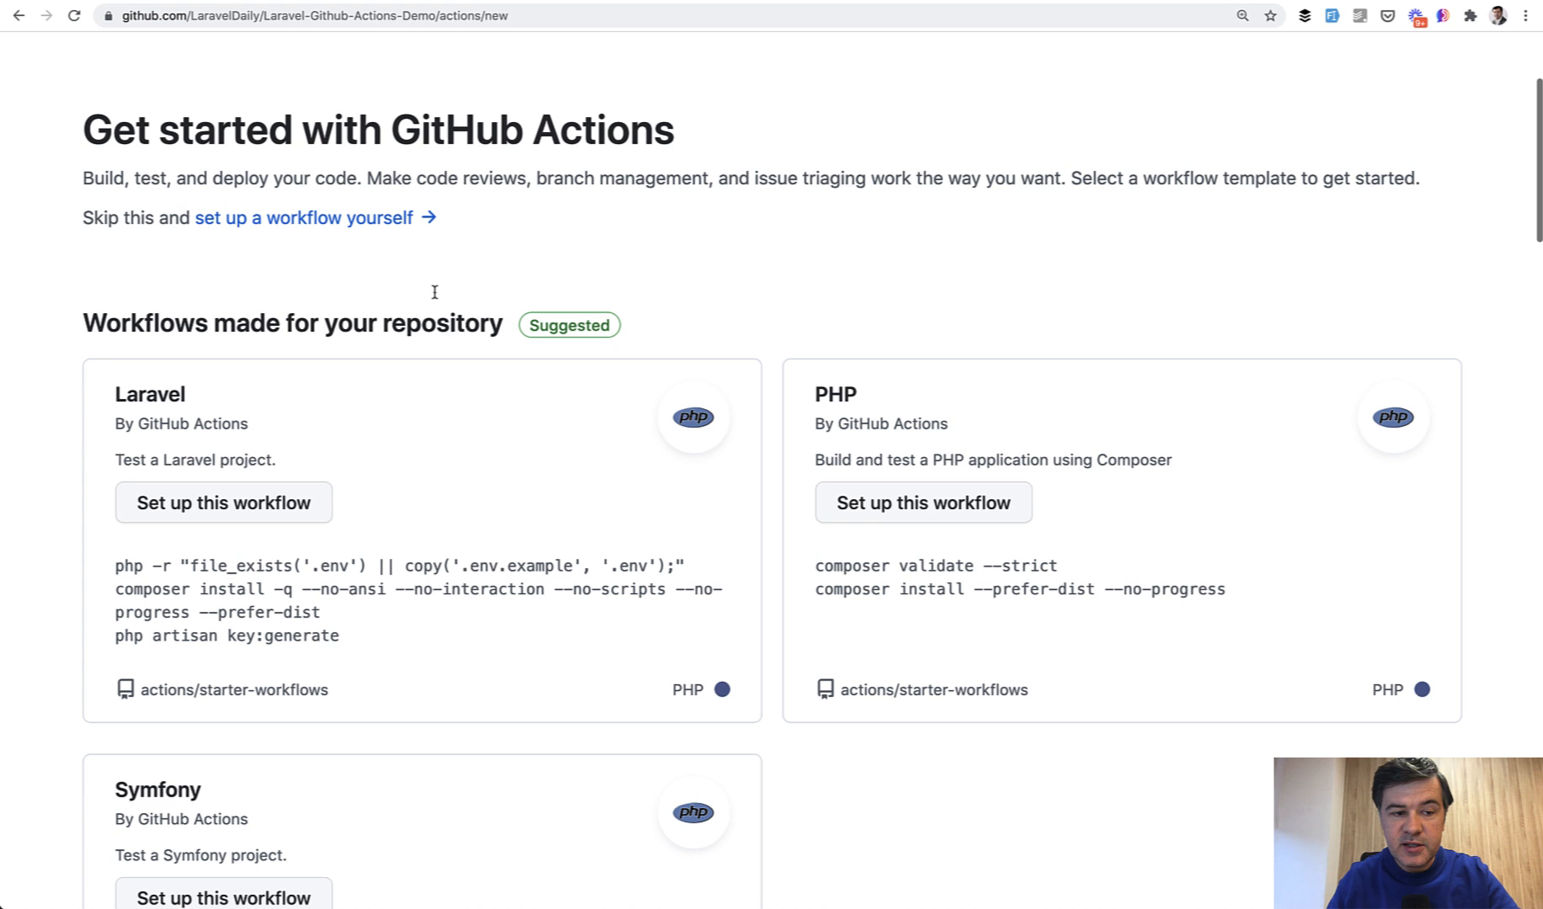
scroll("down", 3)
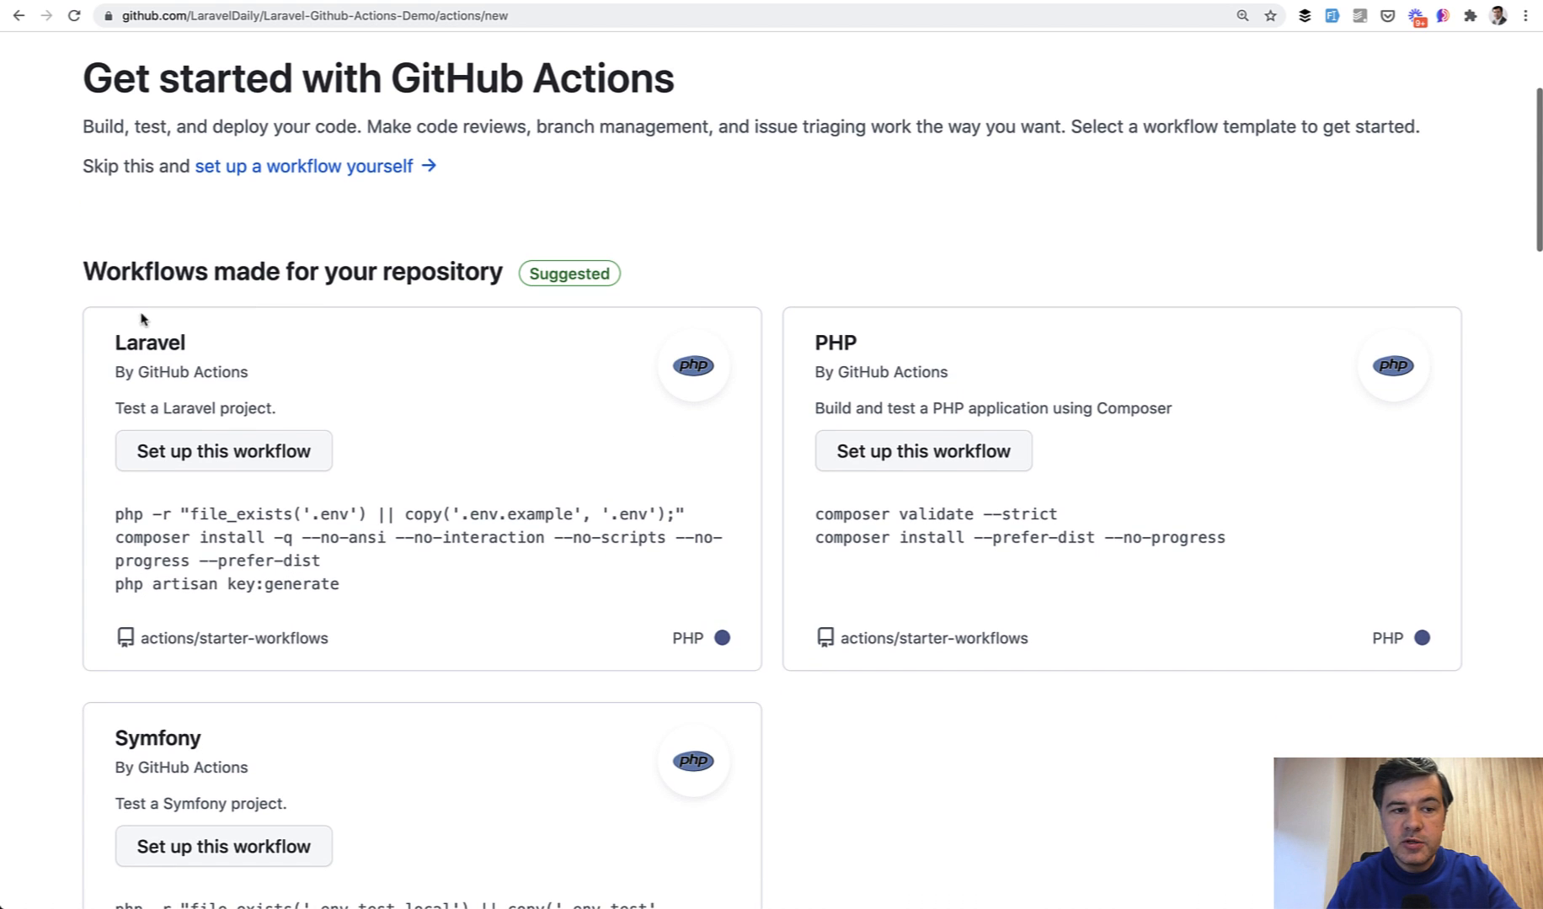
mouse_move(49, 414)
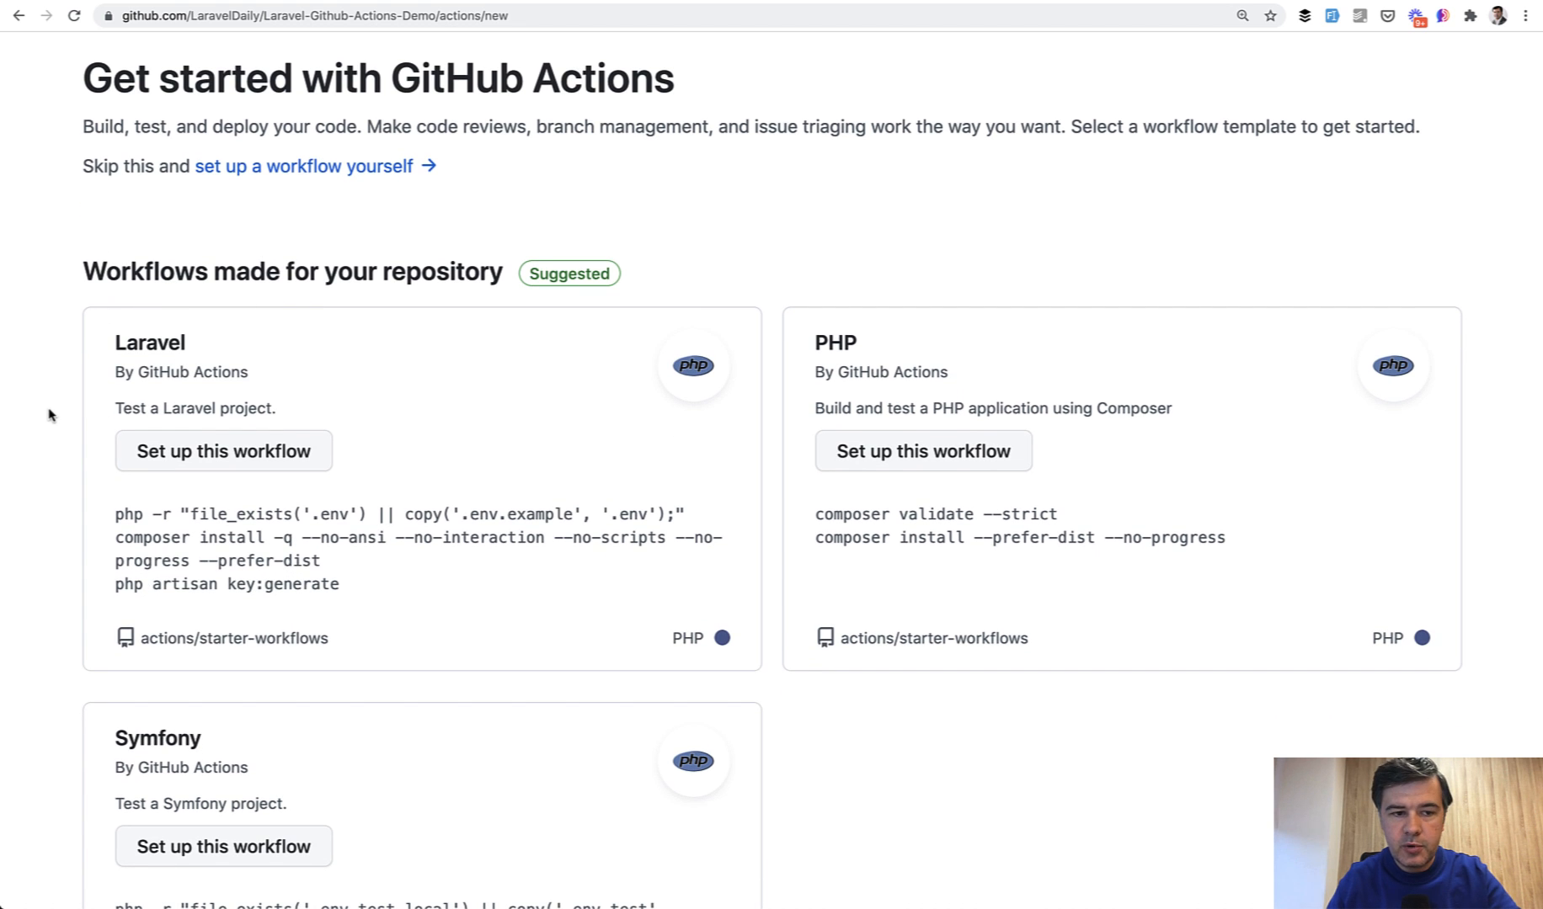
scroll("down", 3)
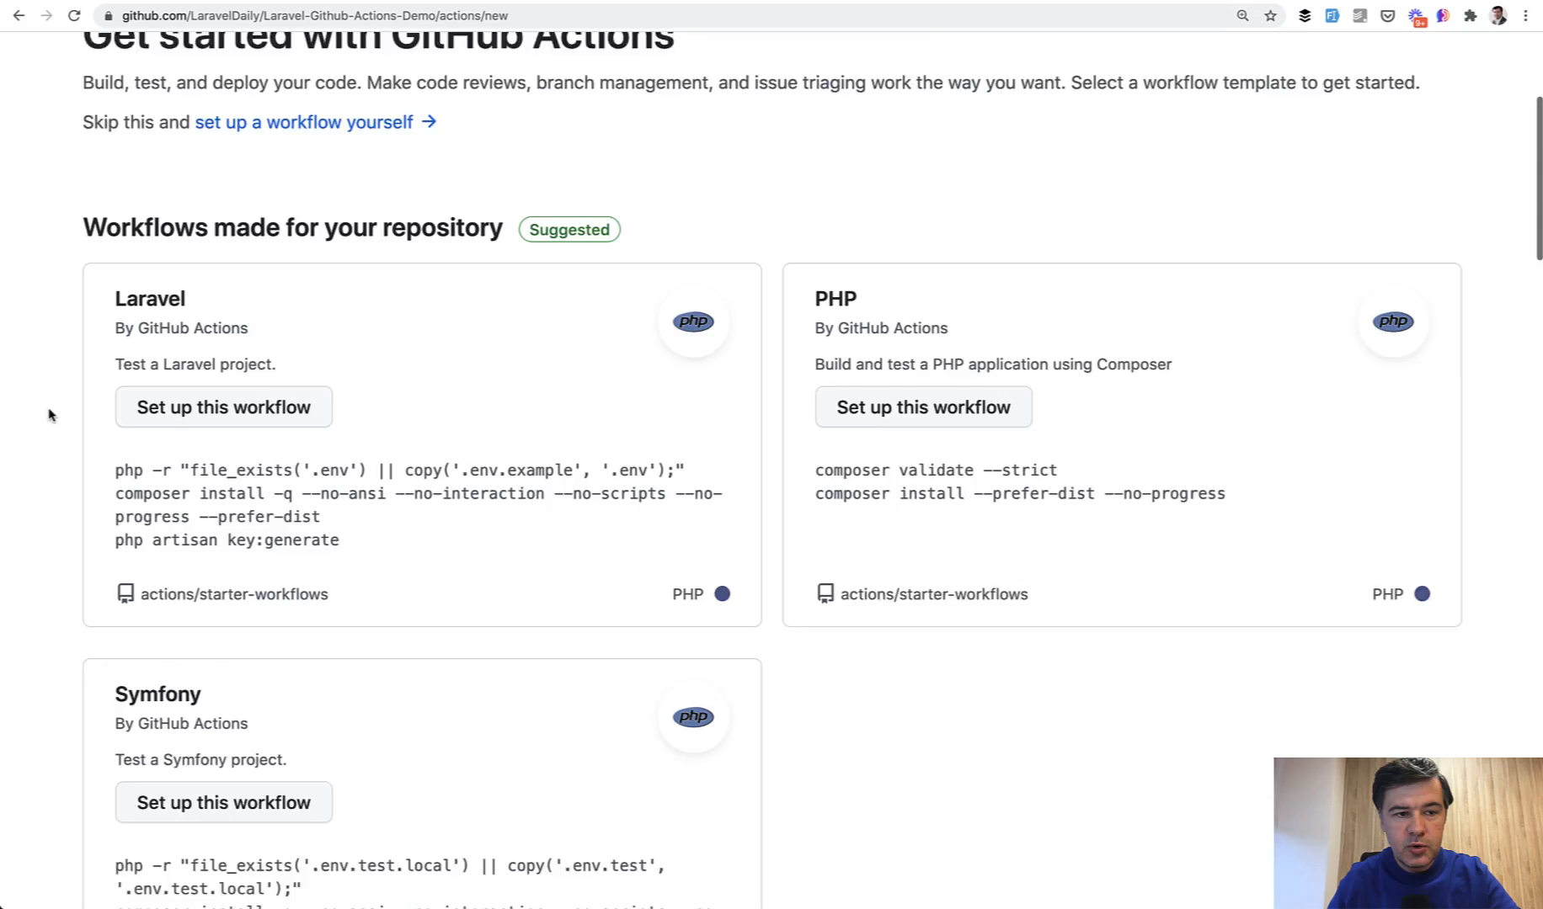
scroll("down", 3)
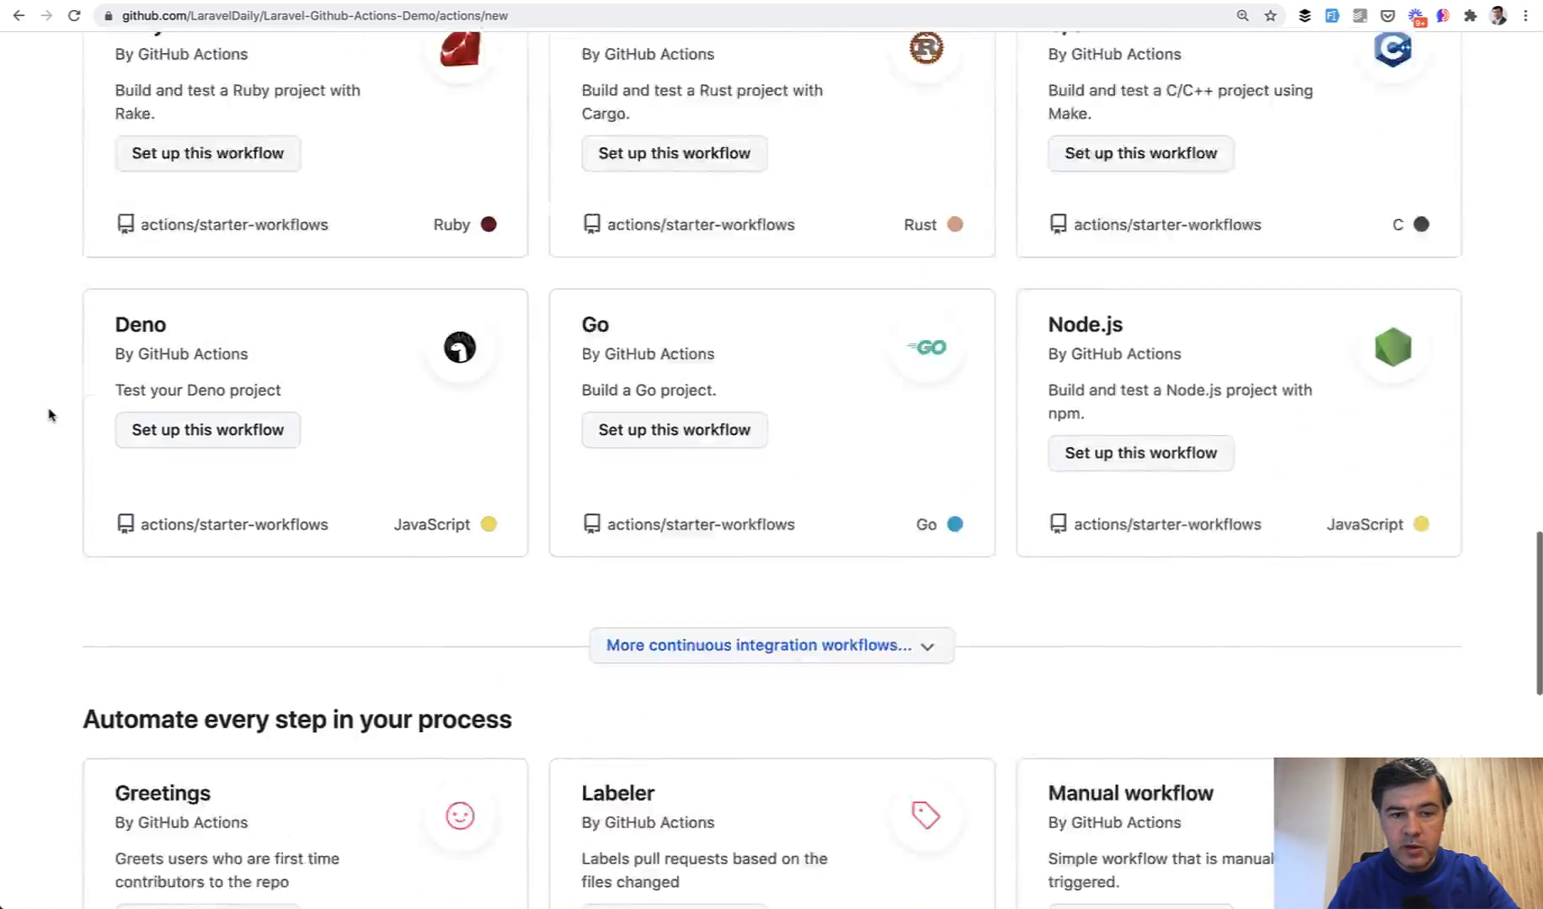
scroll("up", 3)
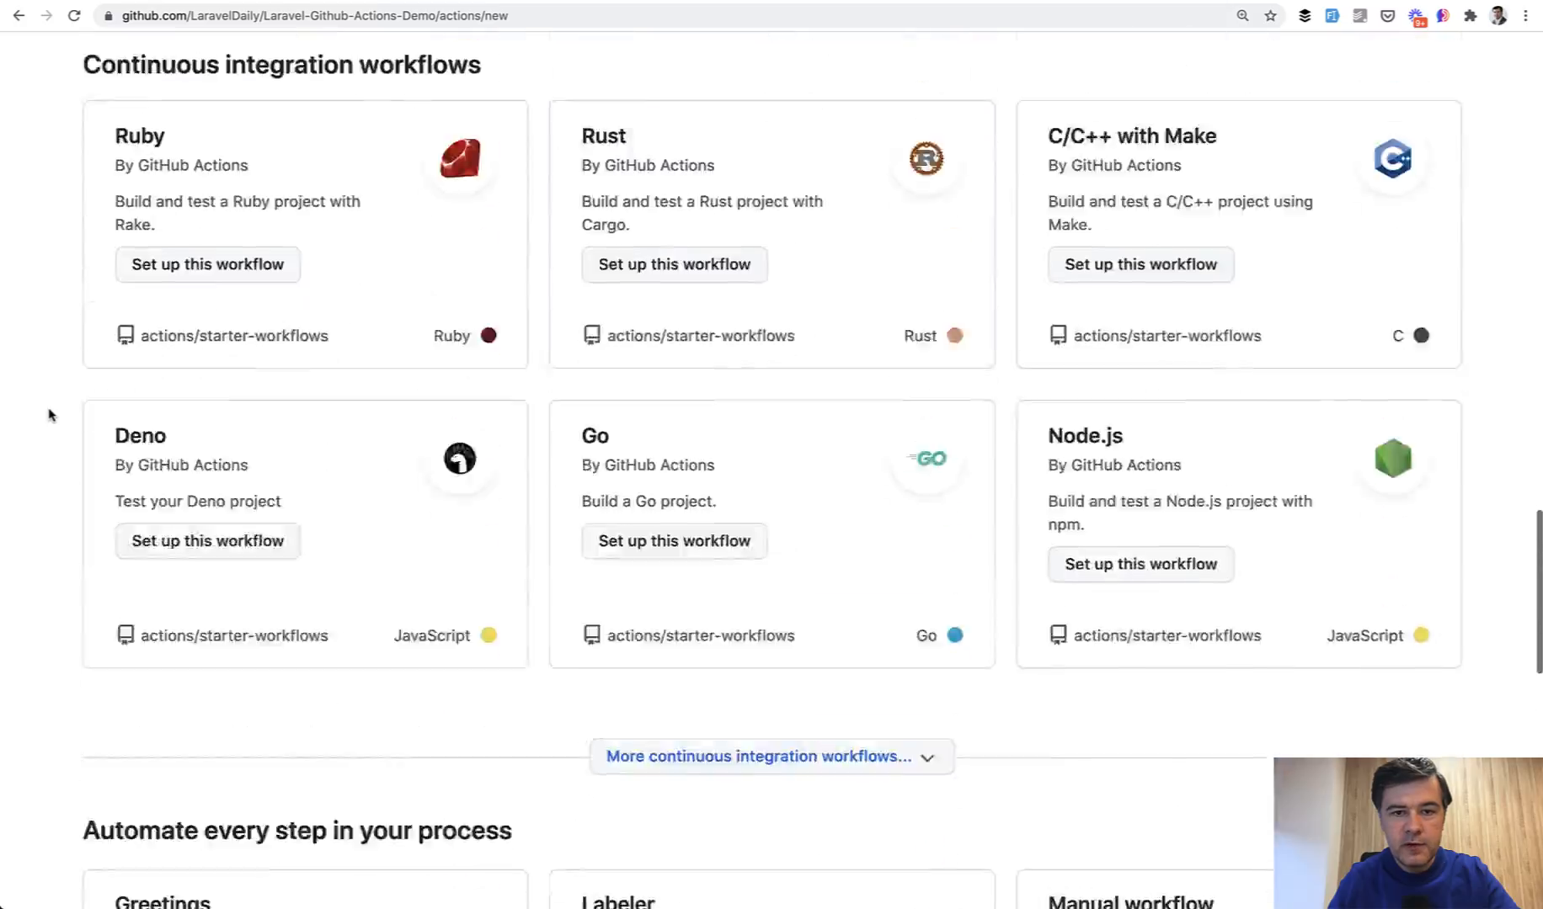
scroll("down", 3)
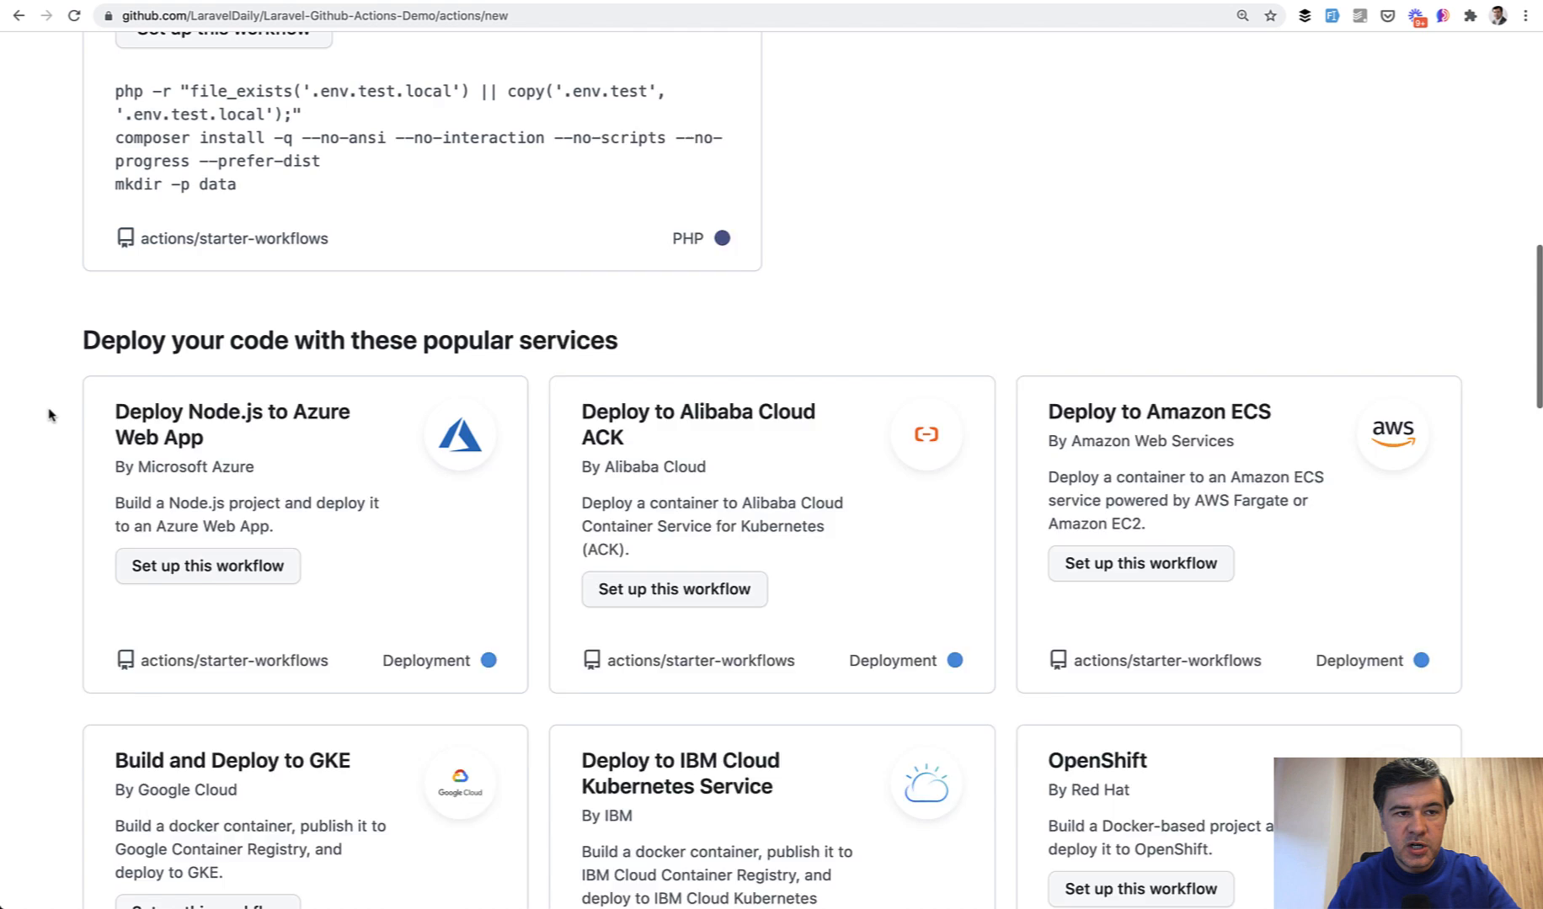
scroll("up", 3)
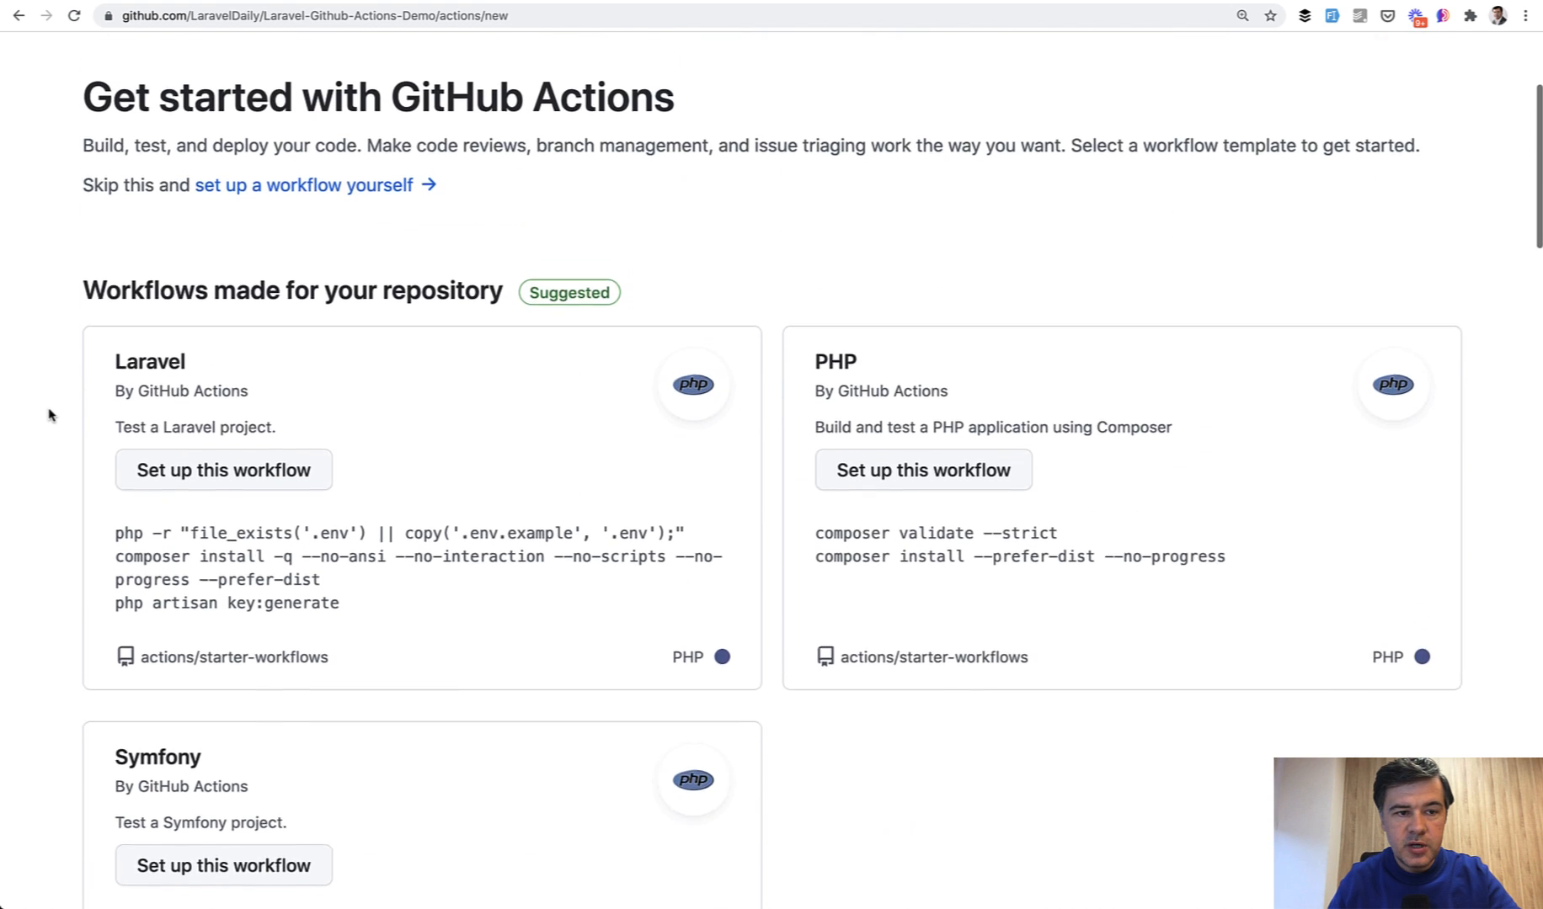
left_click(223, 469)
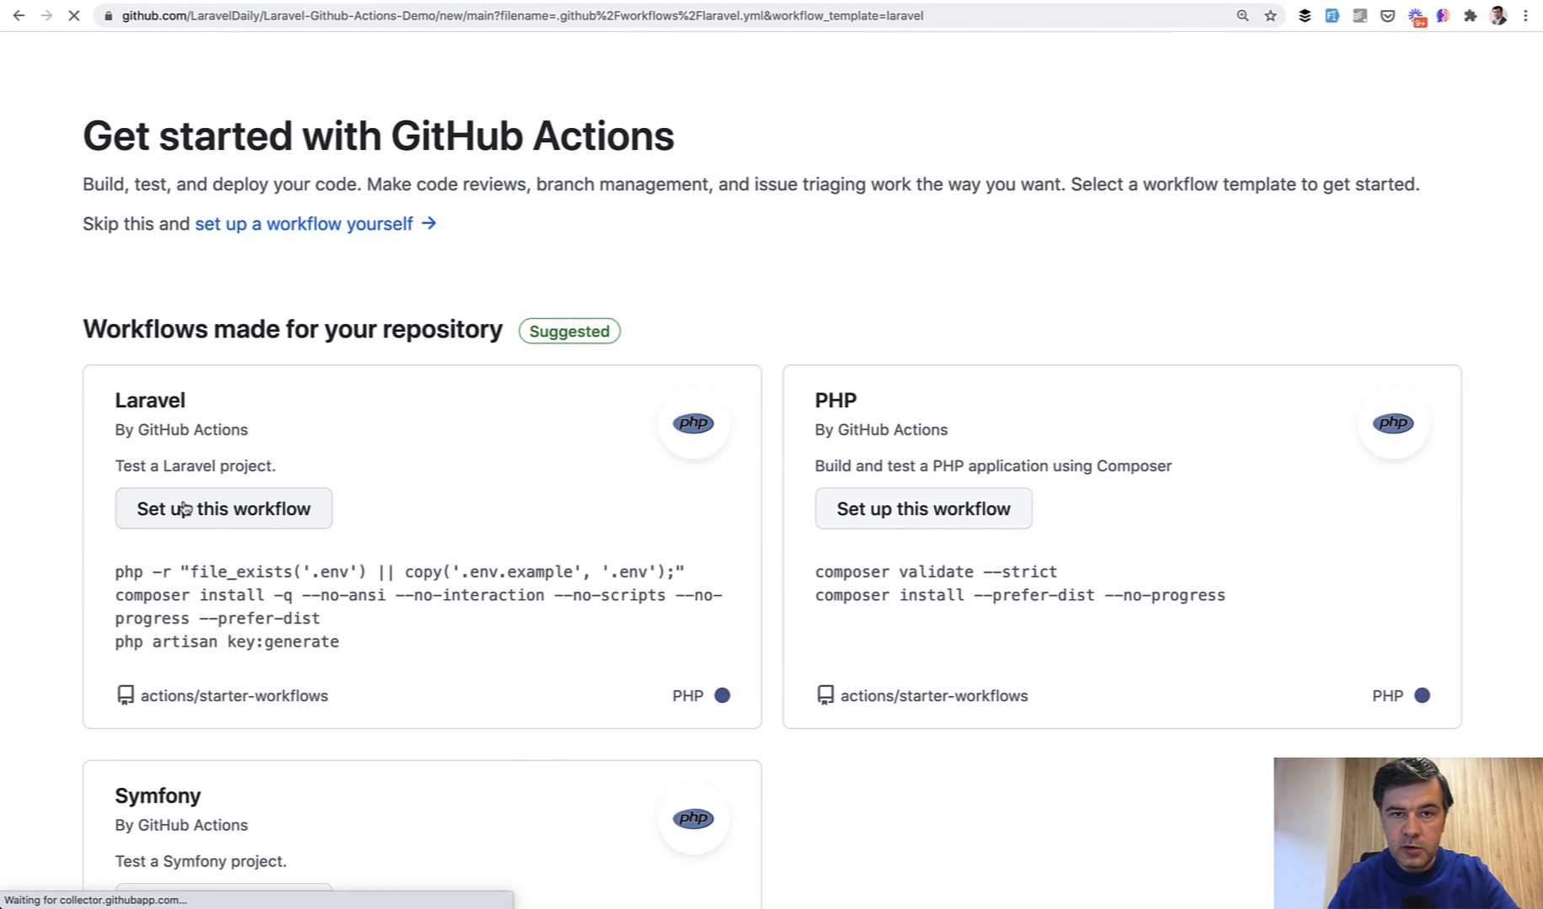
left_click(224, 507)
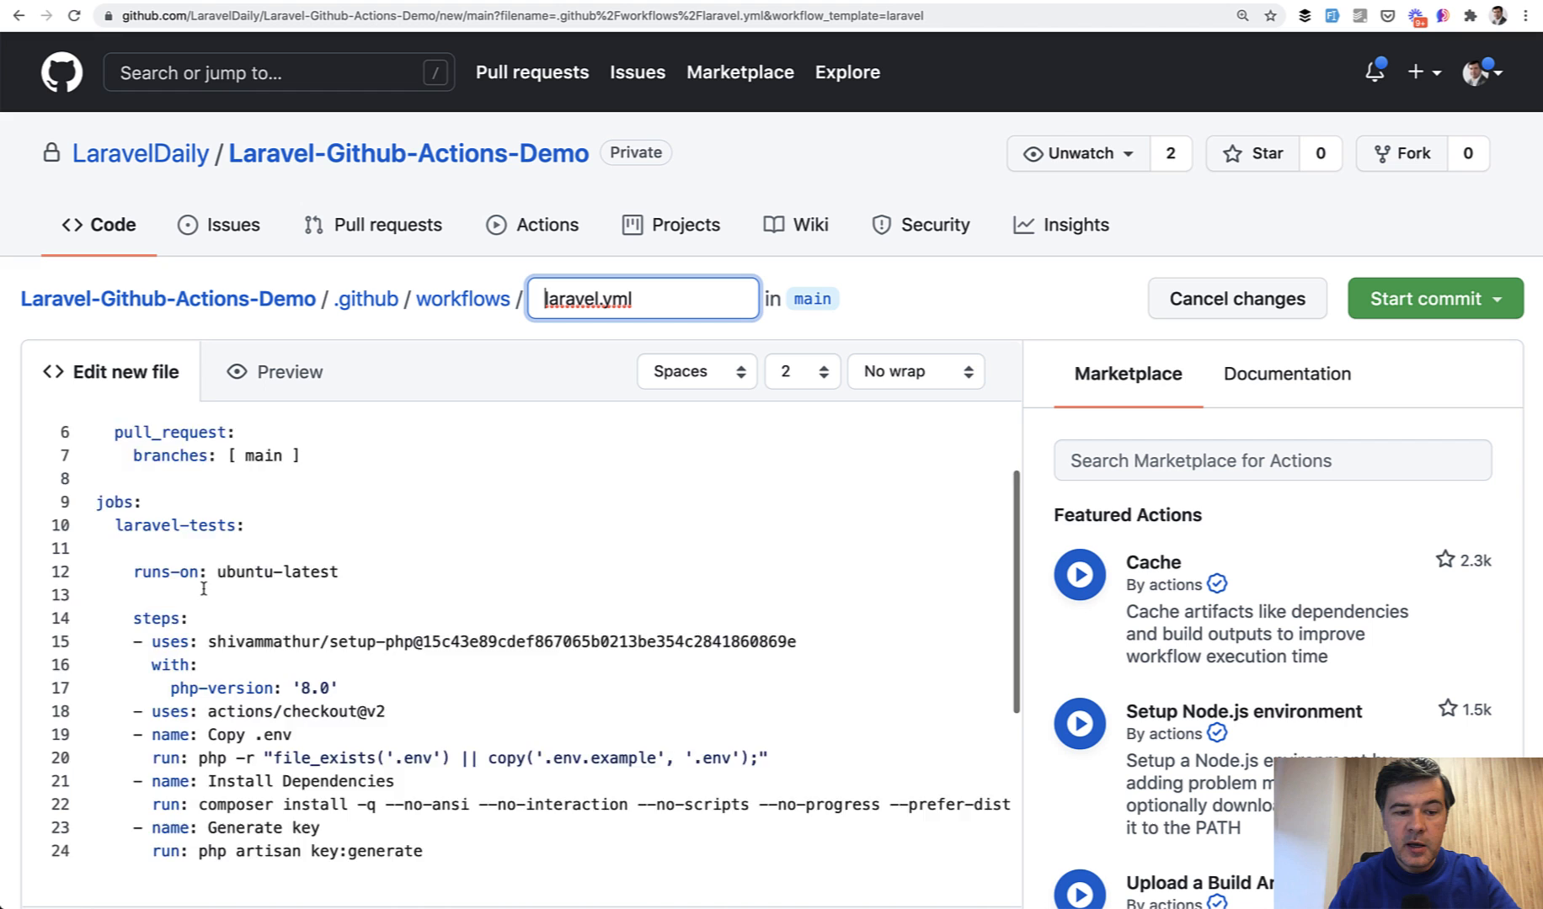
scroll("down", 3)
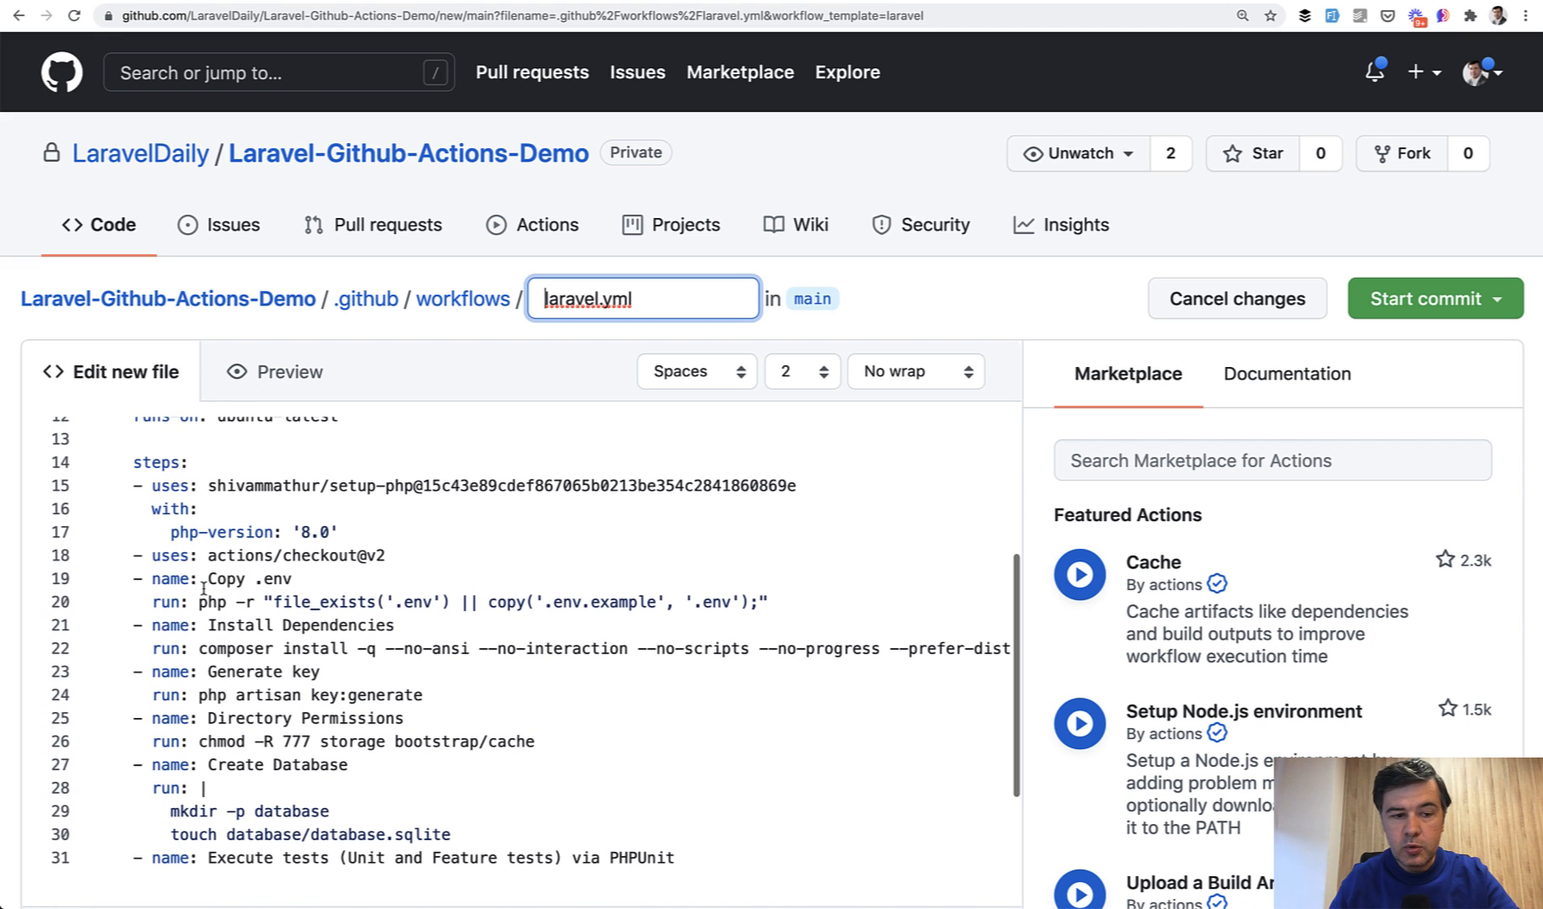
scroll("down", 3)
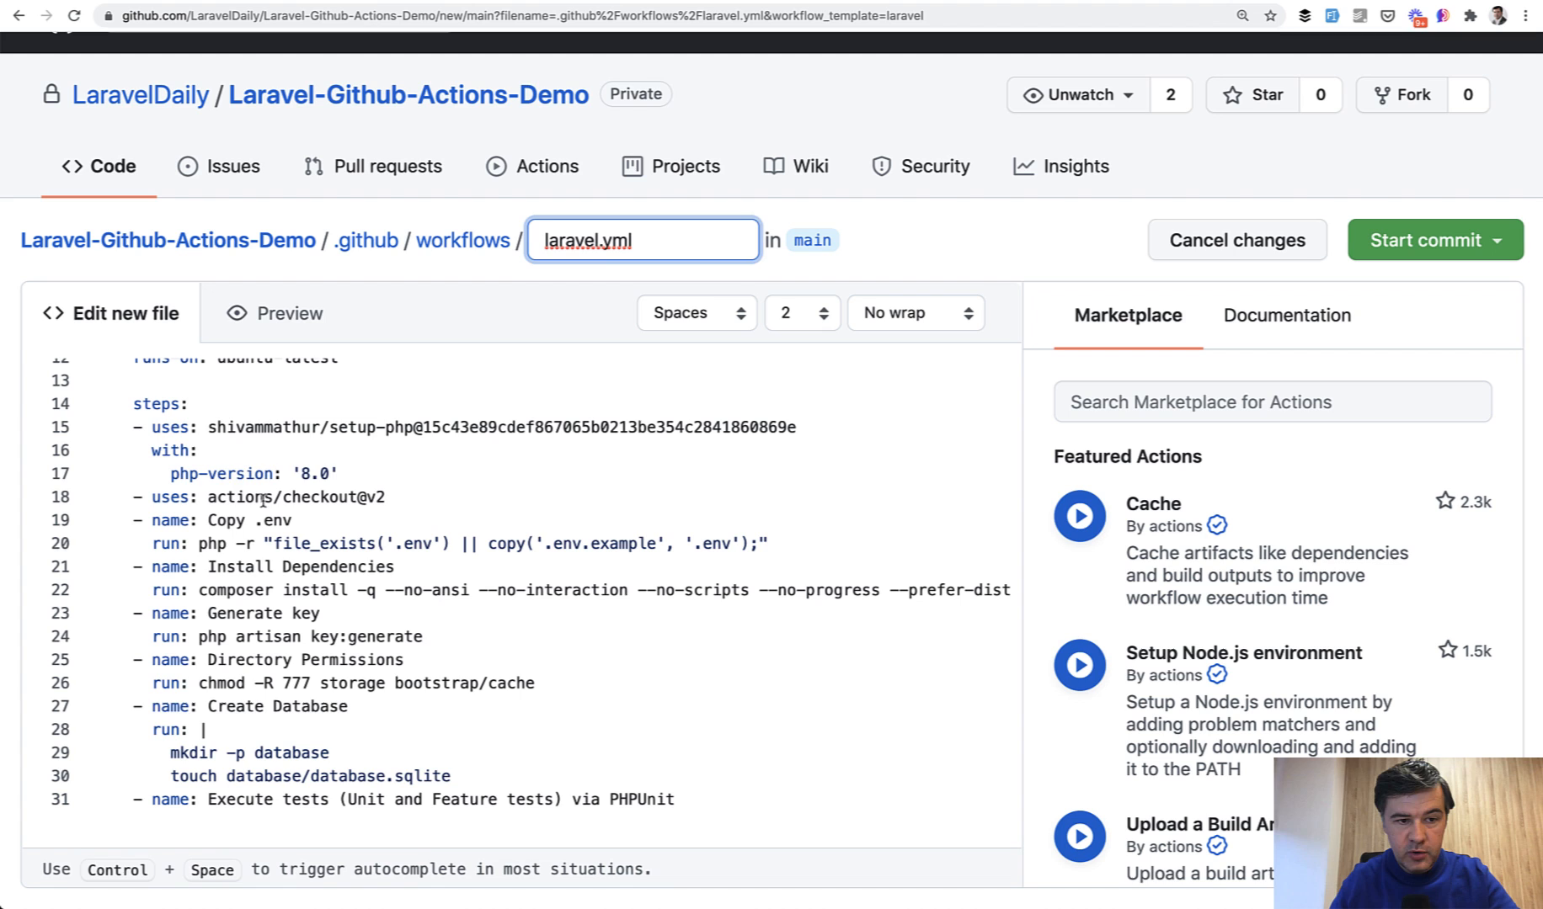
left_click(396, 478)
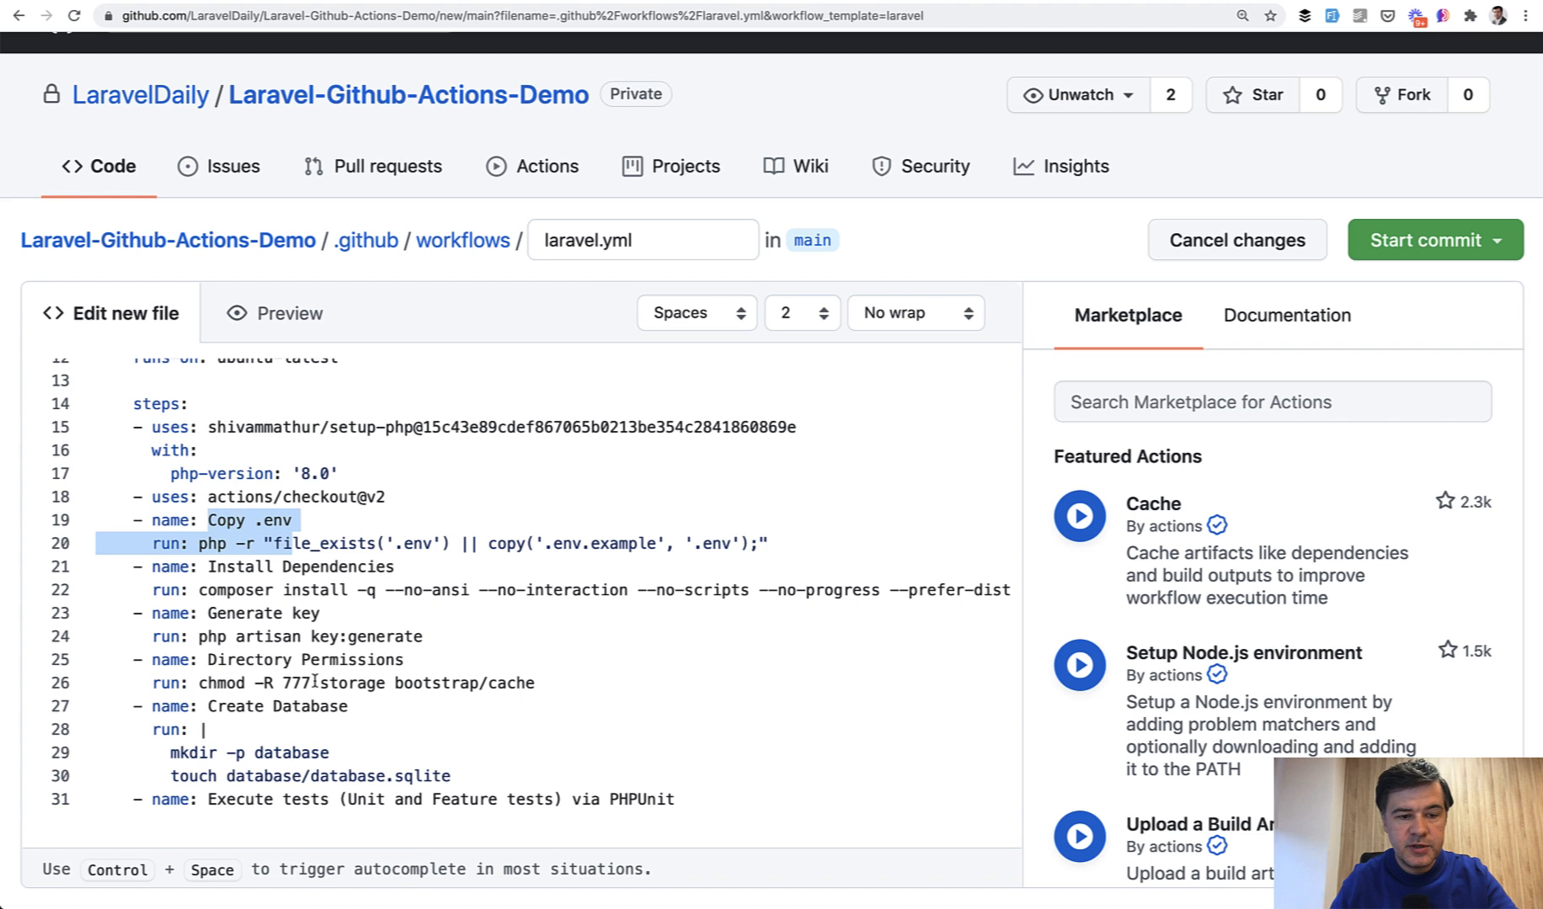
scroll("down", 3)
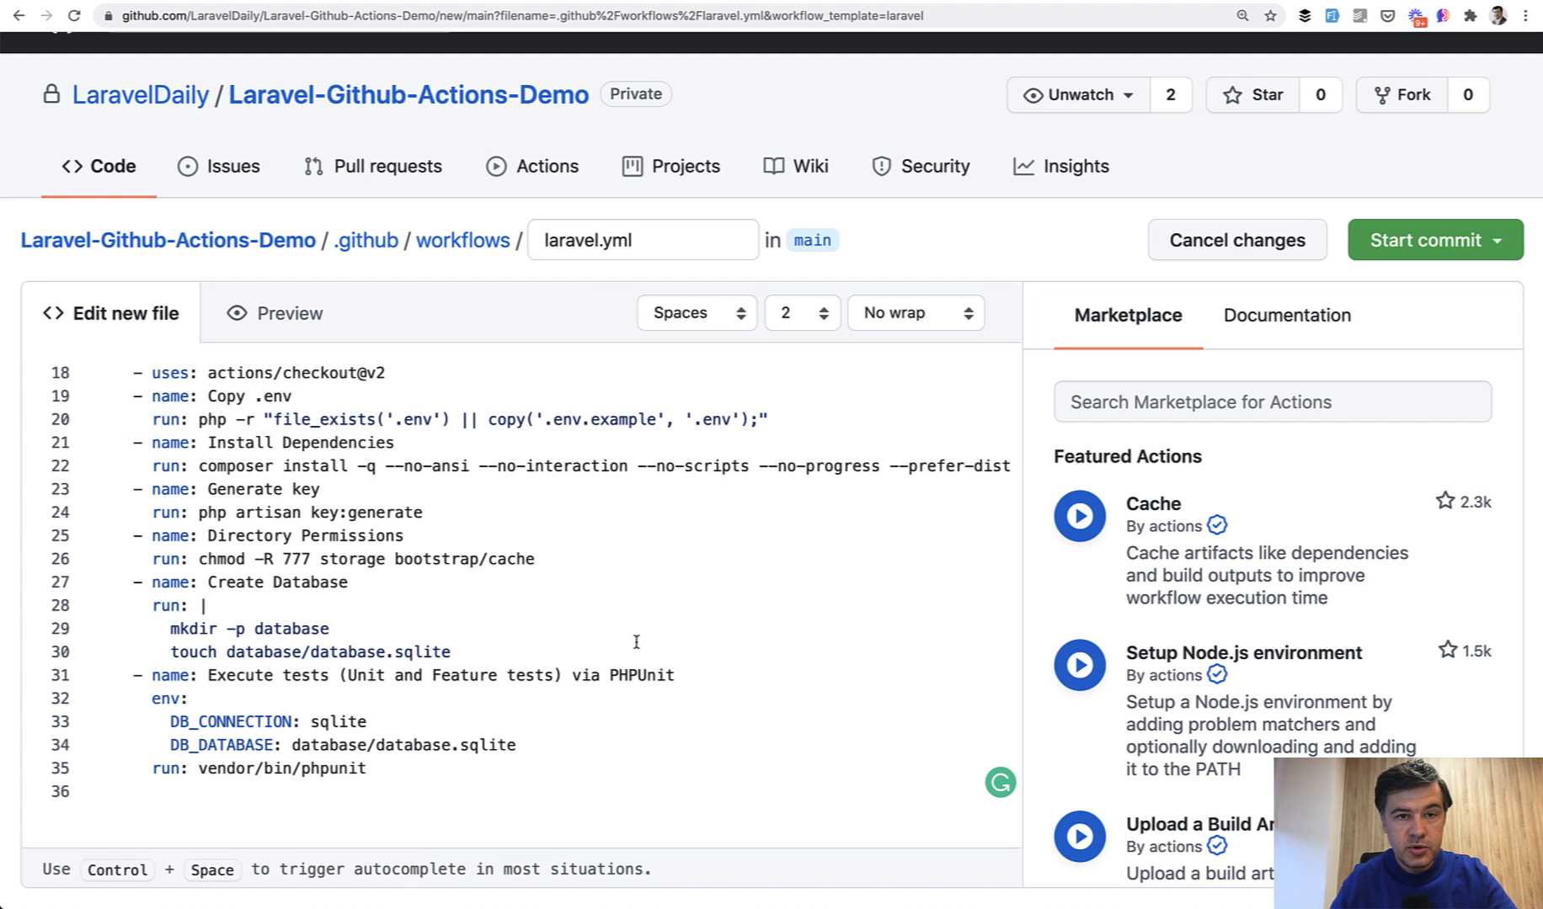
mouse_move(384, 290)
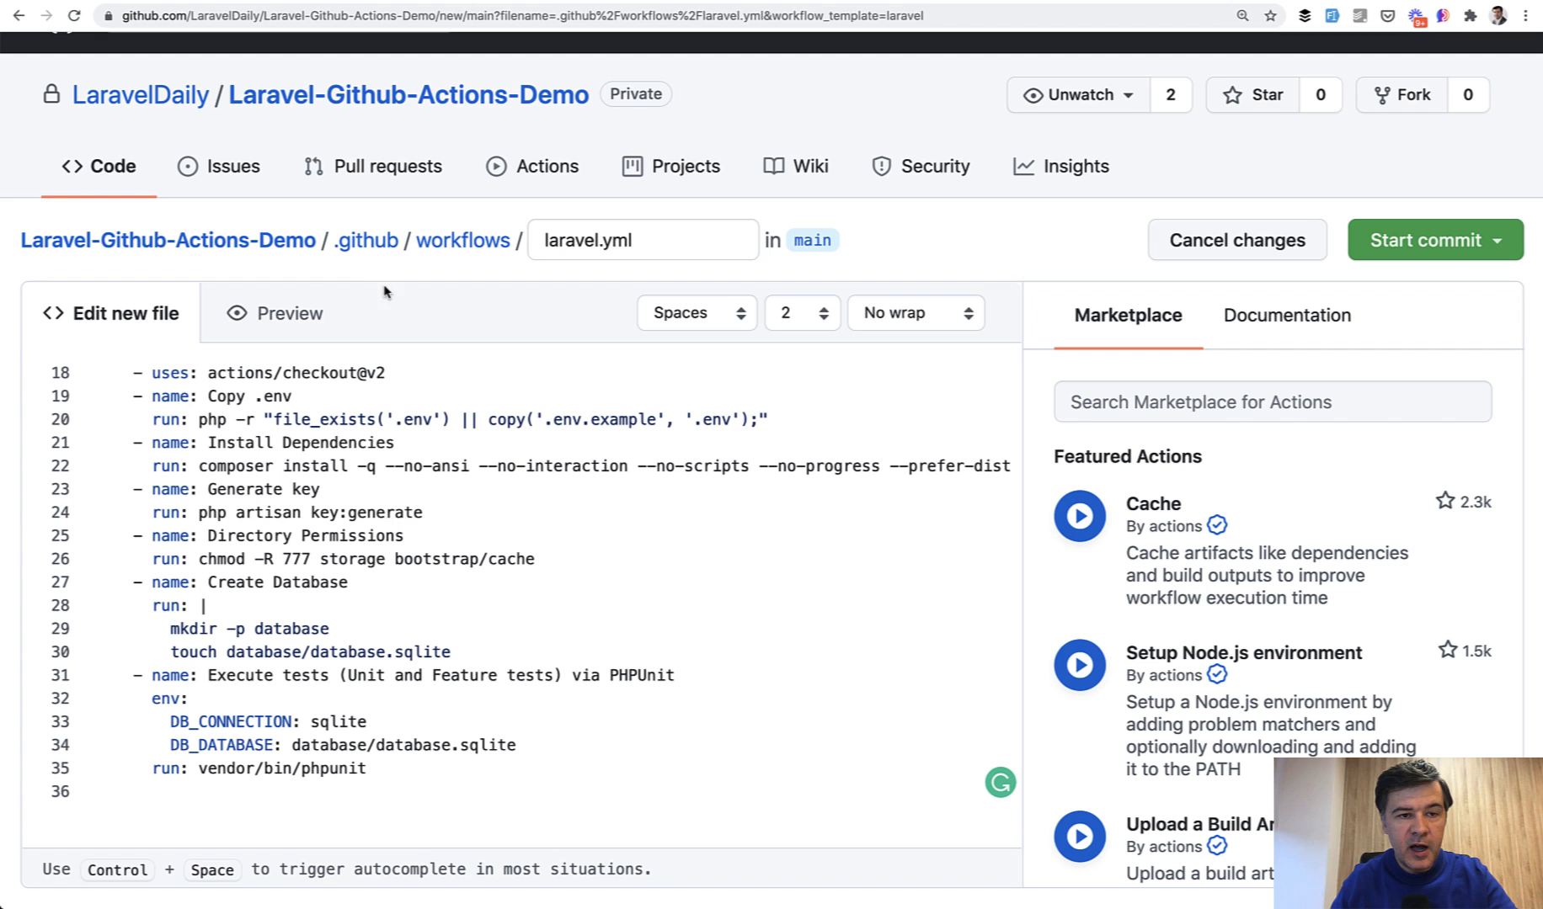
mouse_move(1367, 309)
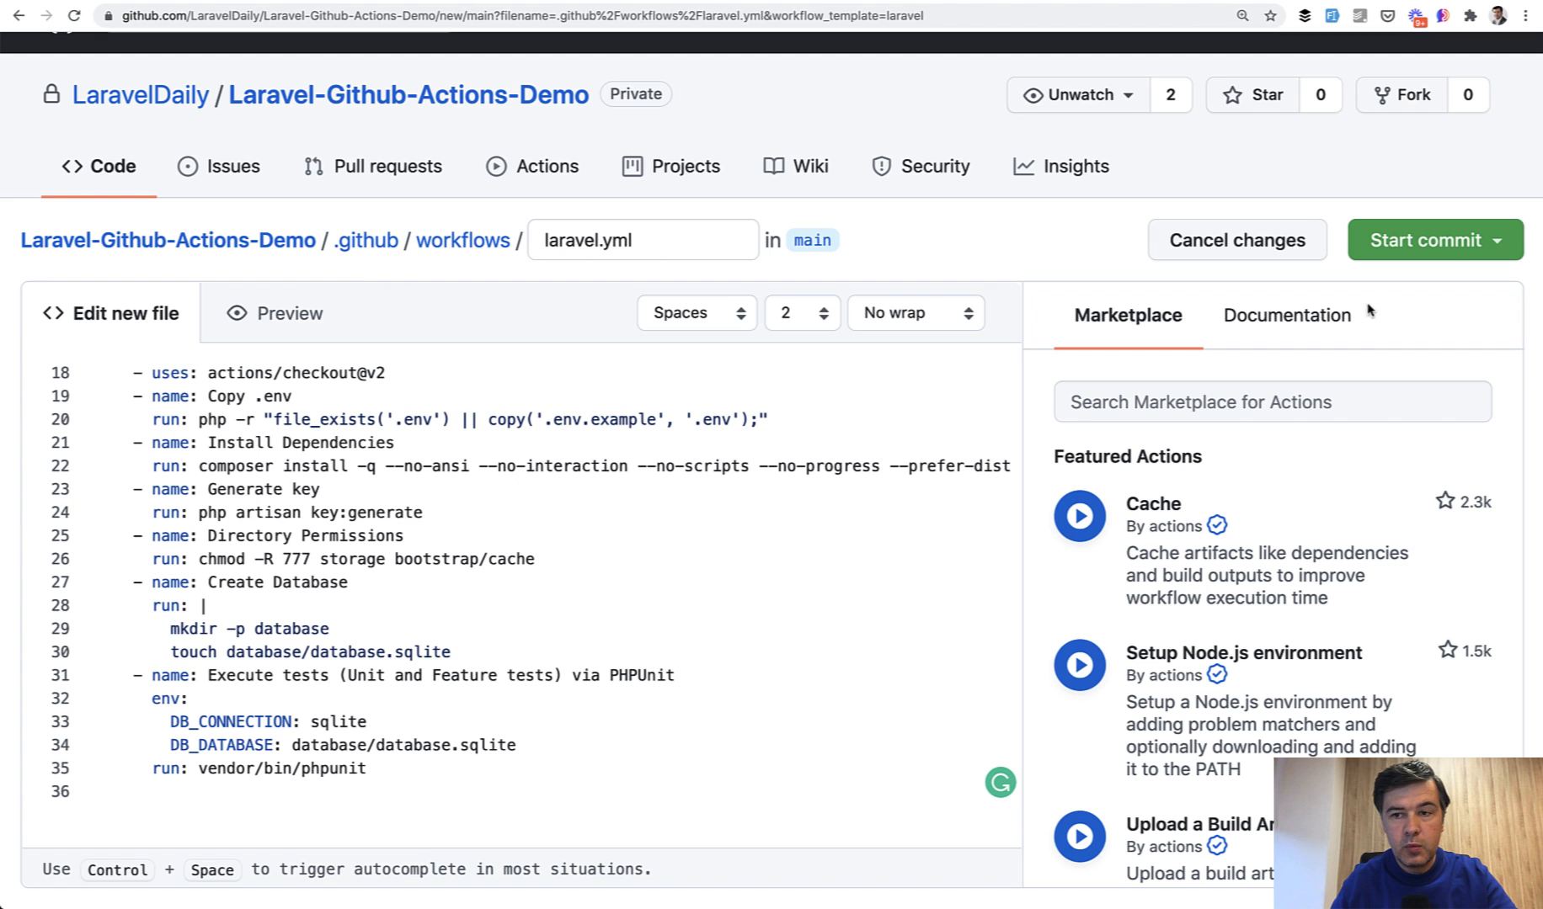
- Commit laravel.yml directly to the main branch as 'Create laravel.yml'
left_click(1423, 239)
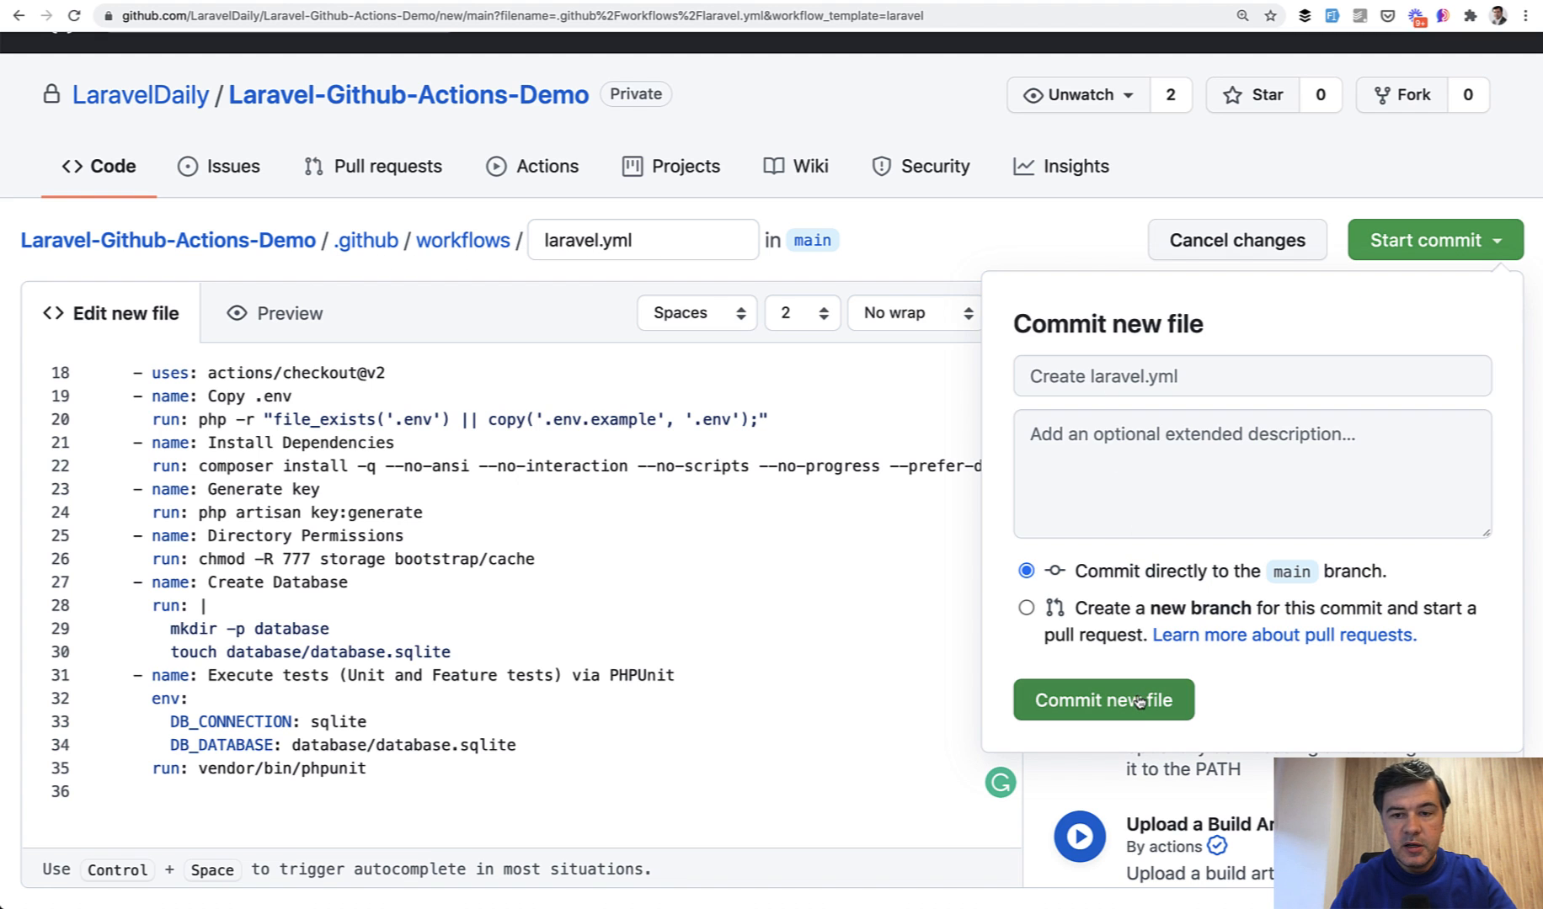
left_click(1103, 700)
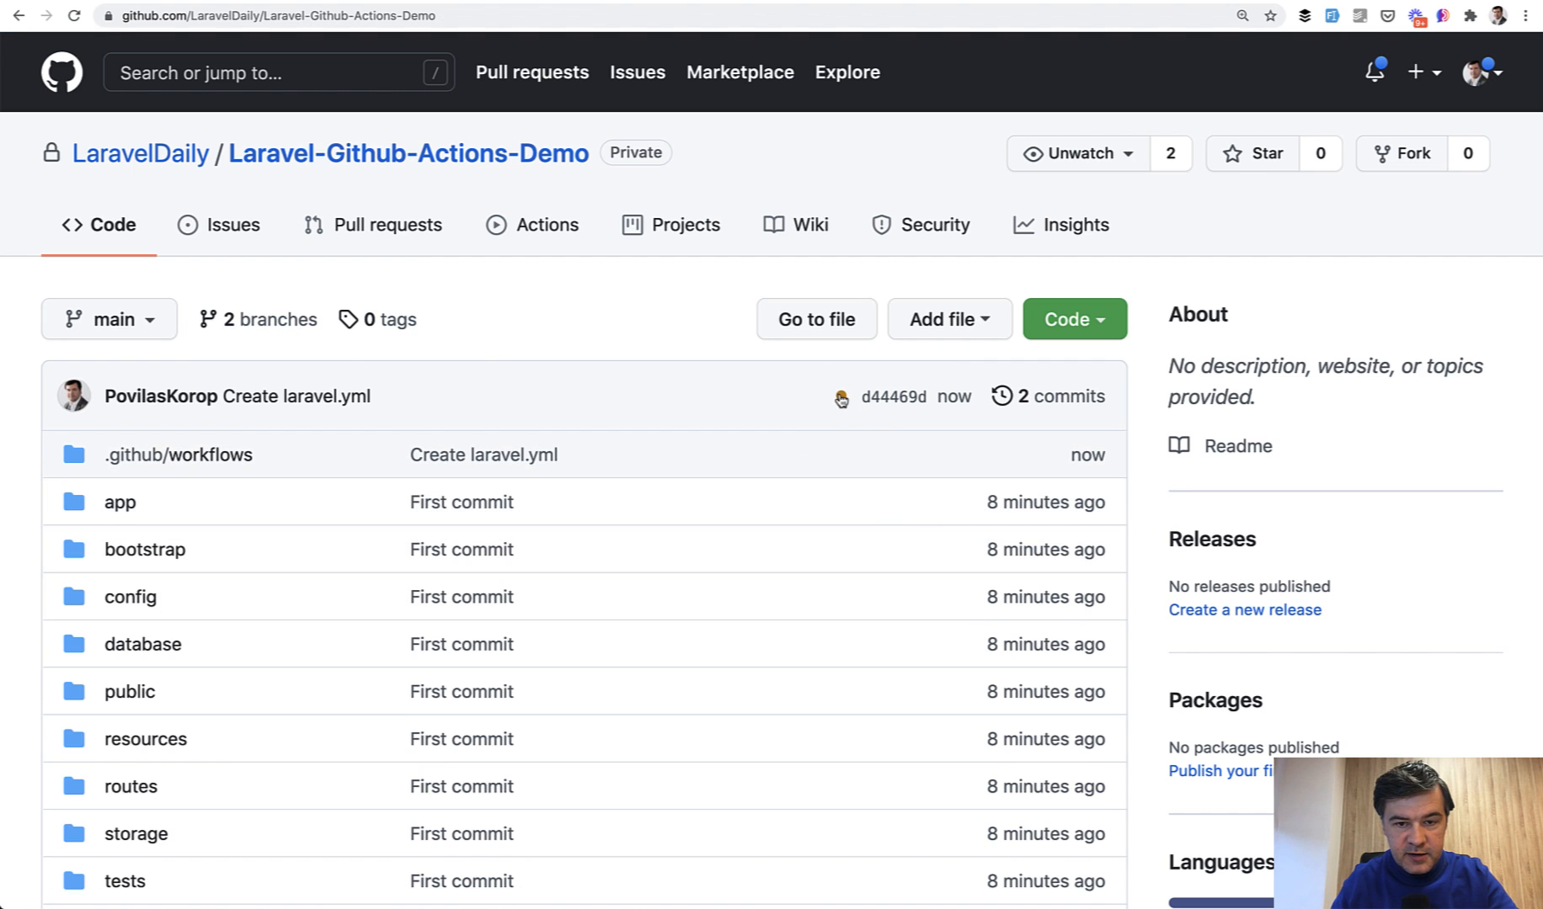
- Open the laravel-tests check details from the 'Create laravel.yml' commit status
left_click(839, 397)
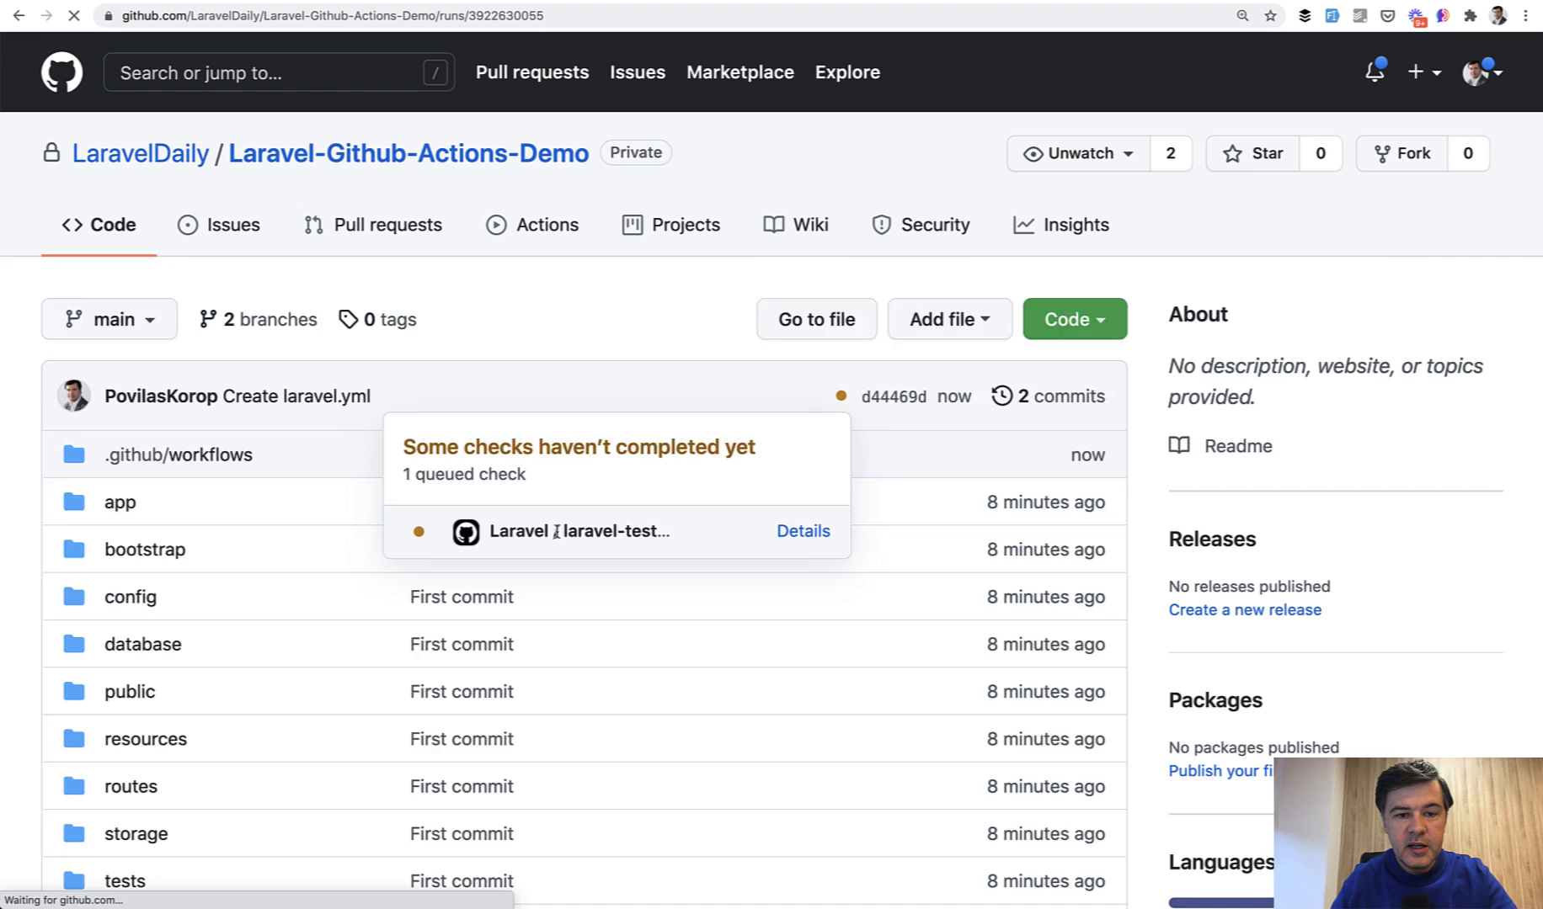
left_click(802, 530)
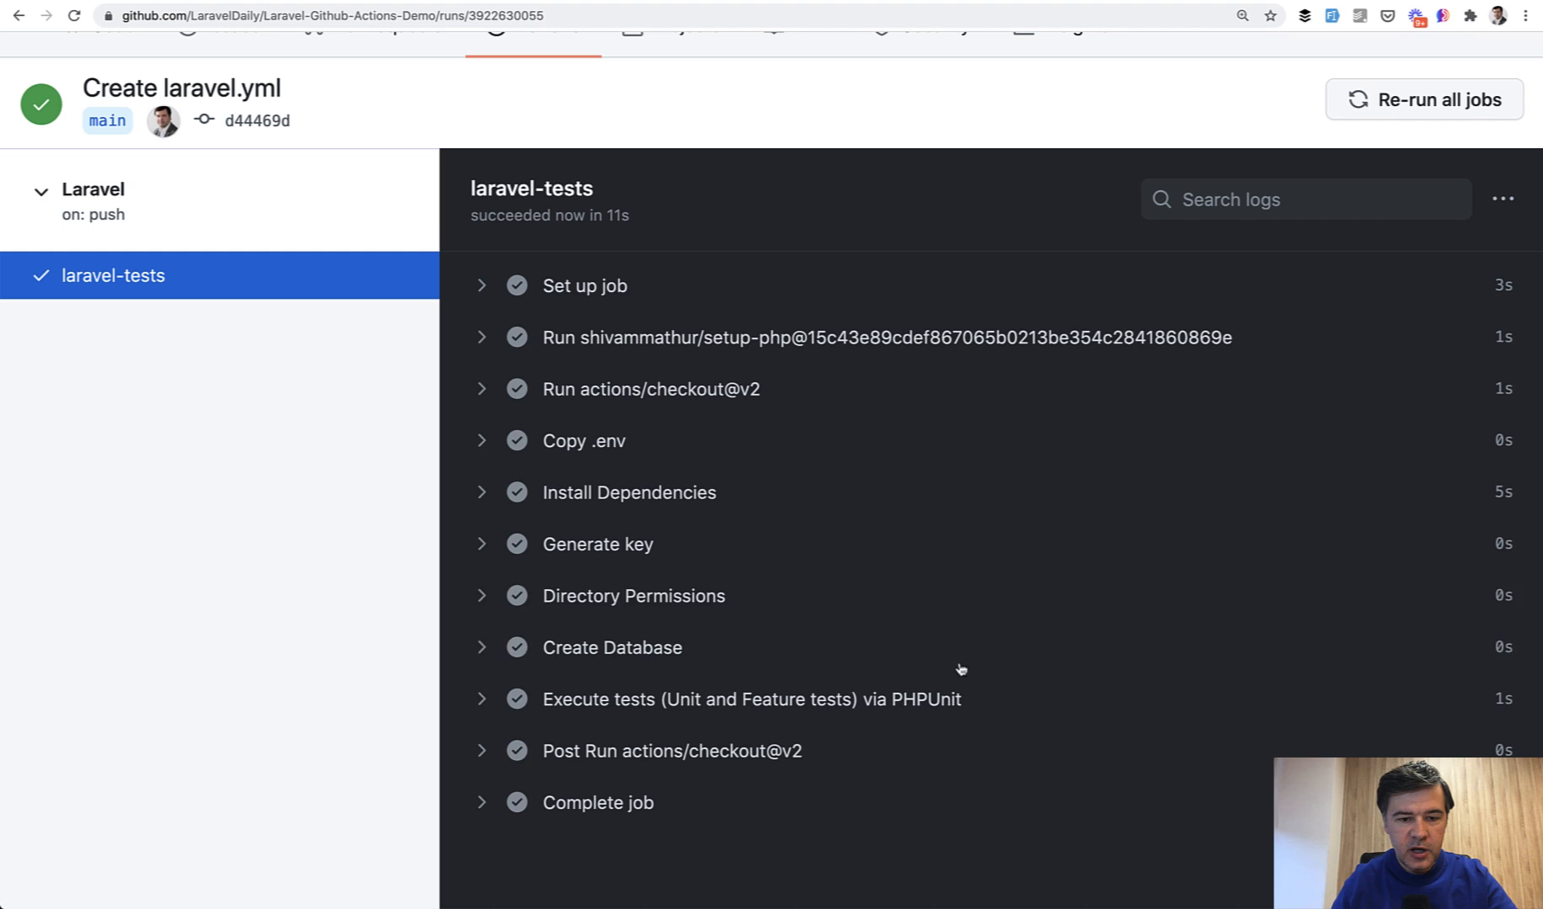
mouse_move(631, 699)
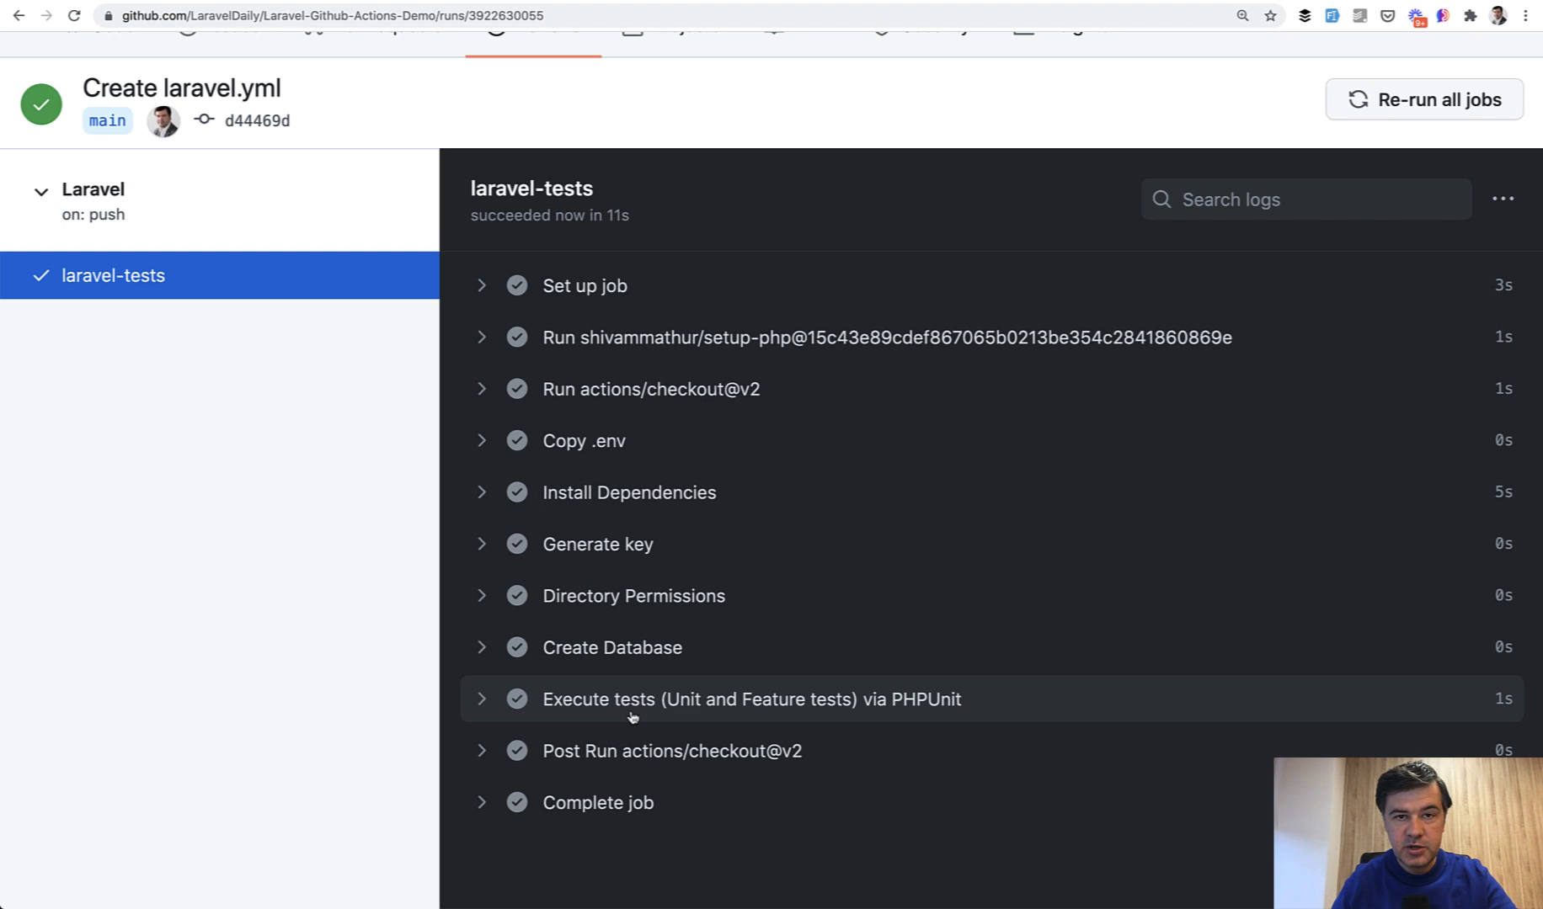
mouse_move(308, 570)
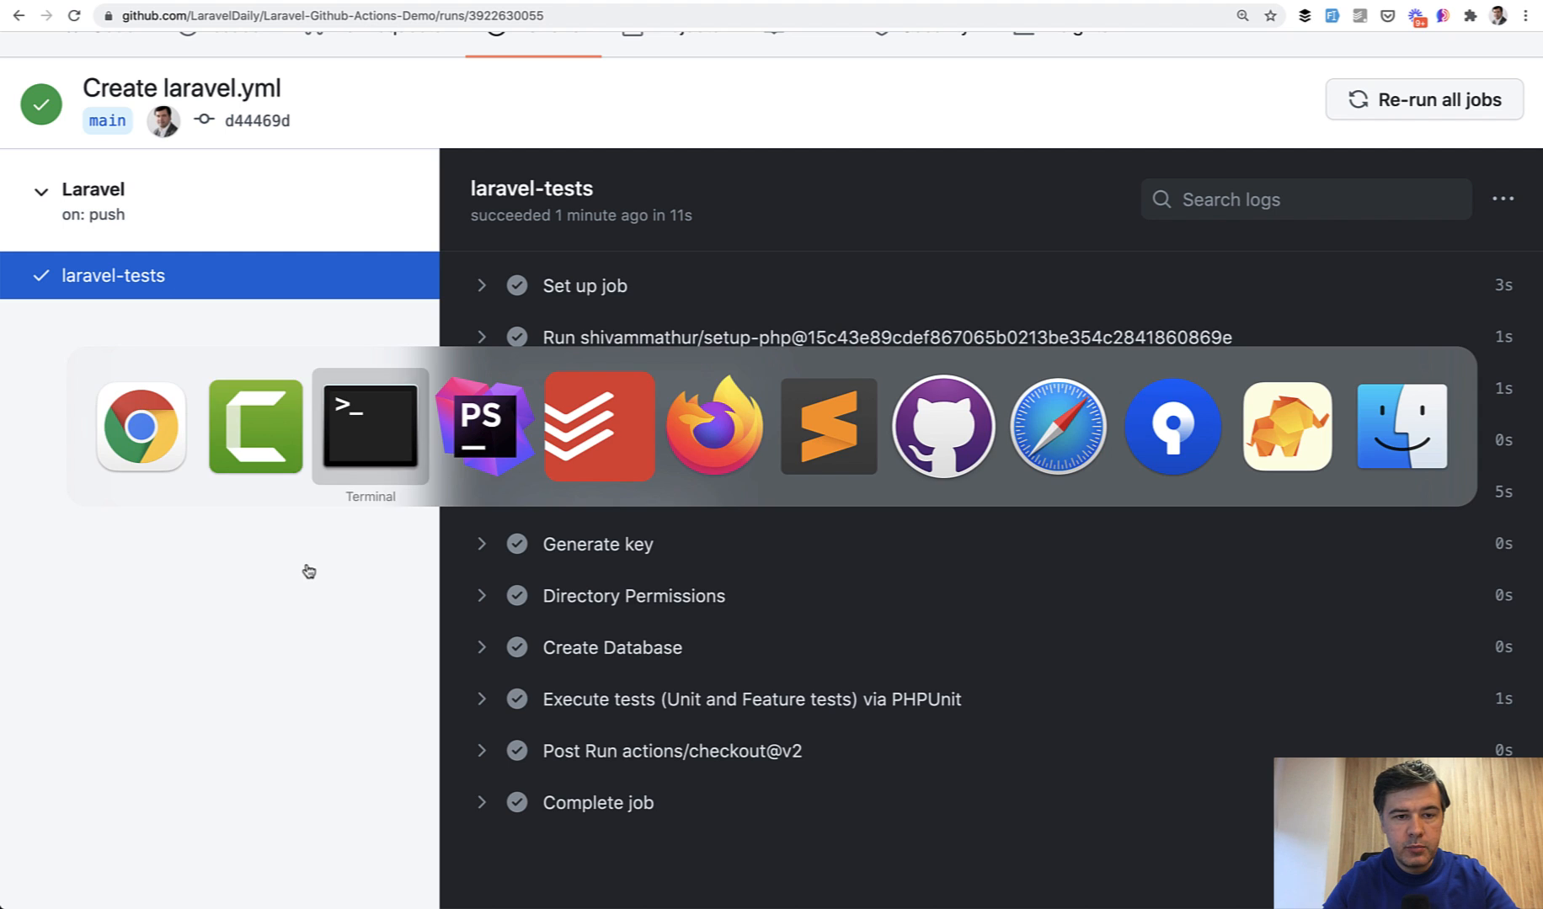
- Review ExampleTest's root URL request, then change web.php's home route URI to 'welcome'
left_click(481, 426)
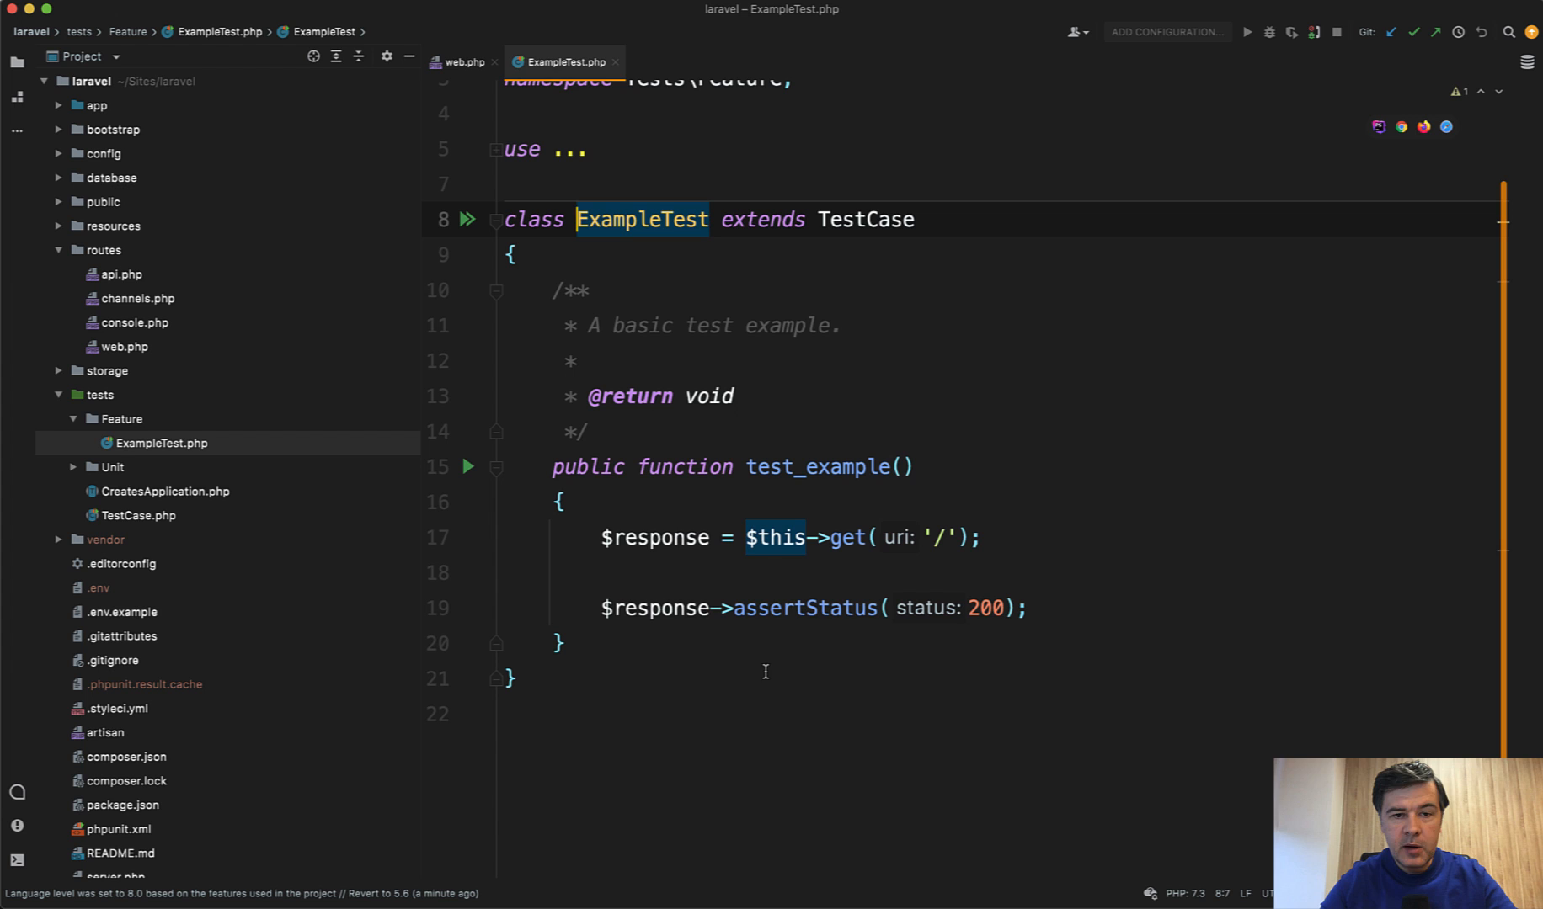
left_click(654, 537)
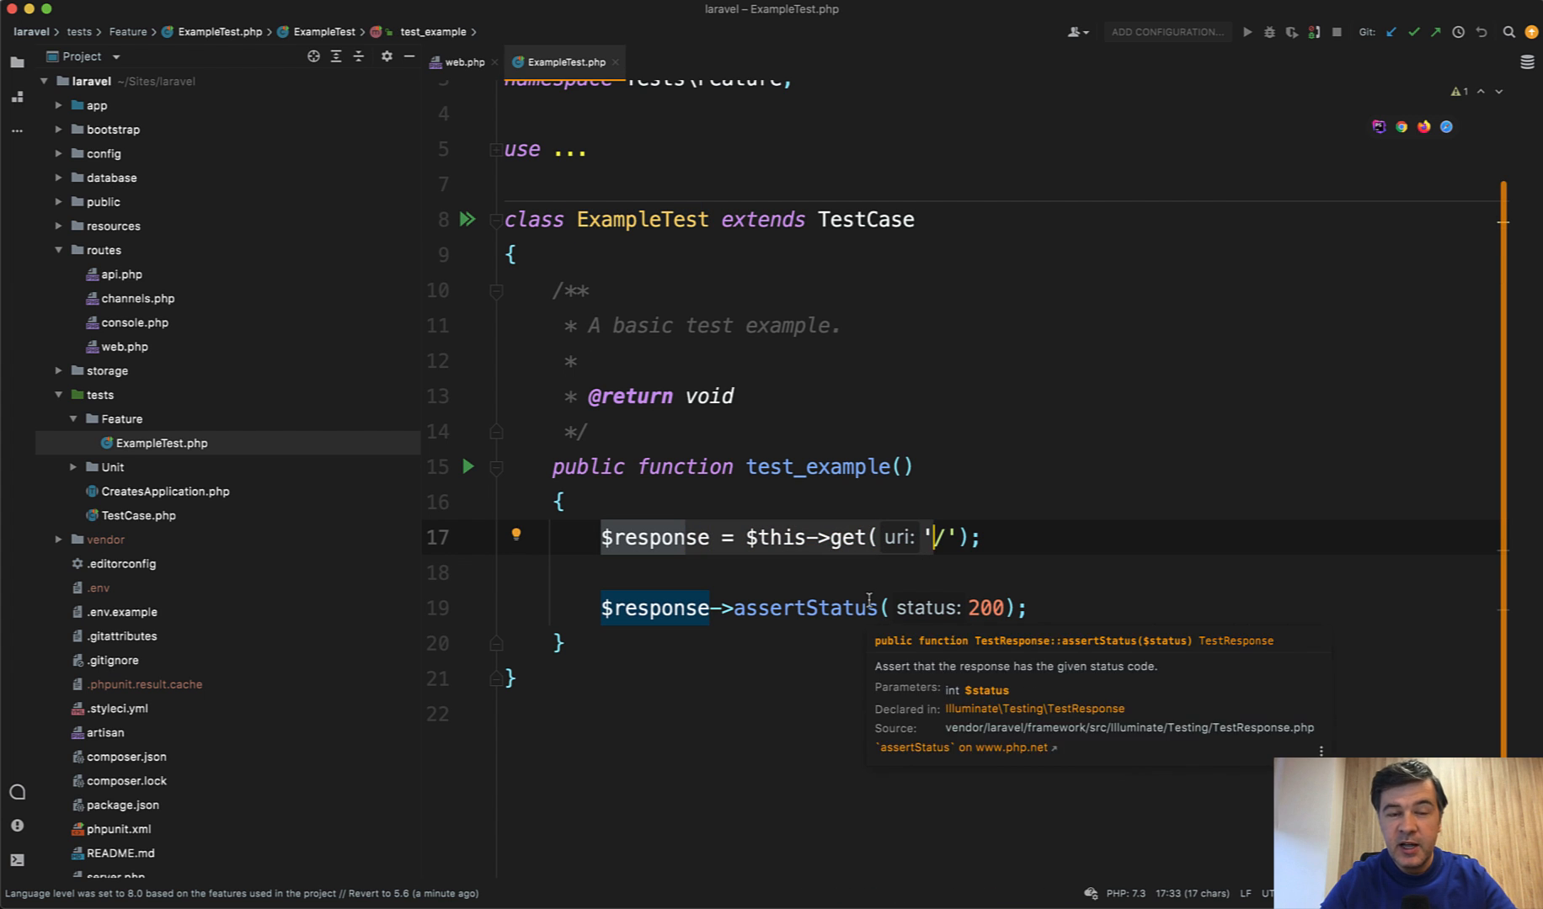
left_click(459, 62)
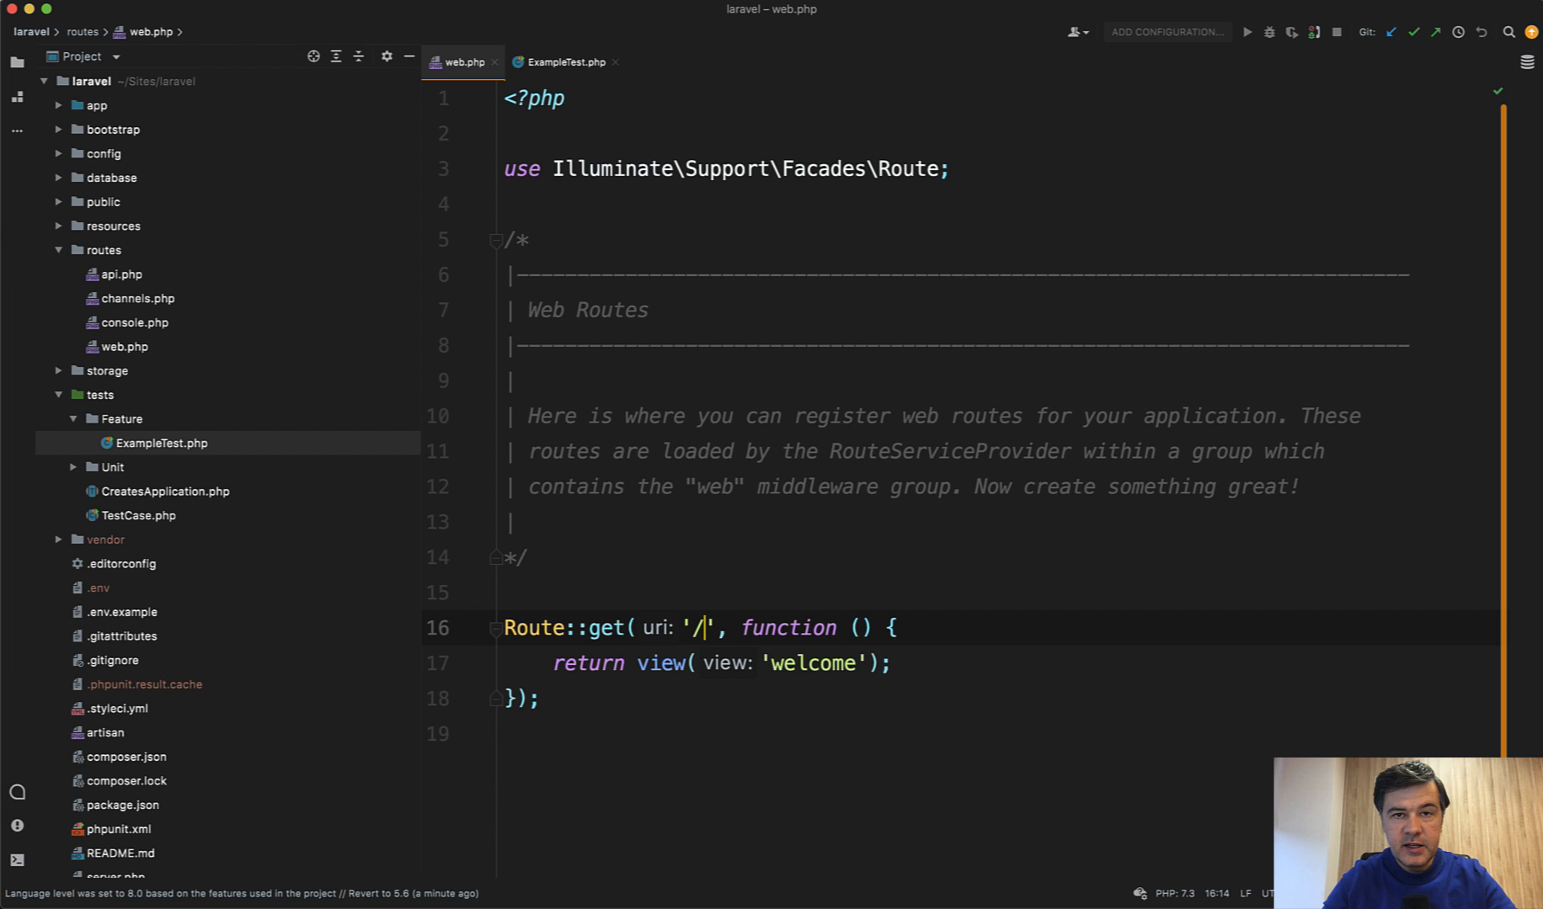
type("welcome")
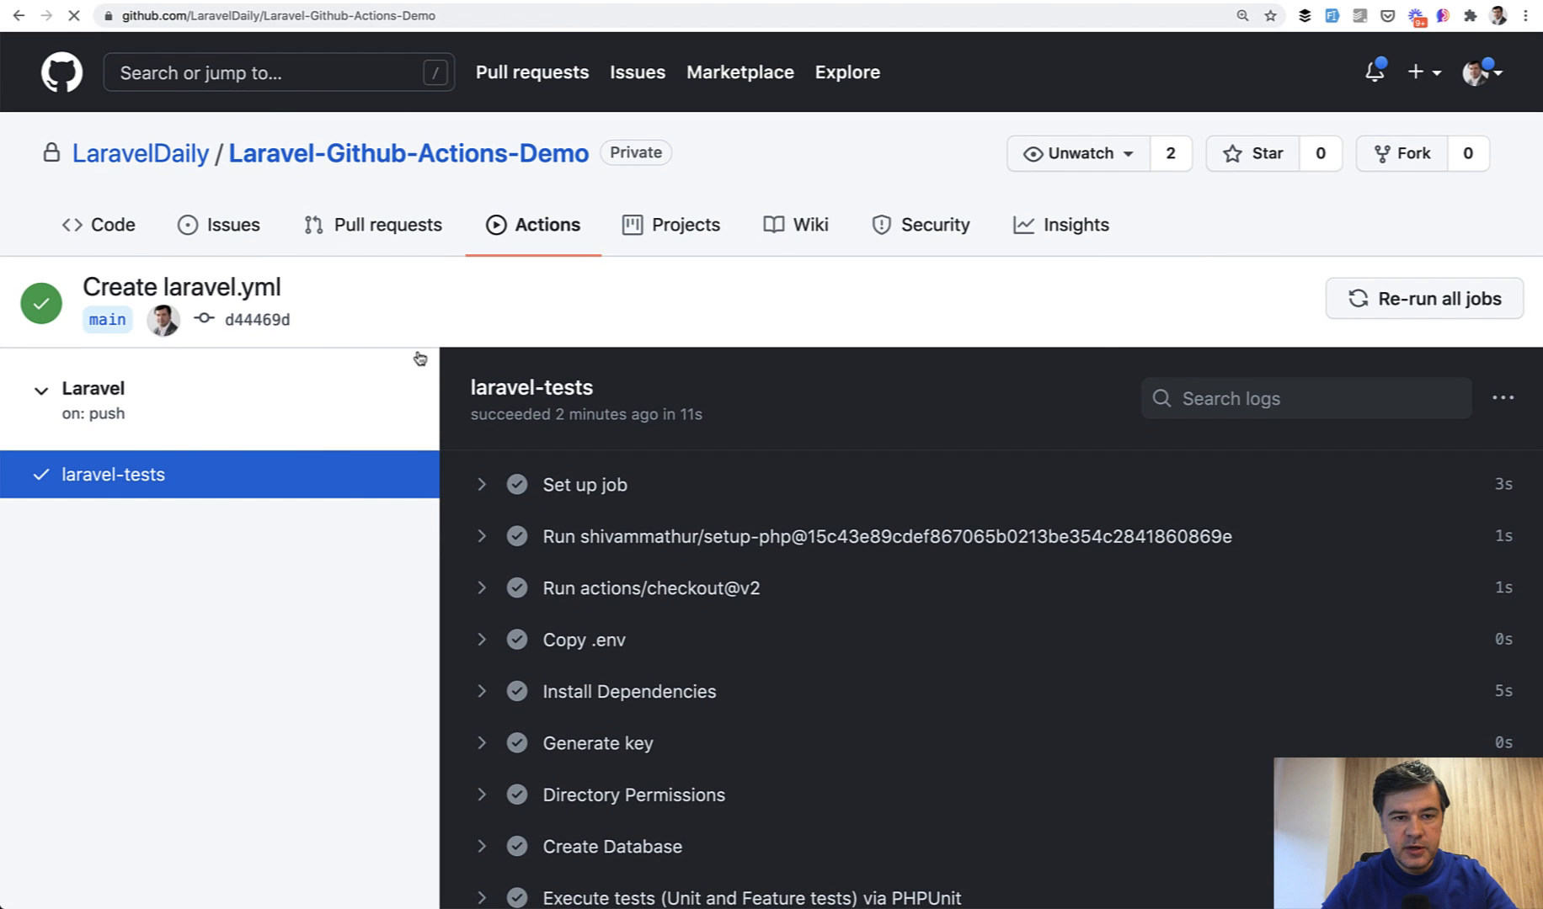
- Create the 'Intentional fail' pull request from develop into main
left_click(111, 224)
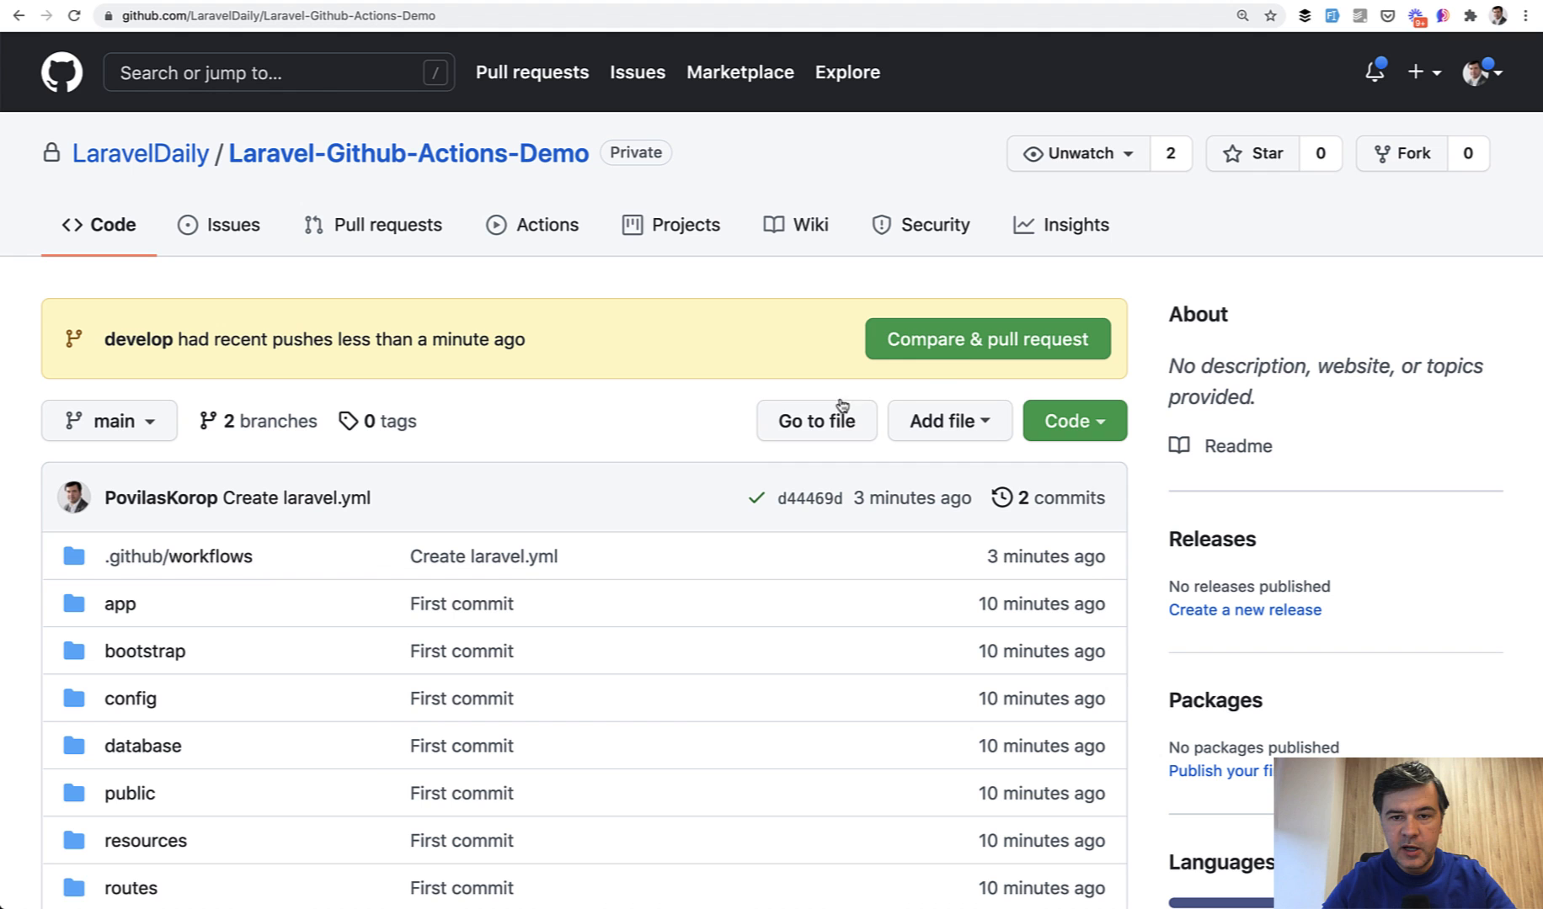
left_click(987, 338)
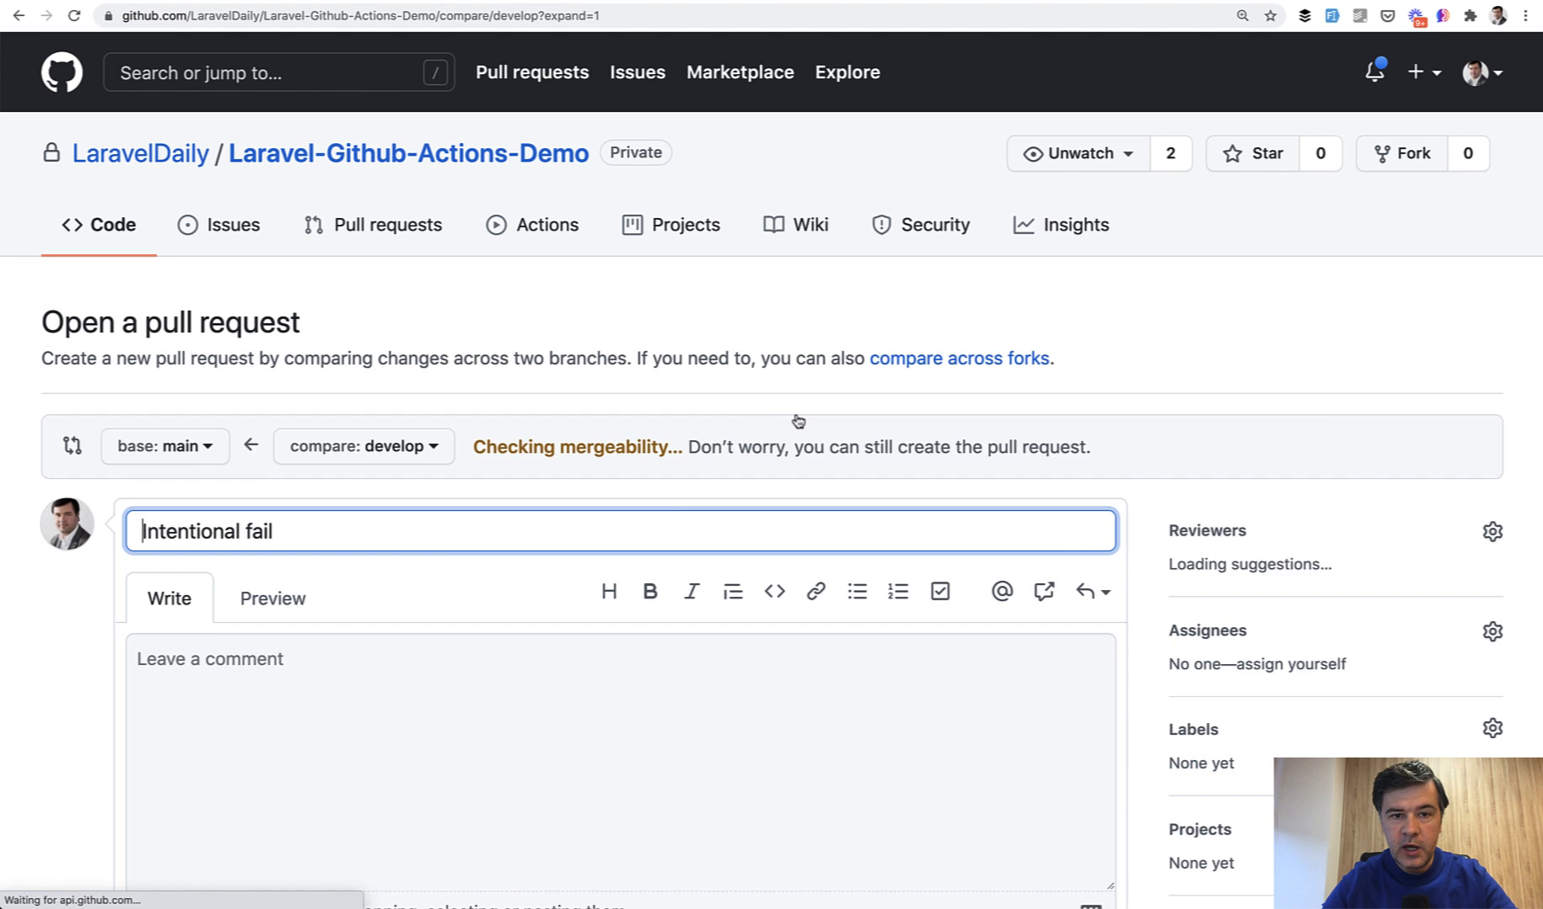
scroll("down", 3)
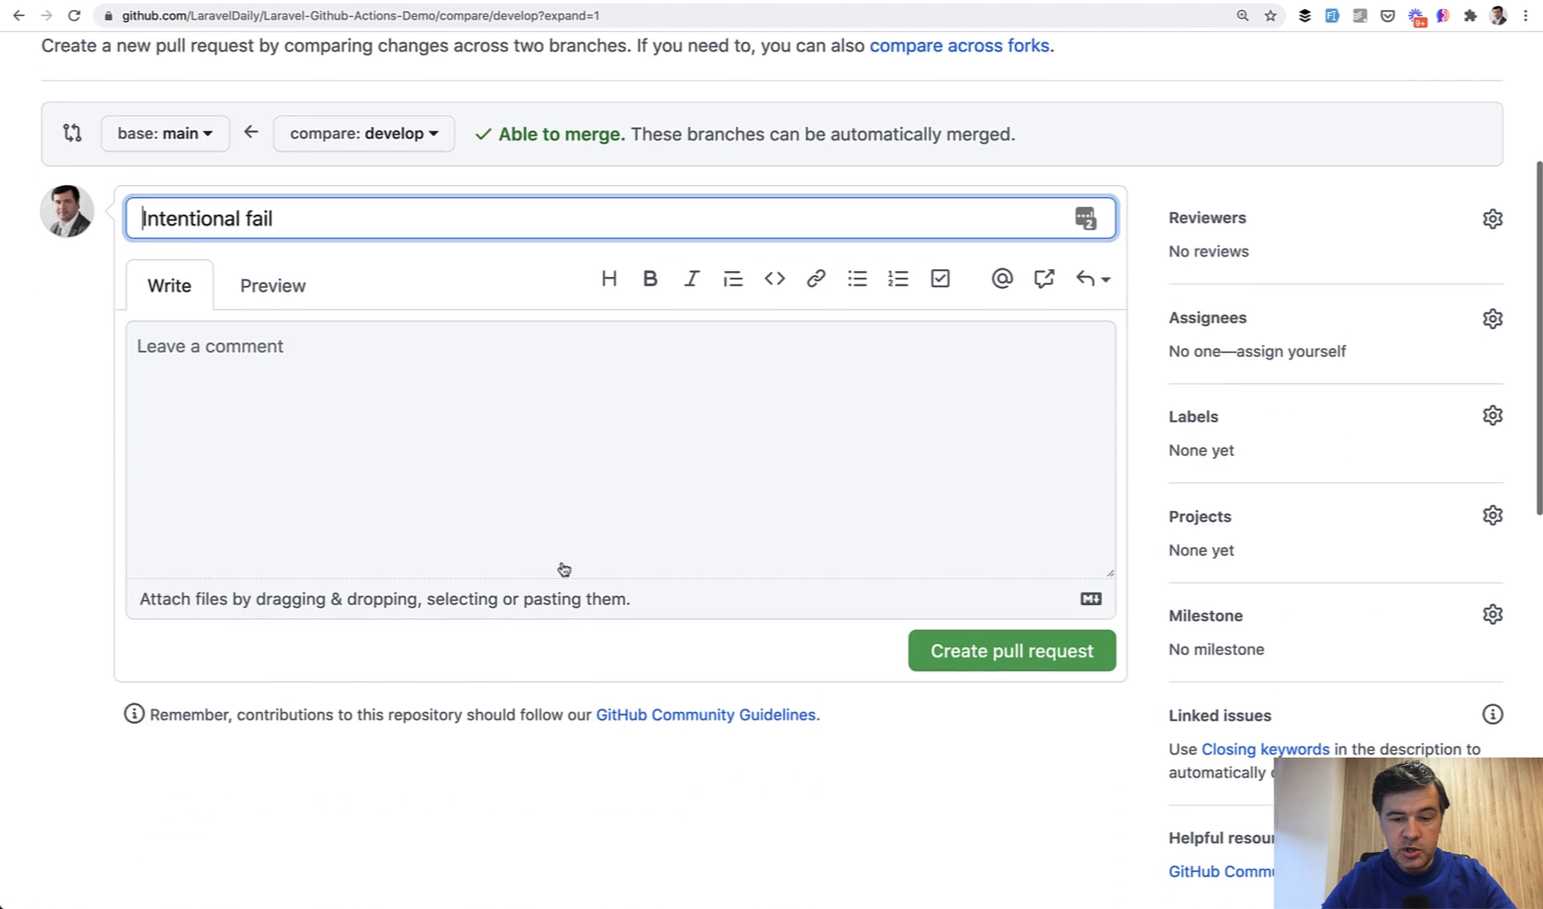
left_click(1010, 650)
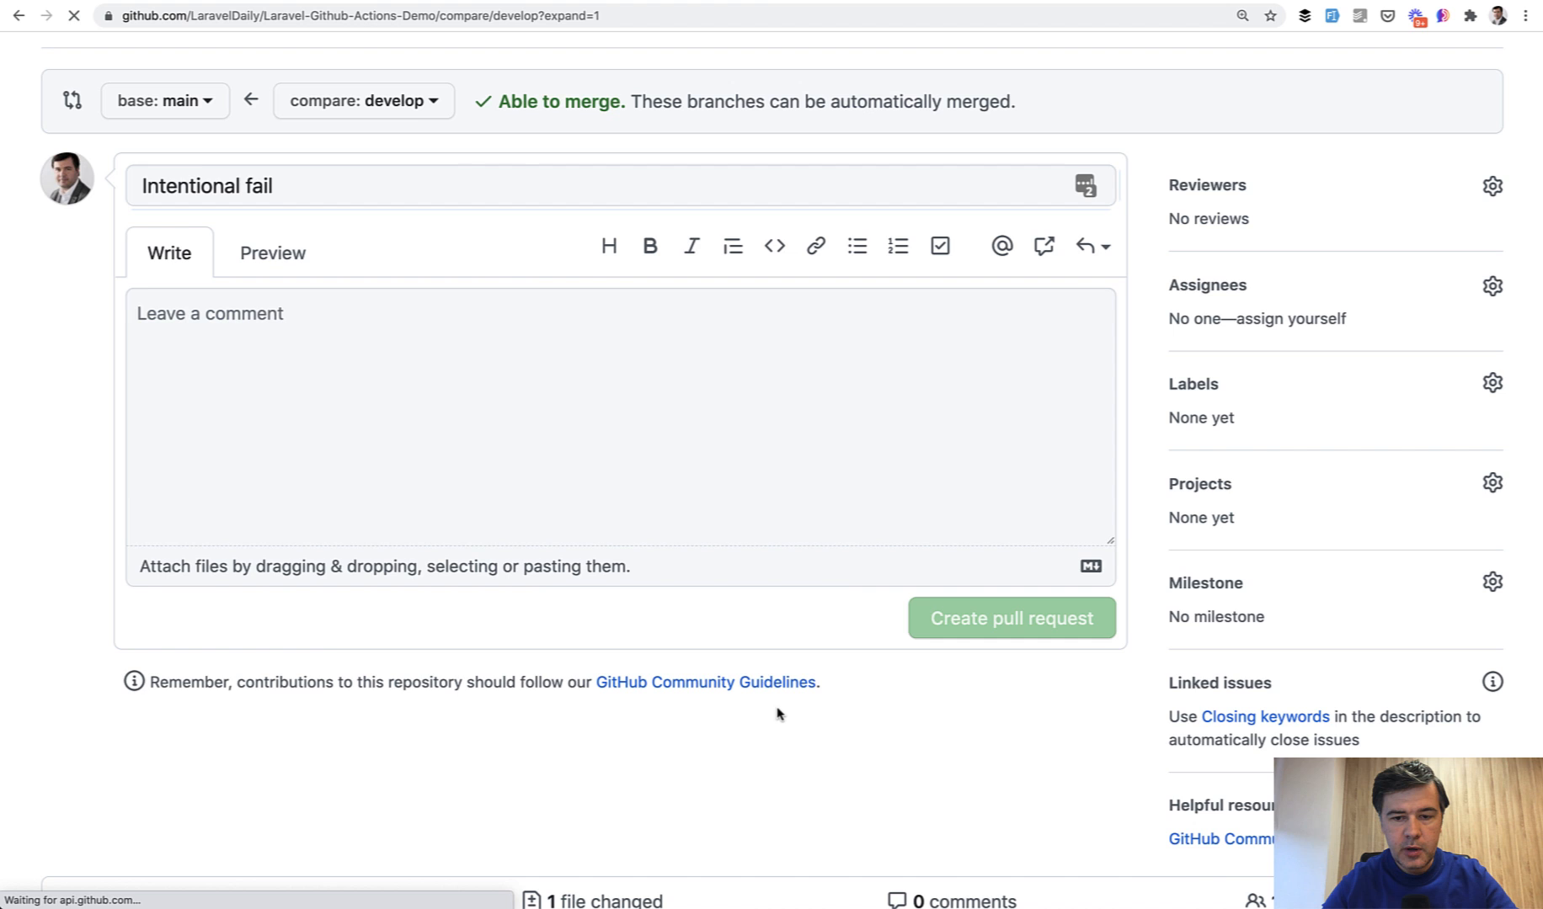
left_click(1011, 618)
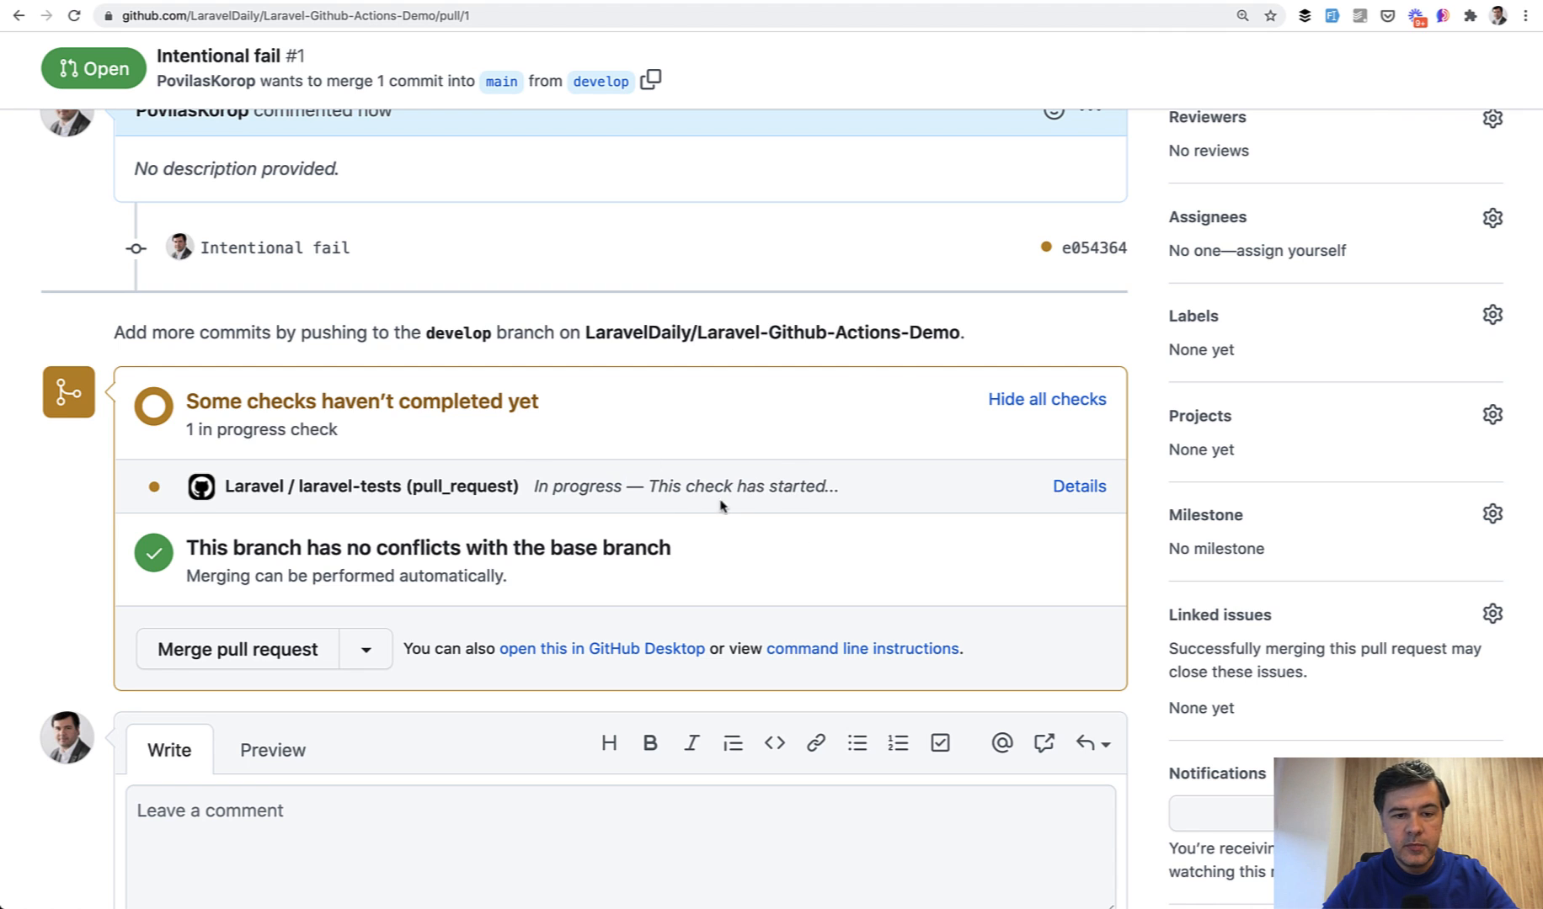
mouse_move(785, 522)
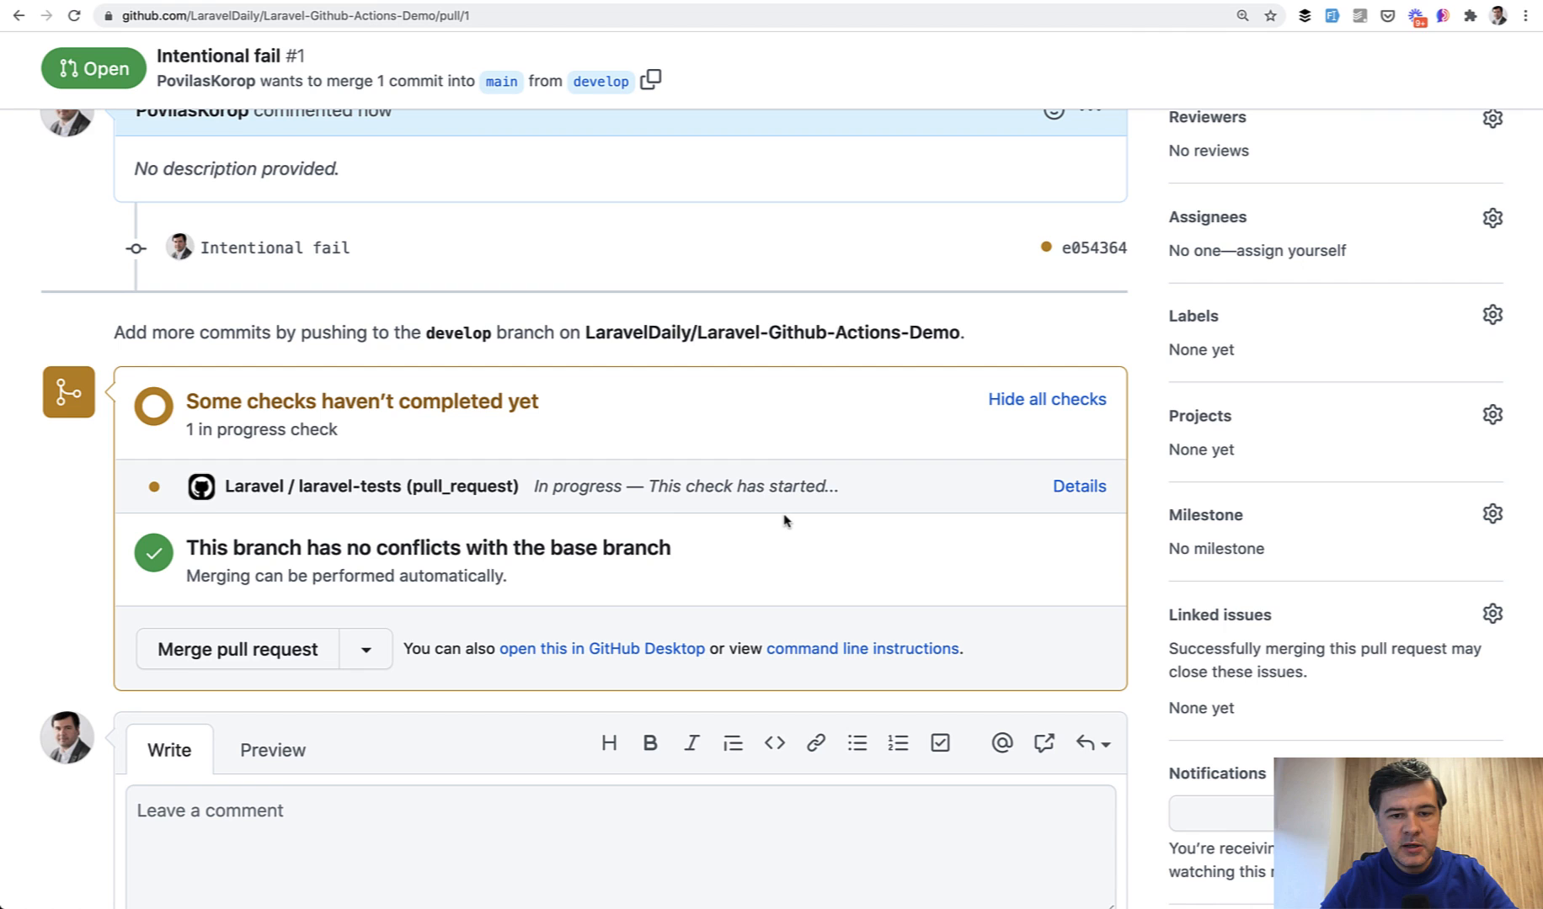
mouse_move(841, 593)
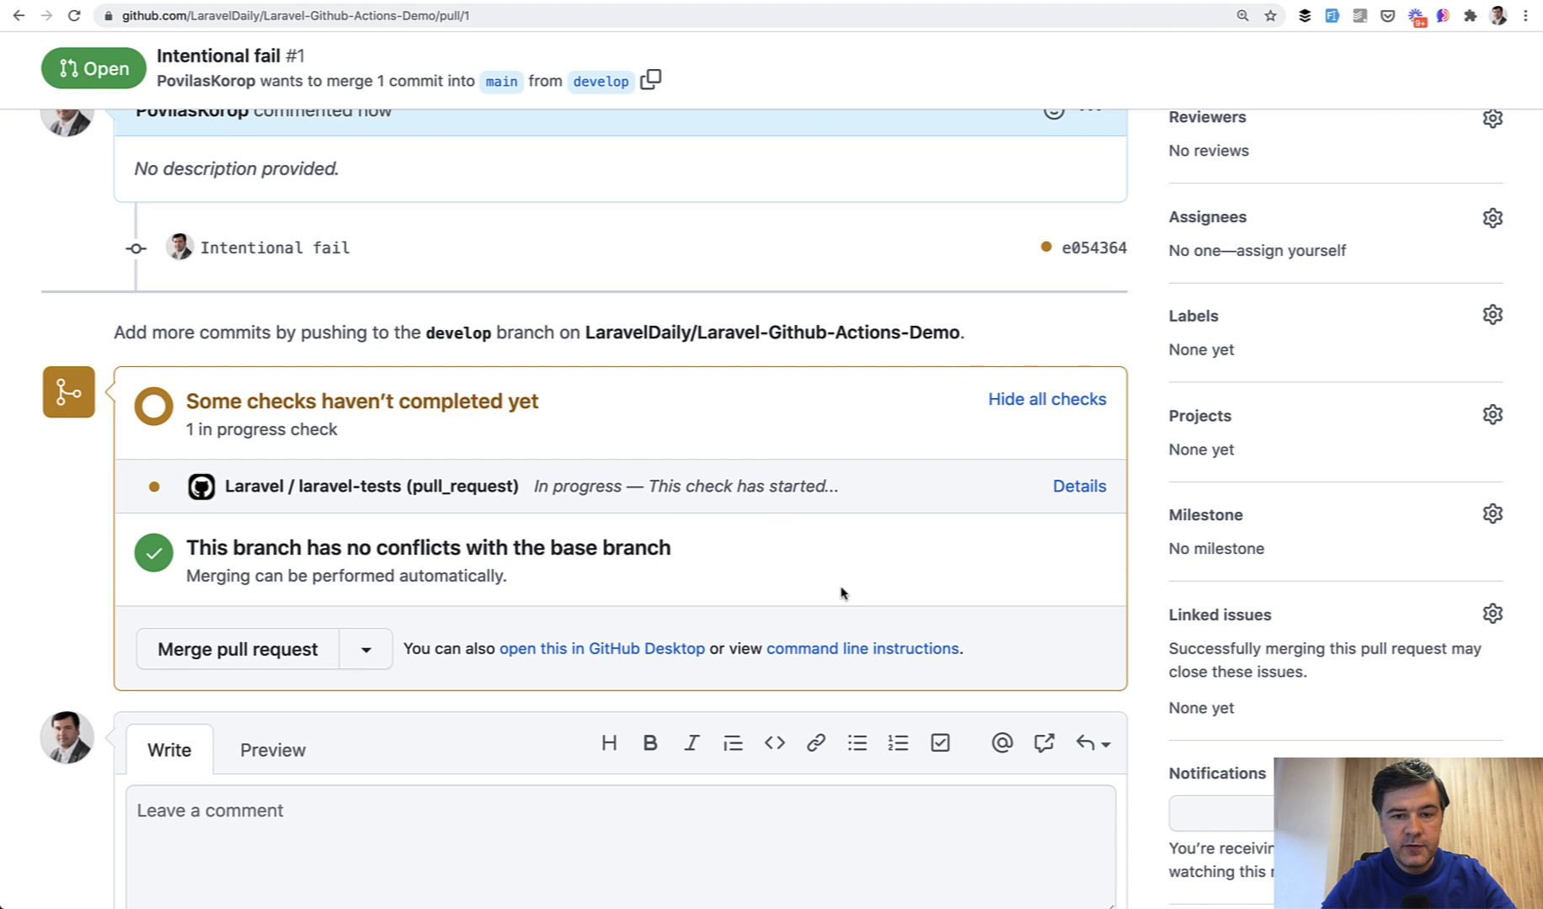
mouse_move(933, 535)
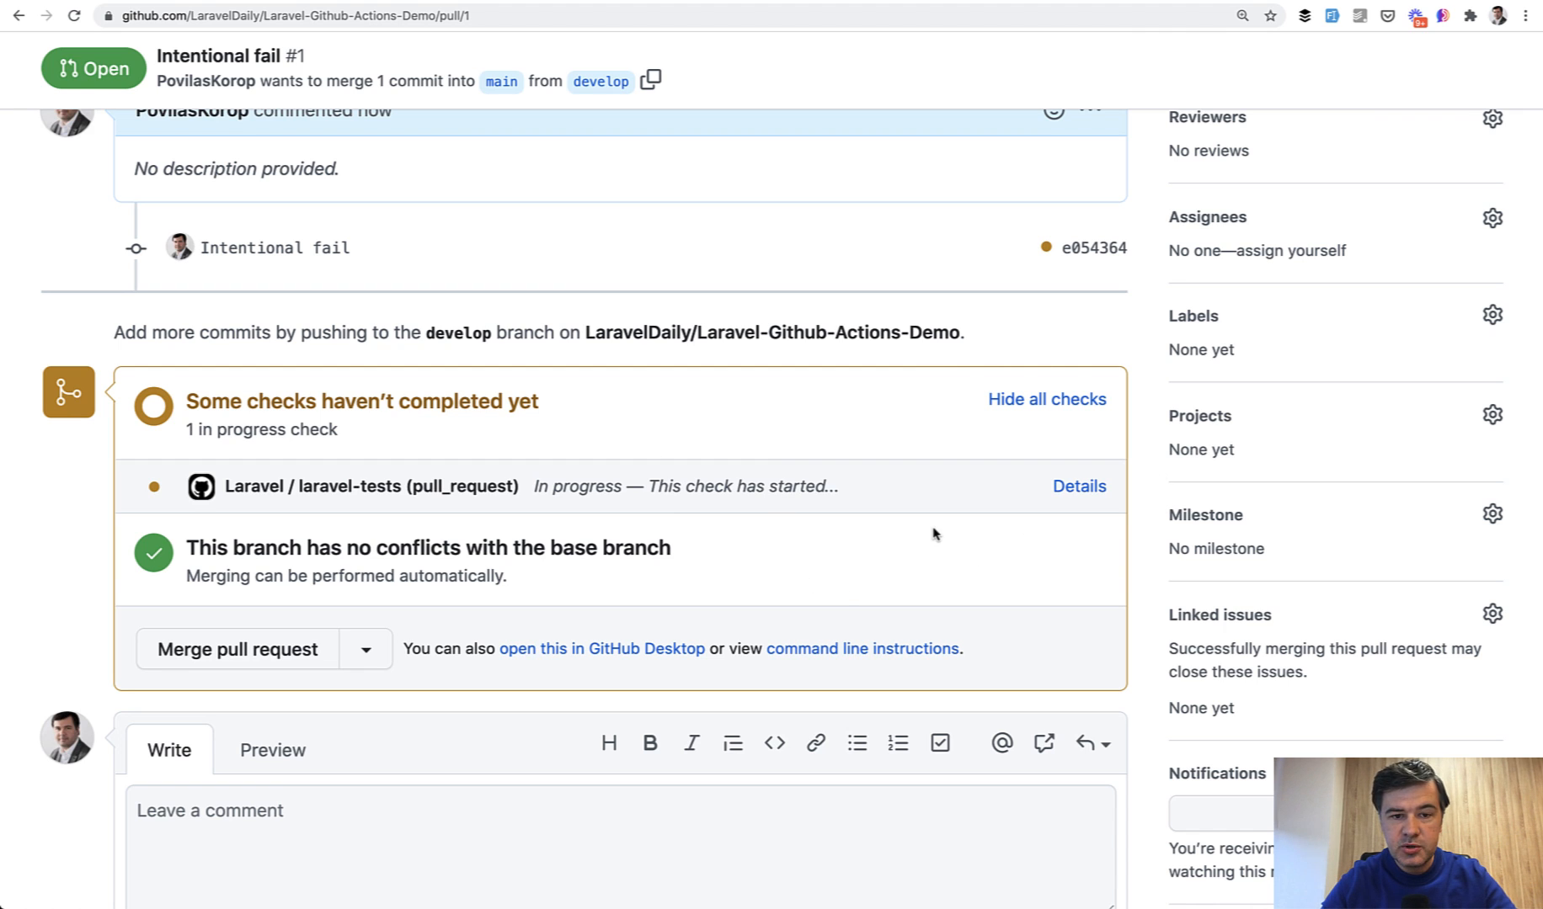
mouse_move(873, 581)
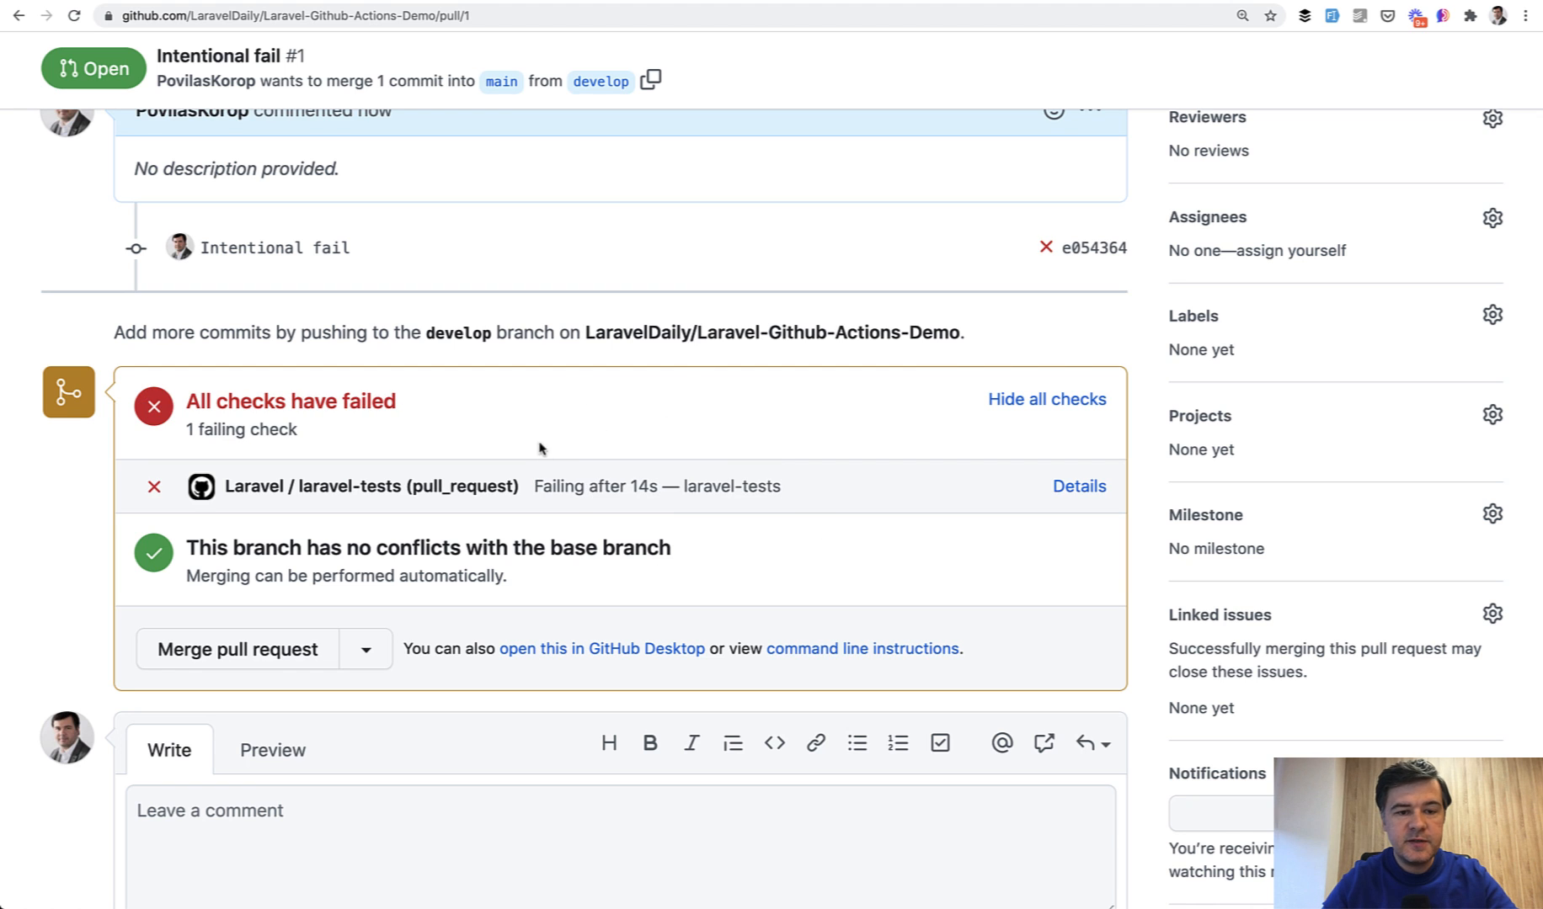
mouse_move(799, 554)
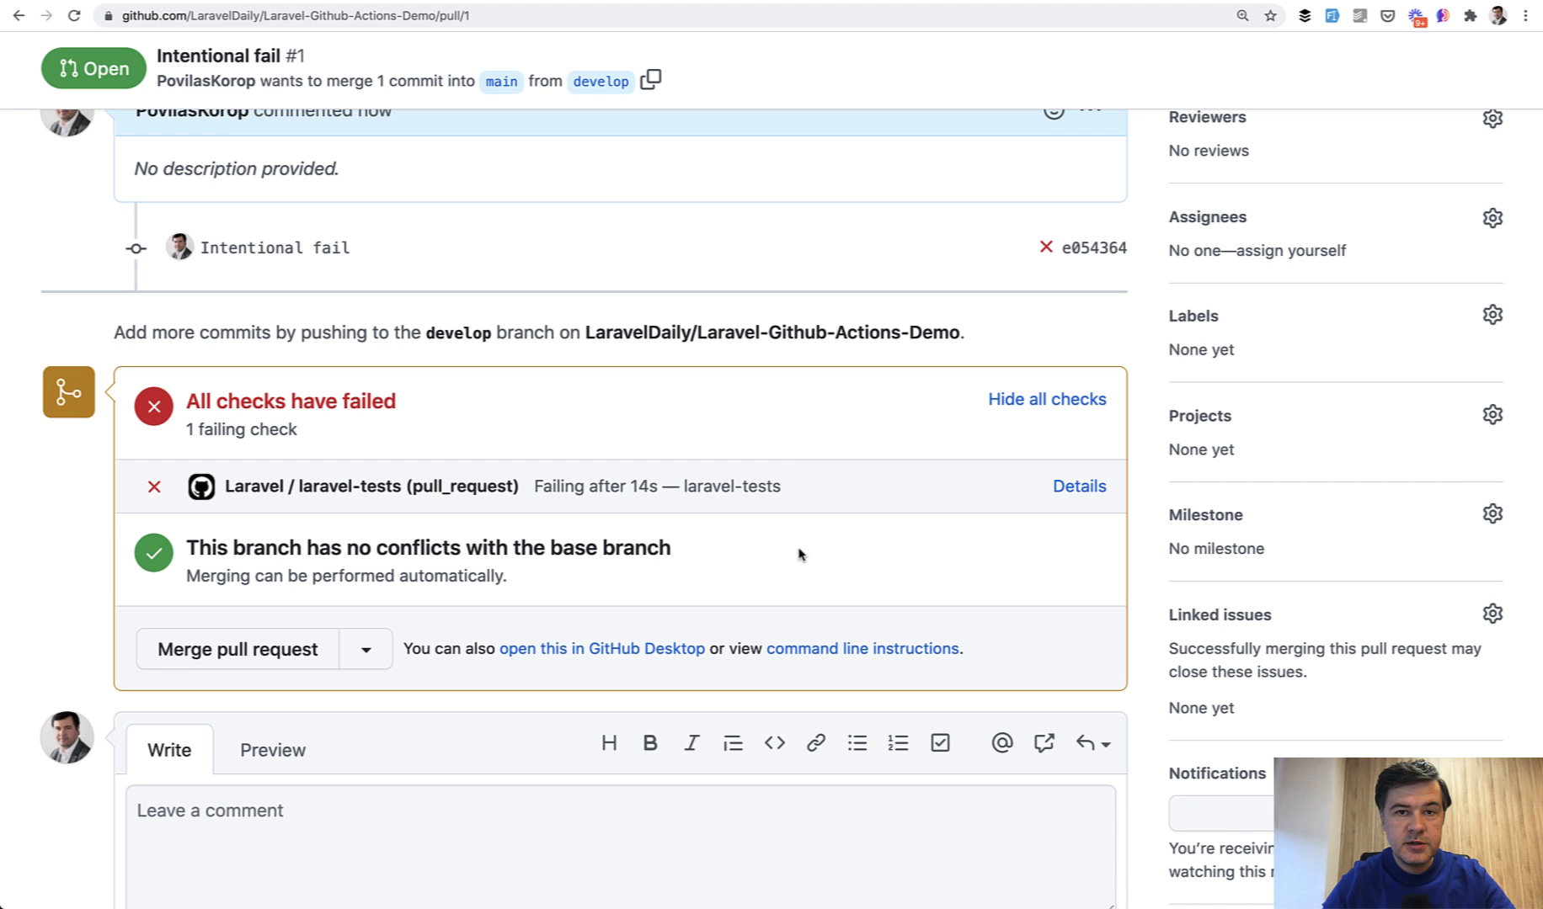
mouse_move(610, 458)
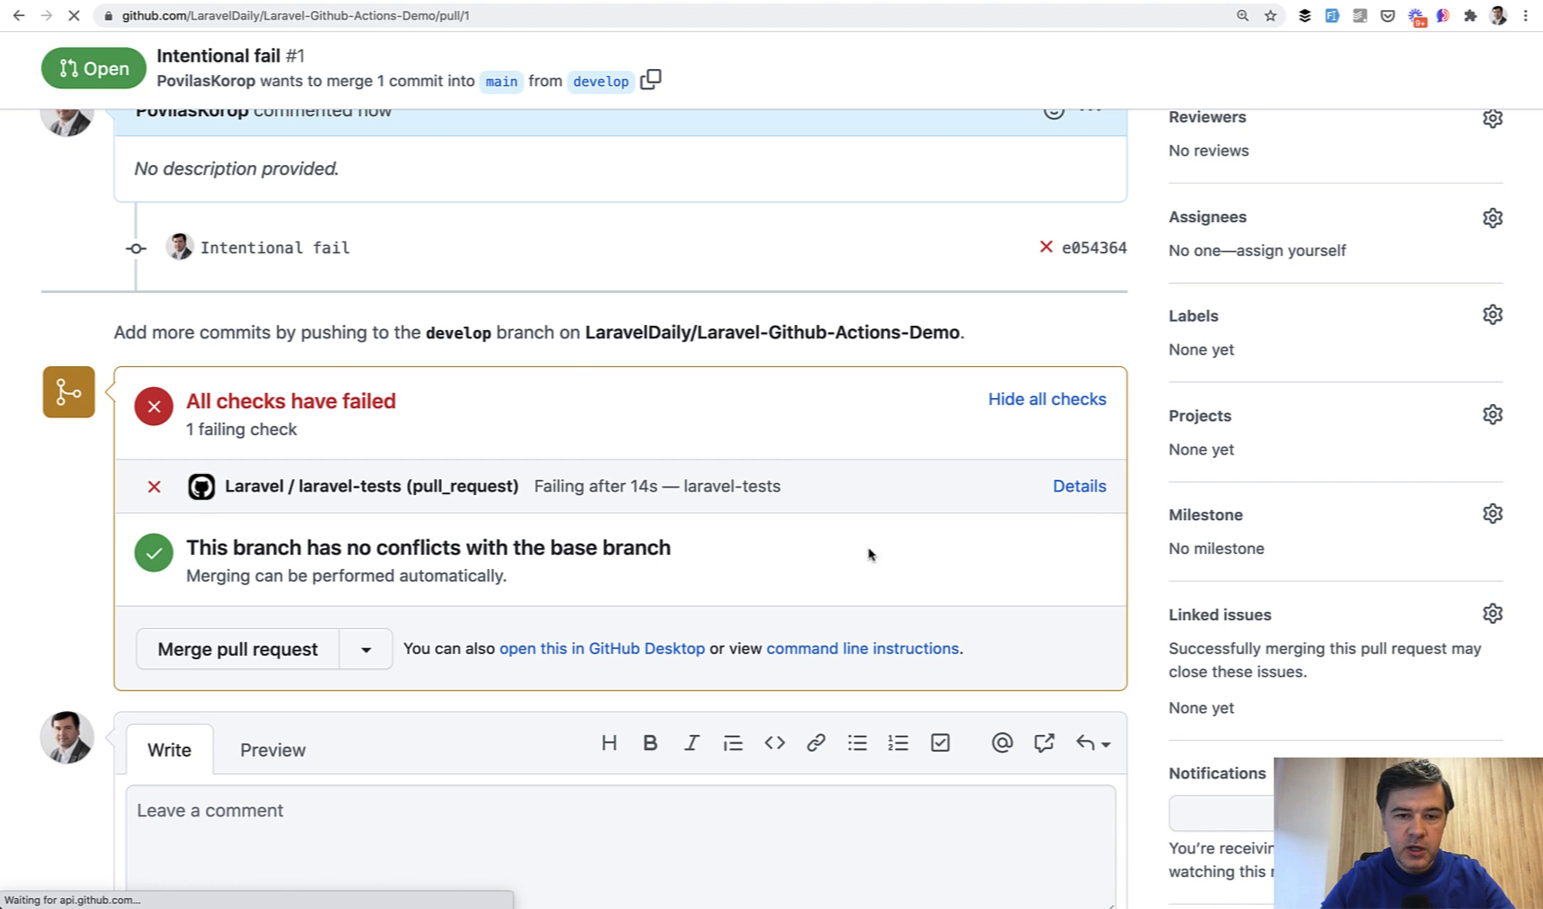
- Open the failing laravel-tests log and scroll to the 404-instead-of-200 test failure
left_click(1079, 485)
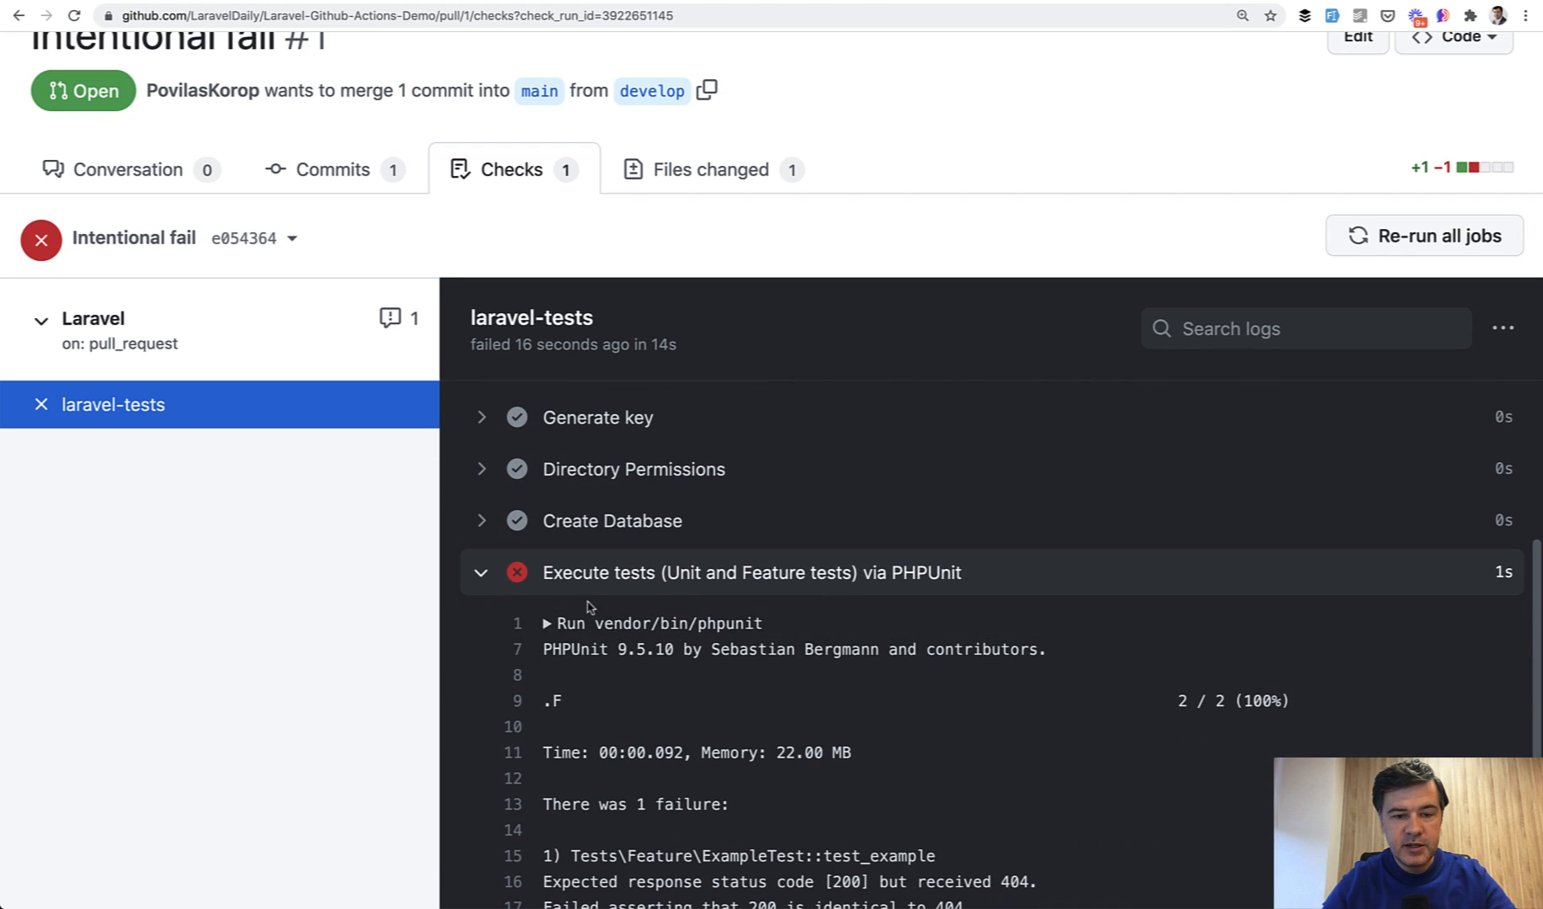
scroll("down", 3)
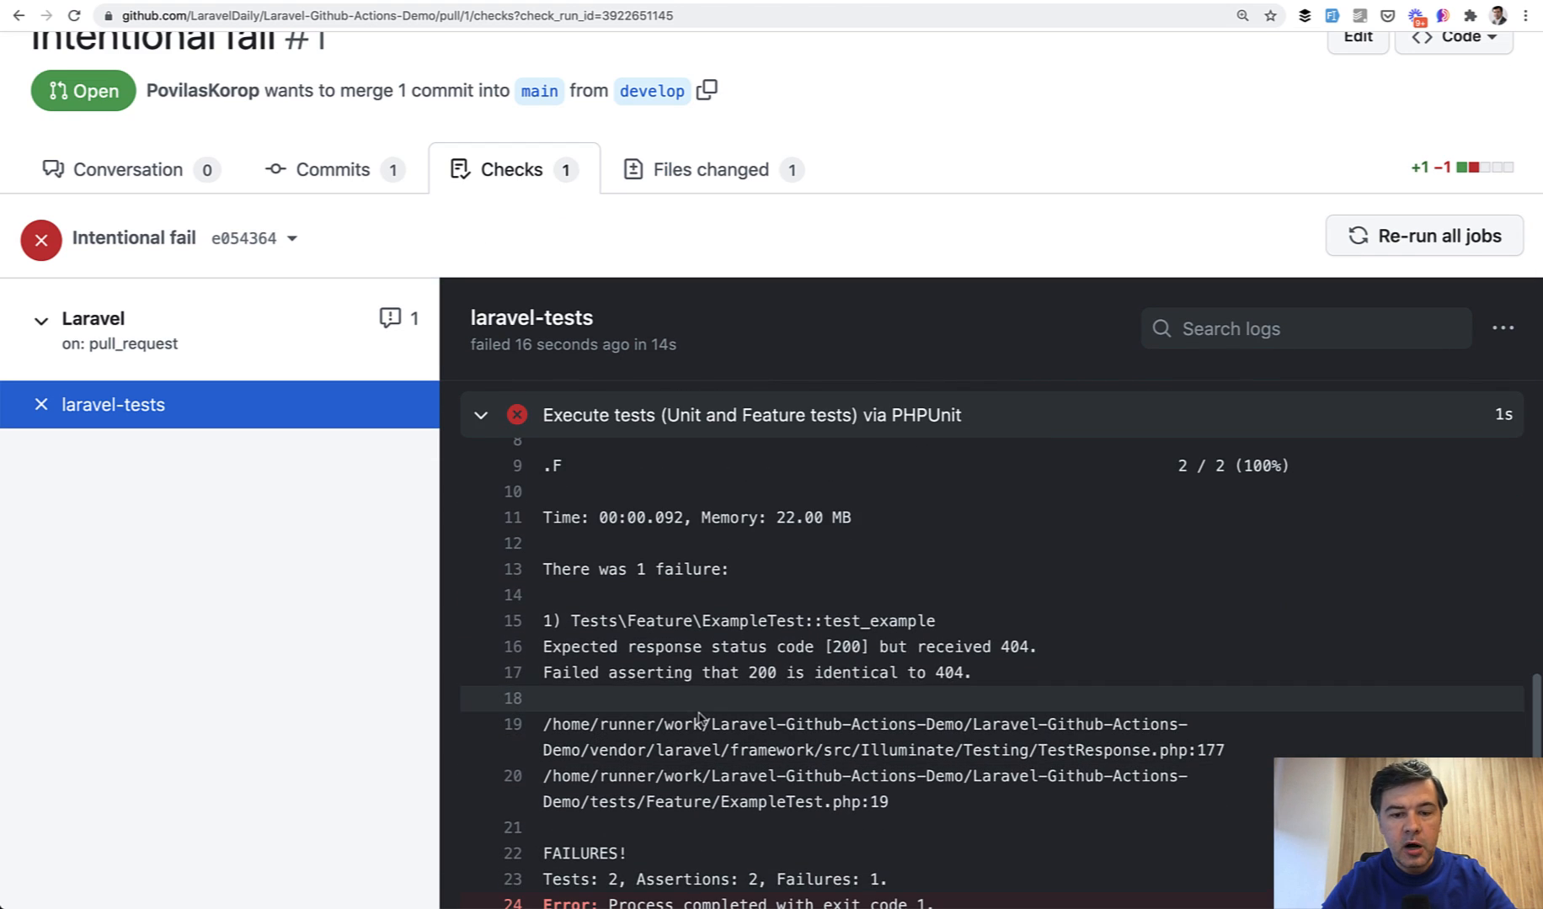
scroll("down", 3)
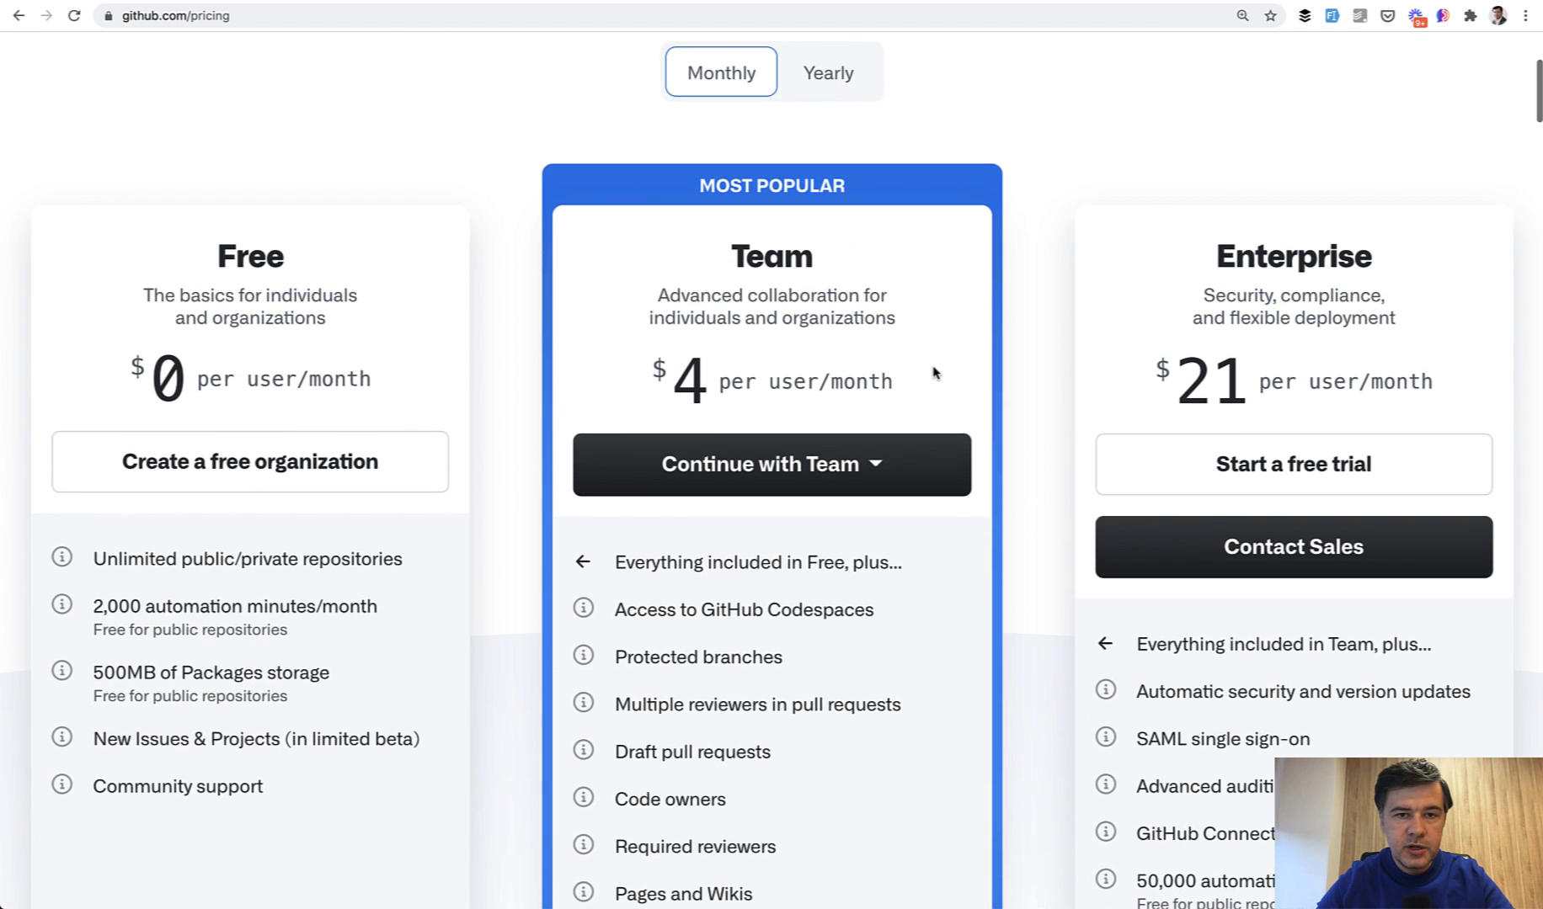
- Scroll the pricing plans comparing Free 2,000, Team 3,000 and Enterprise 50,000 automation minutes
scroll("down", 3)
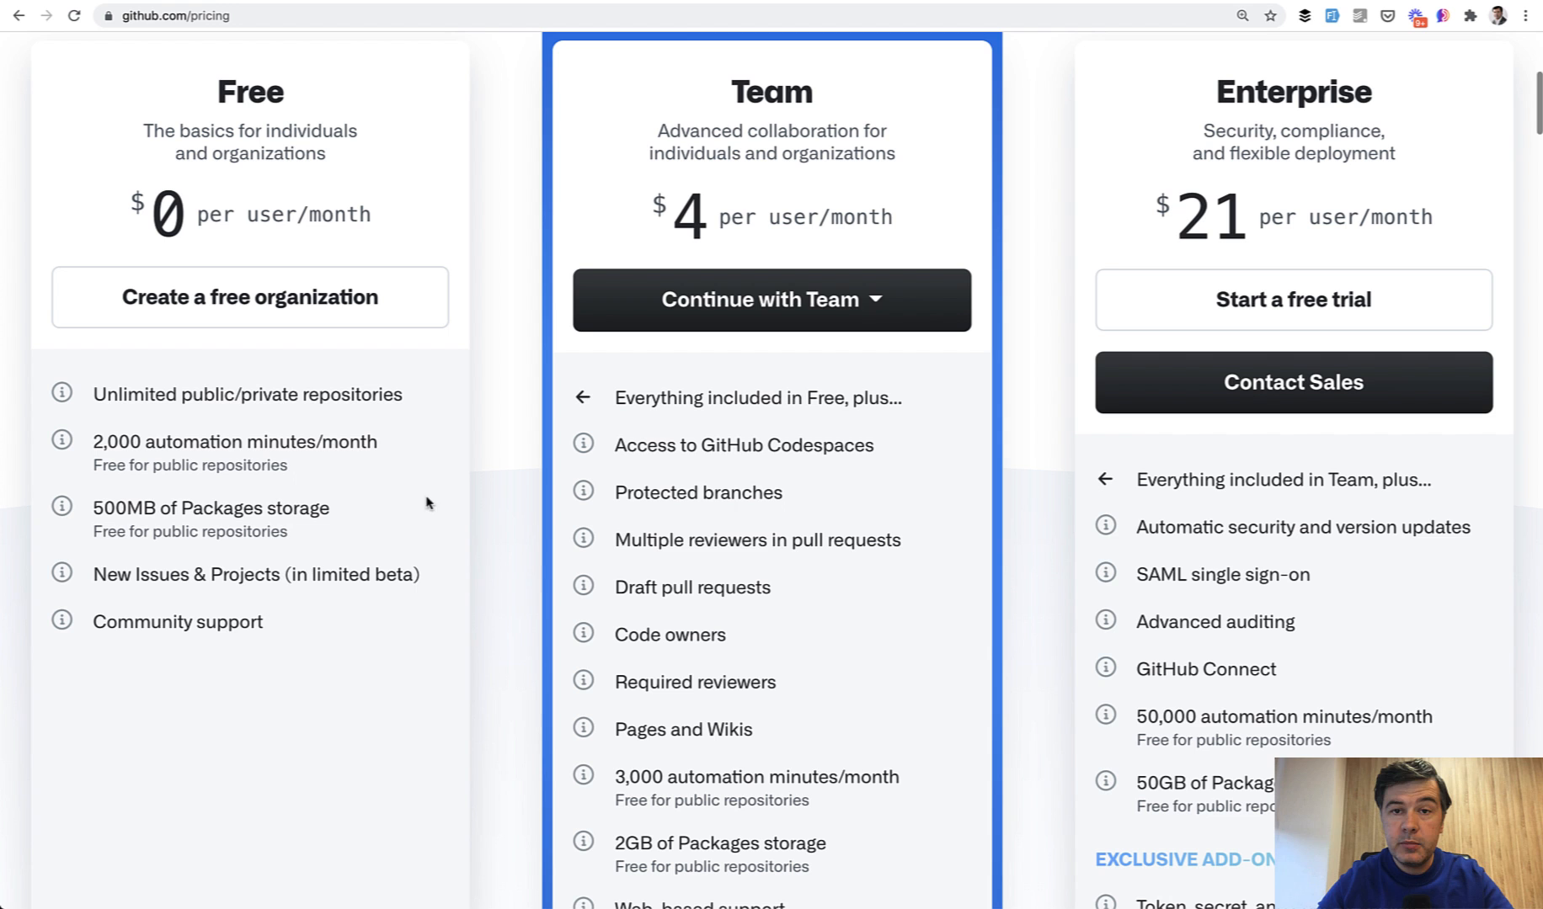
mouse_move(492, 590)
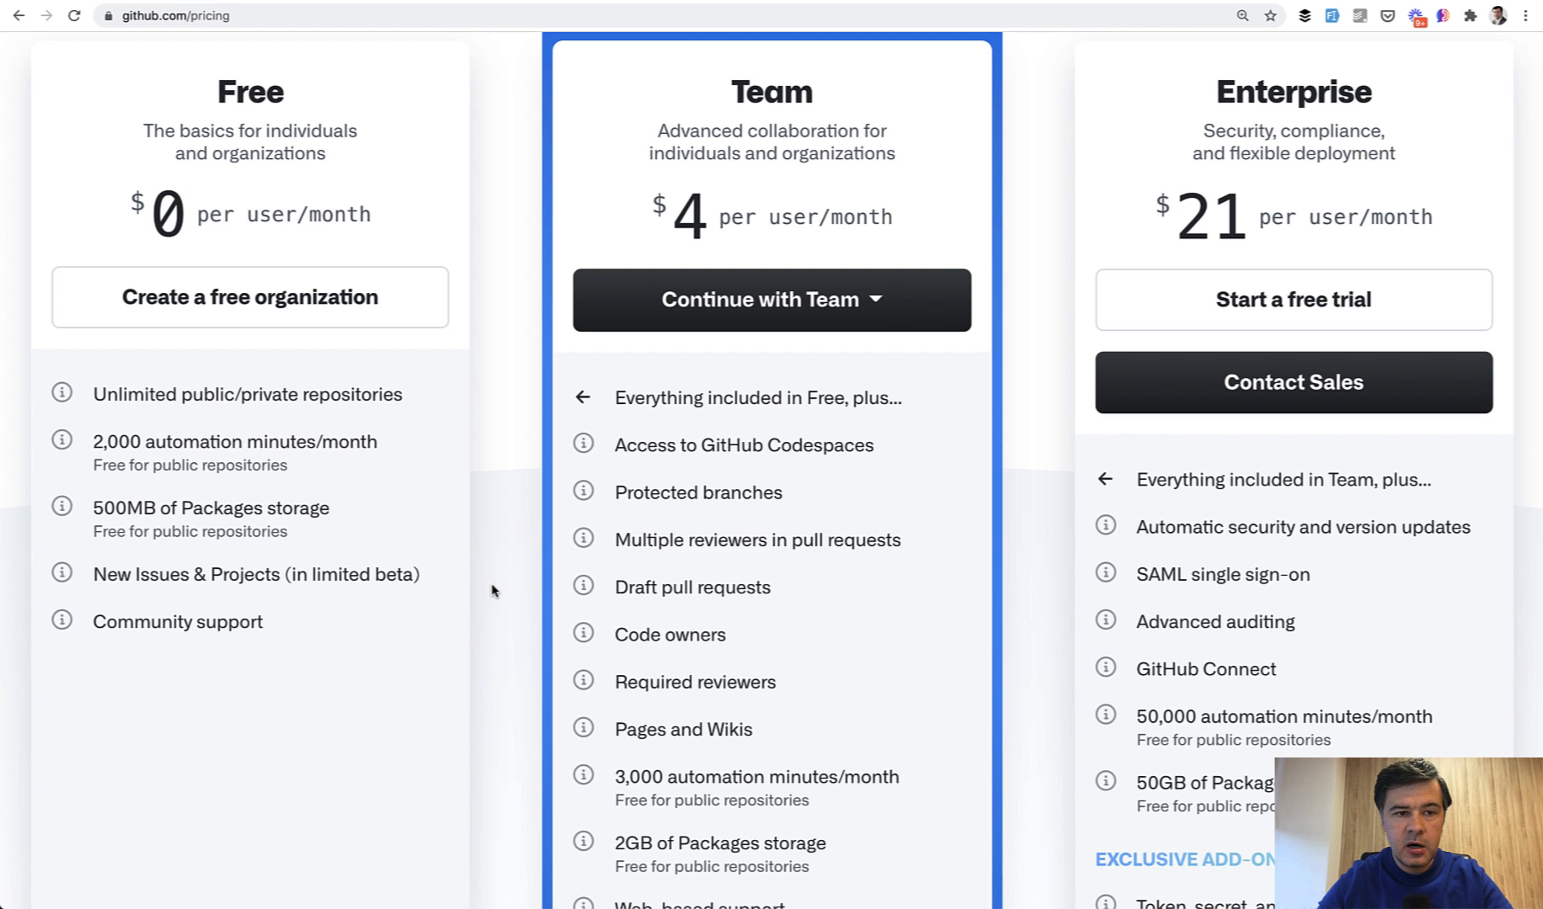
scroll("up", 3)
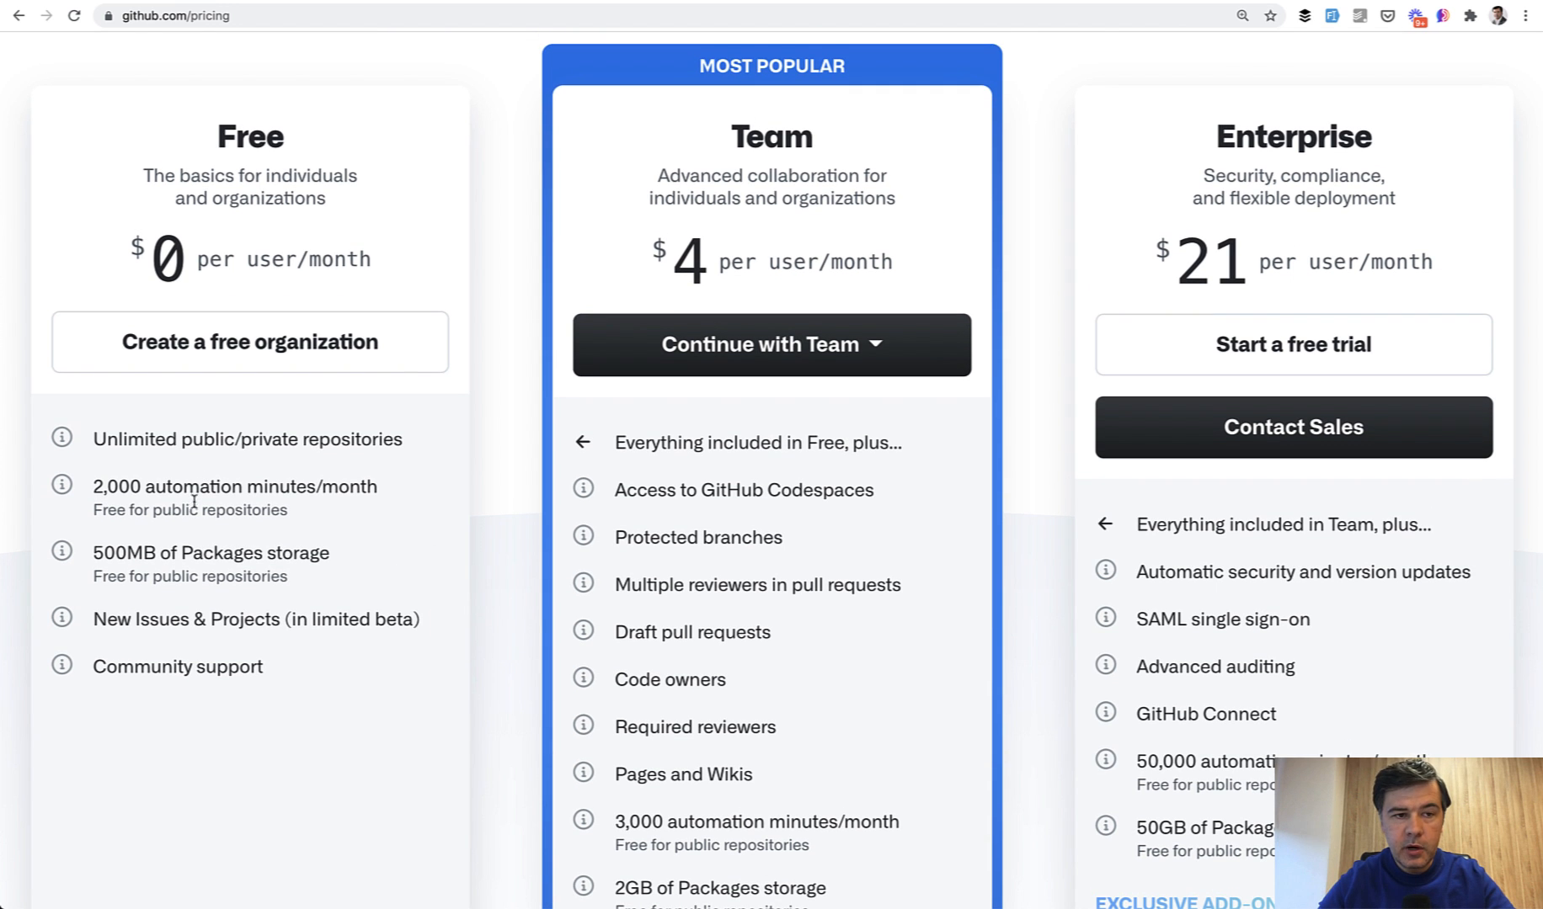
scroll("down", 3)
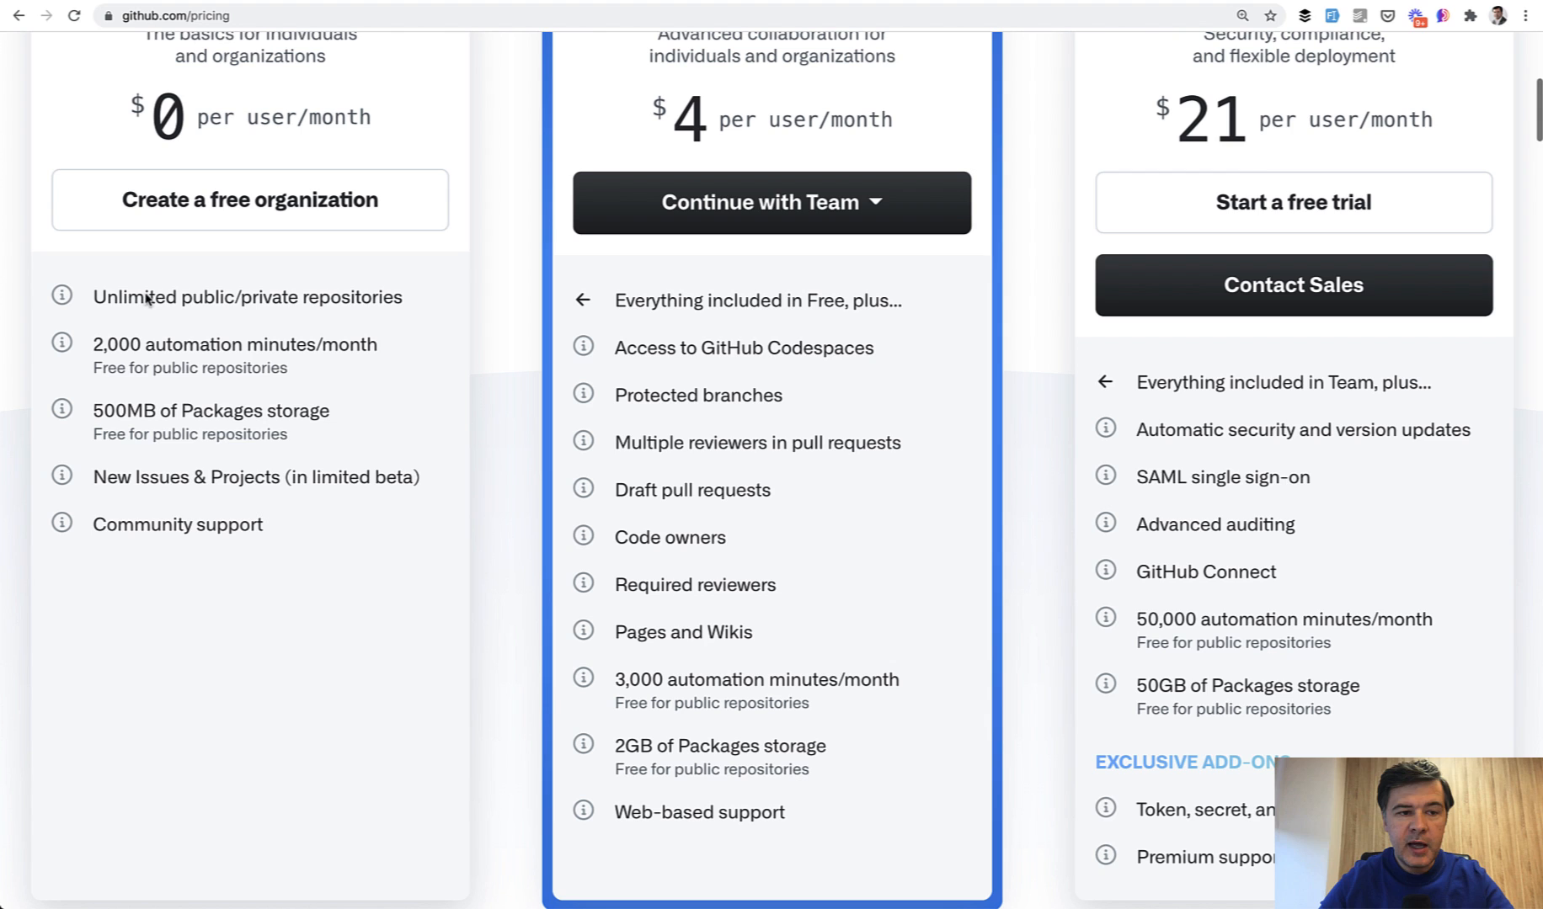
mouse_move(492, 398)
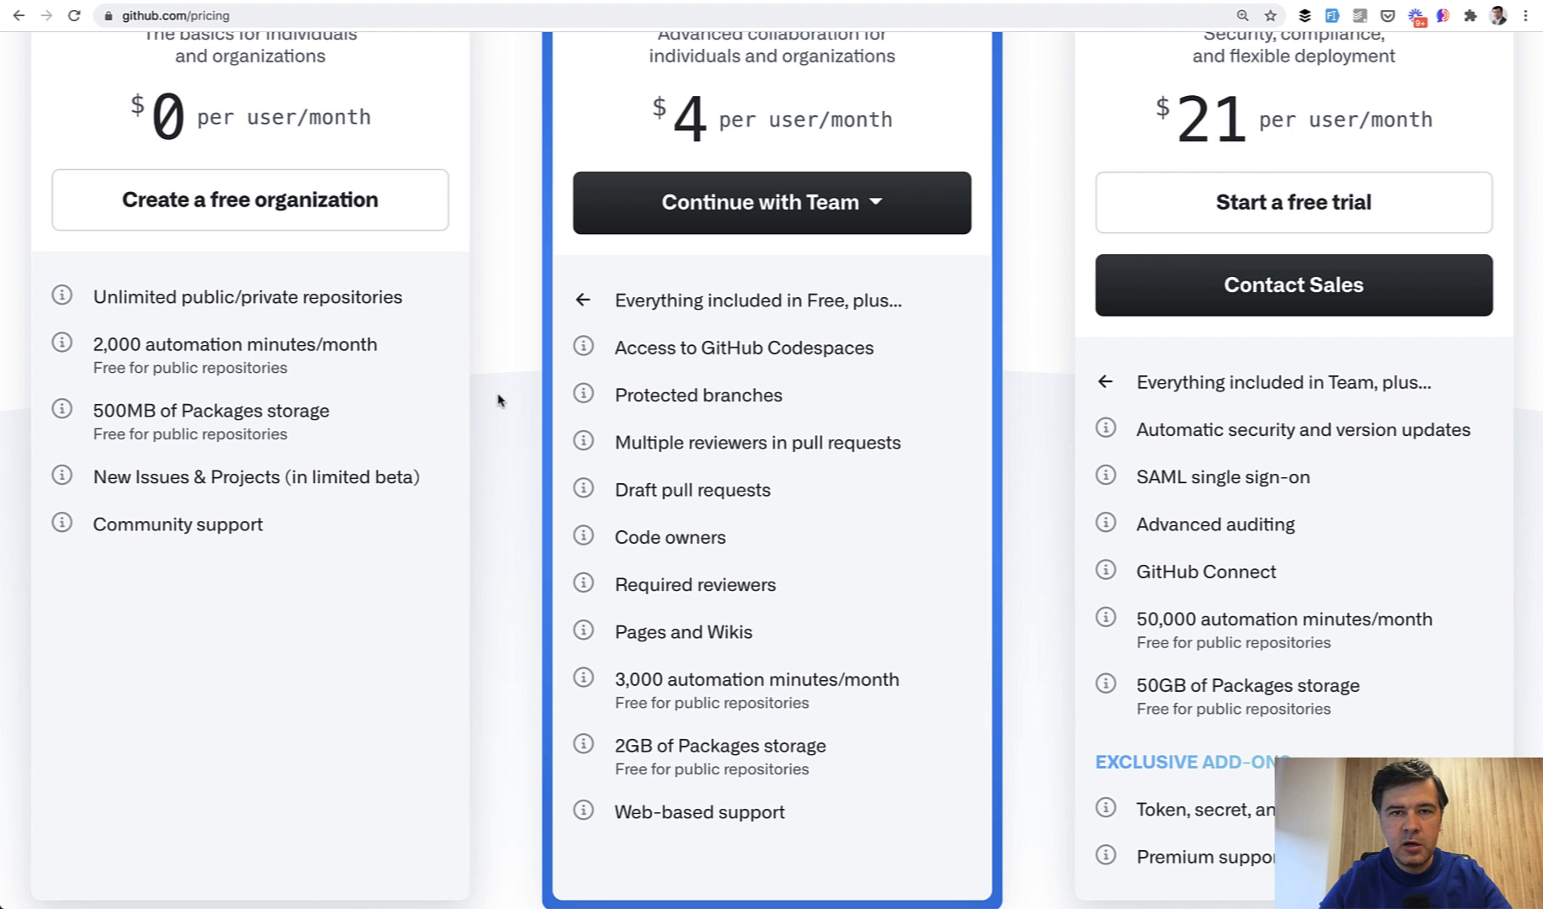
mouse_move(460, 368)
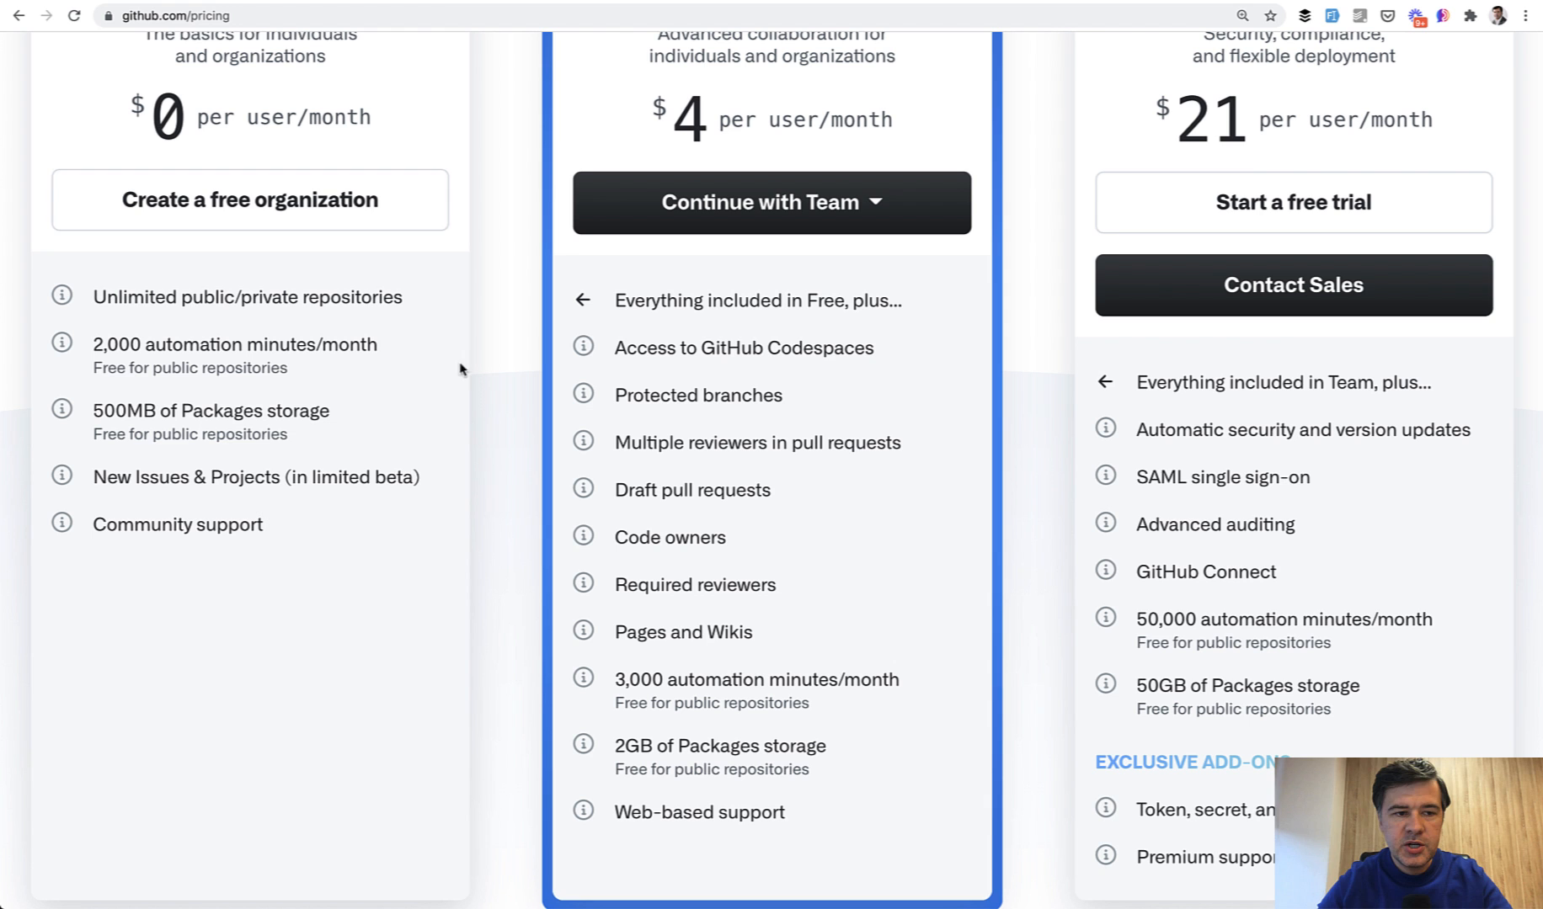
mouse_move(510, 397)
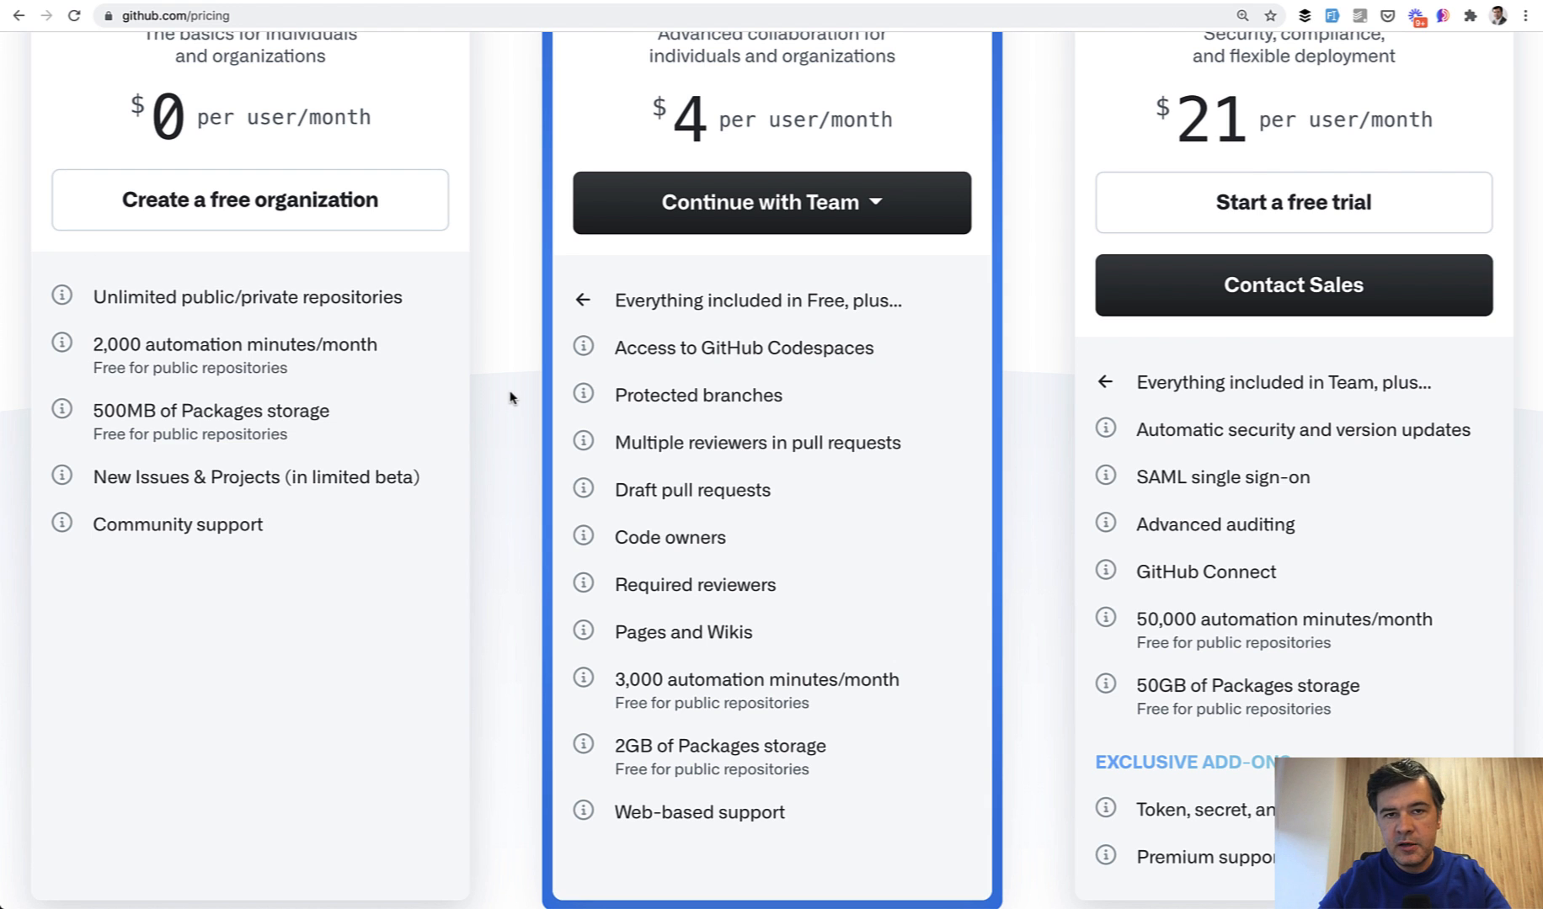
scroll("down", 3)
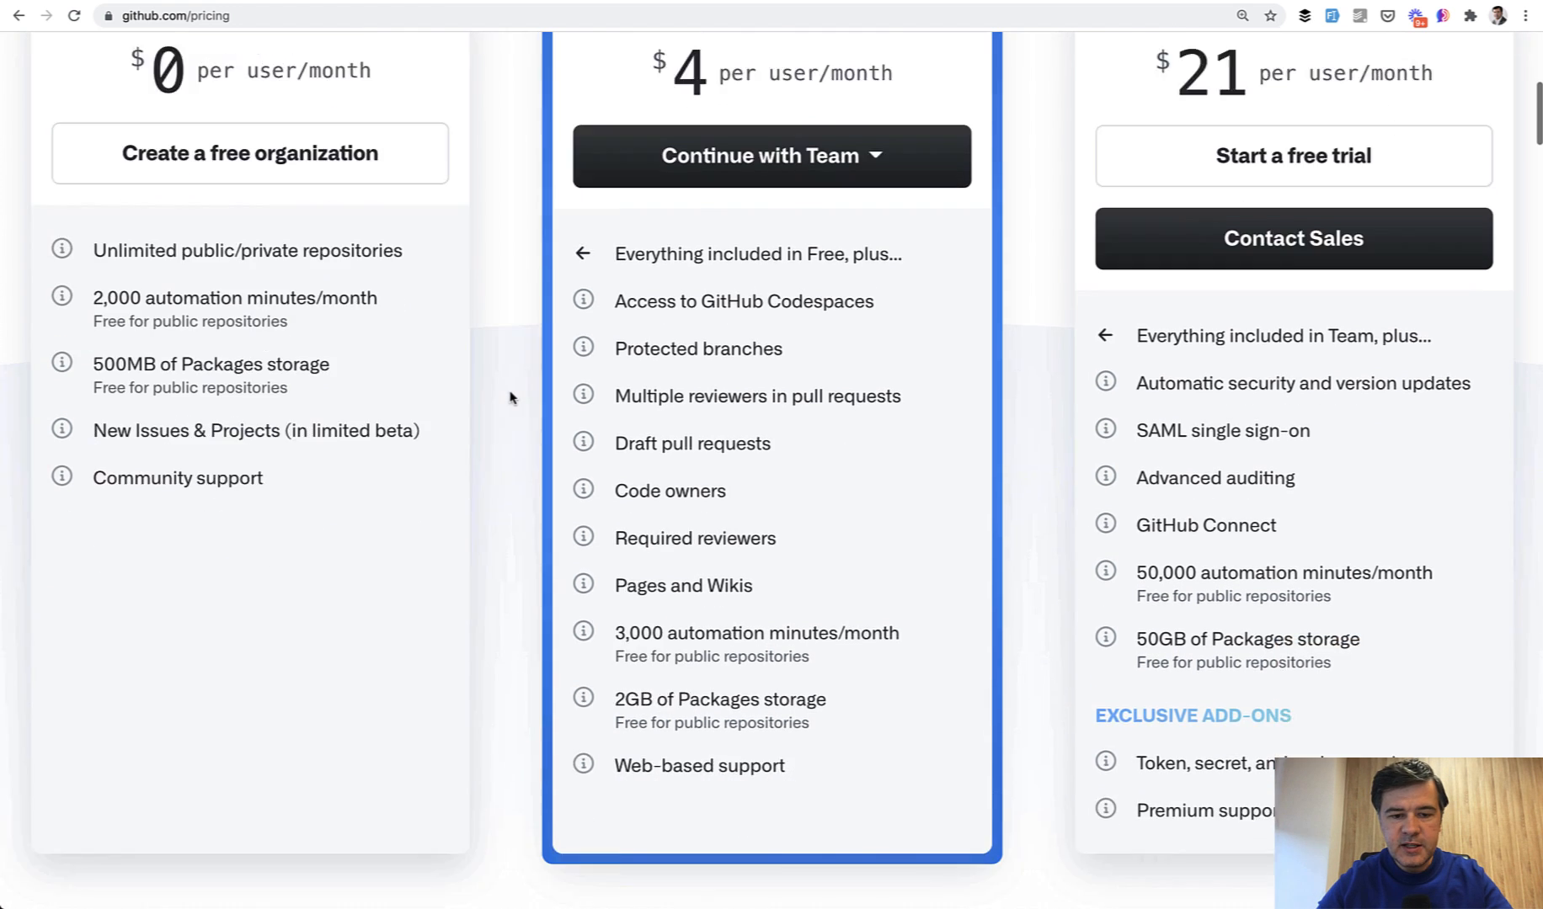
scroll("down", 3)
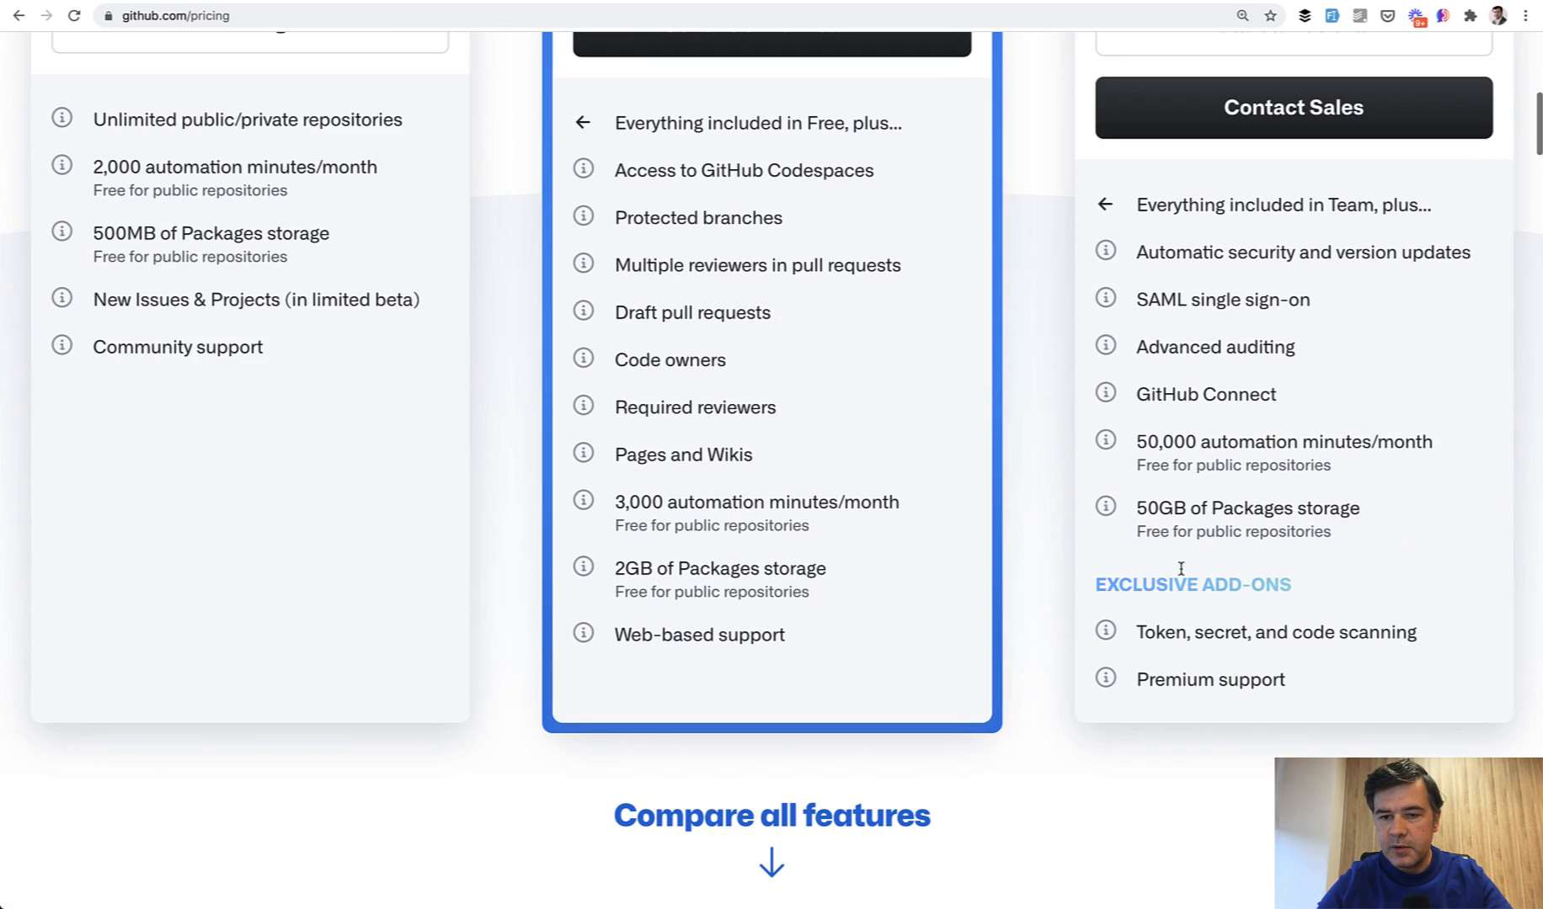
mouse_move(1034, 387)
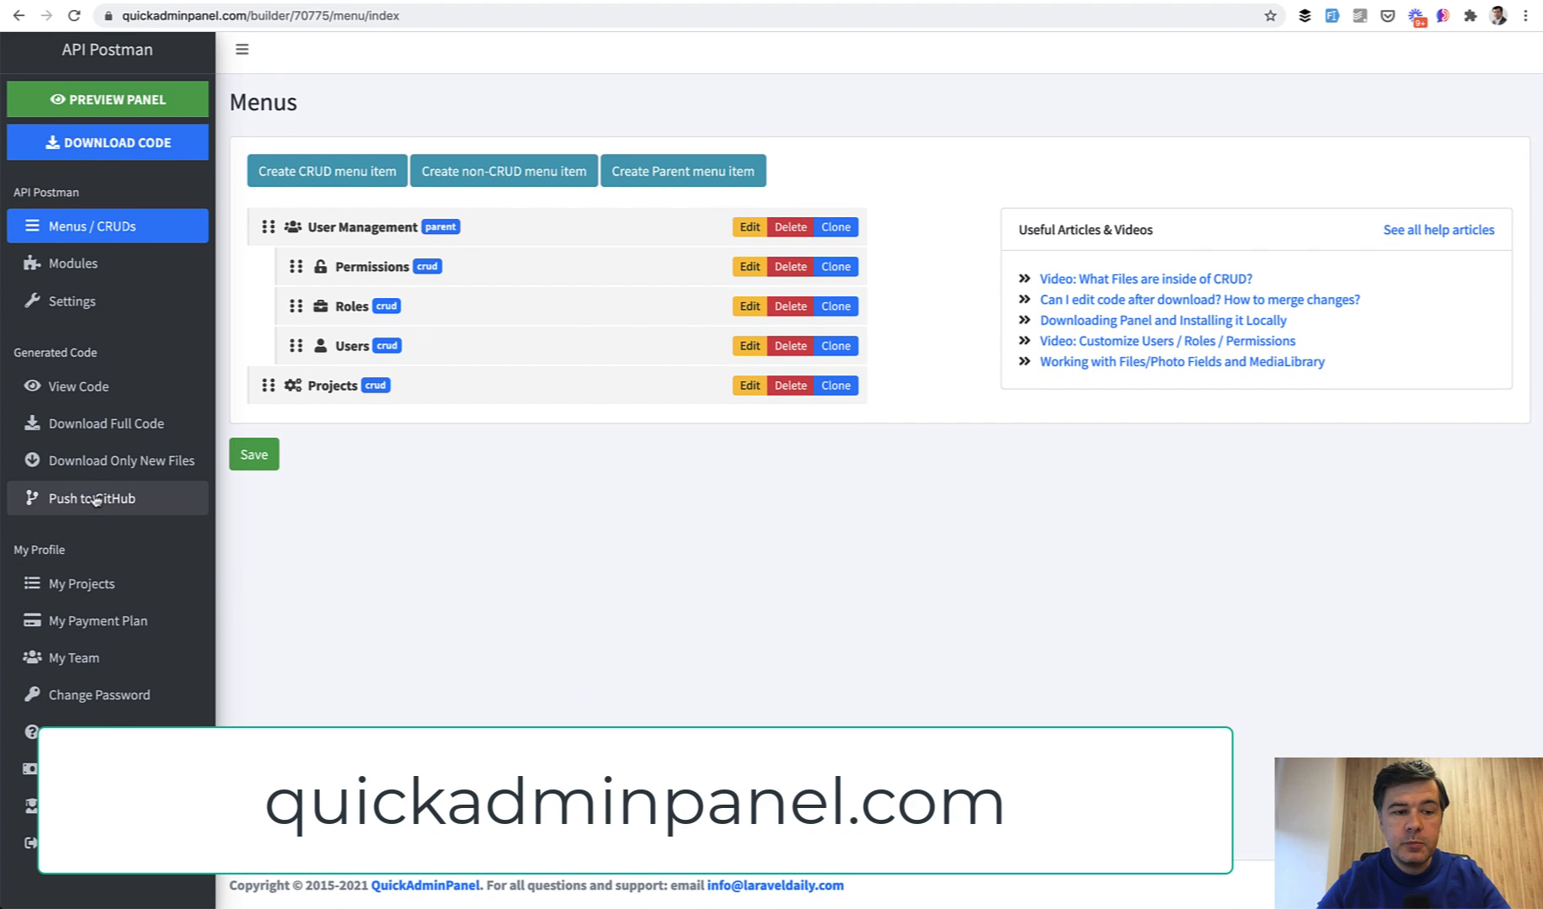
mouse_move(408, 529)
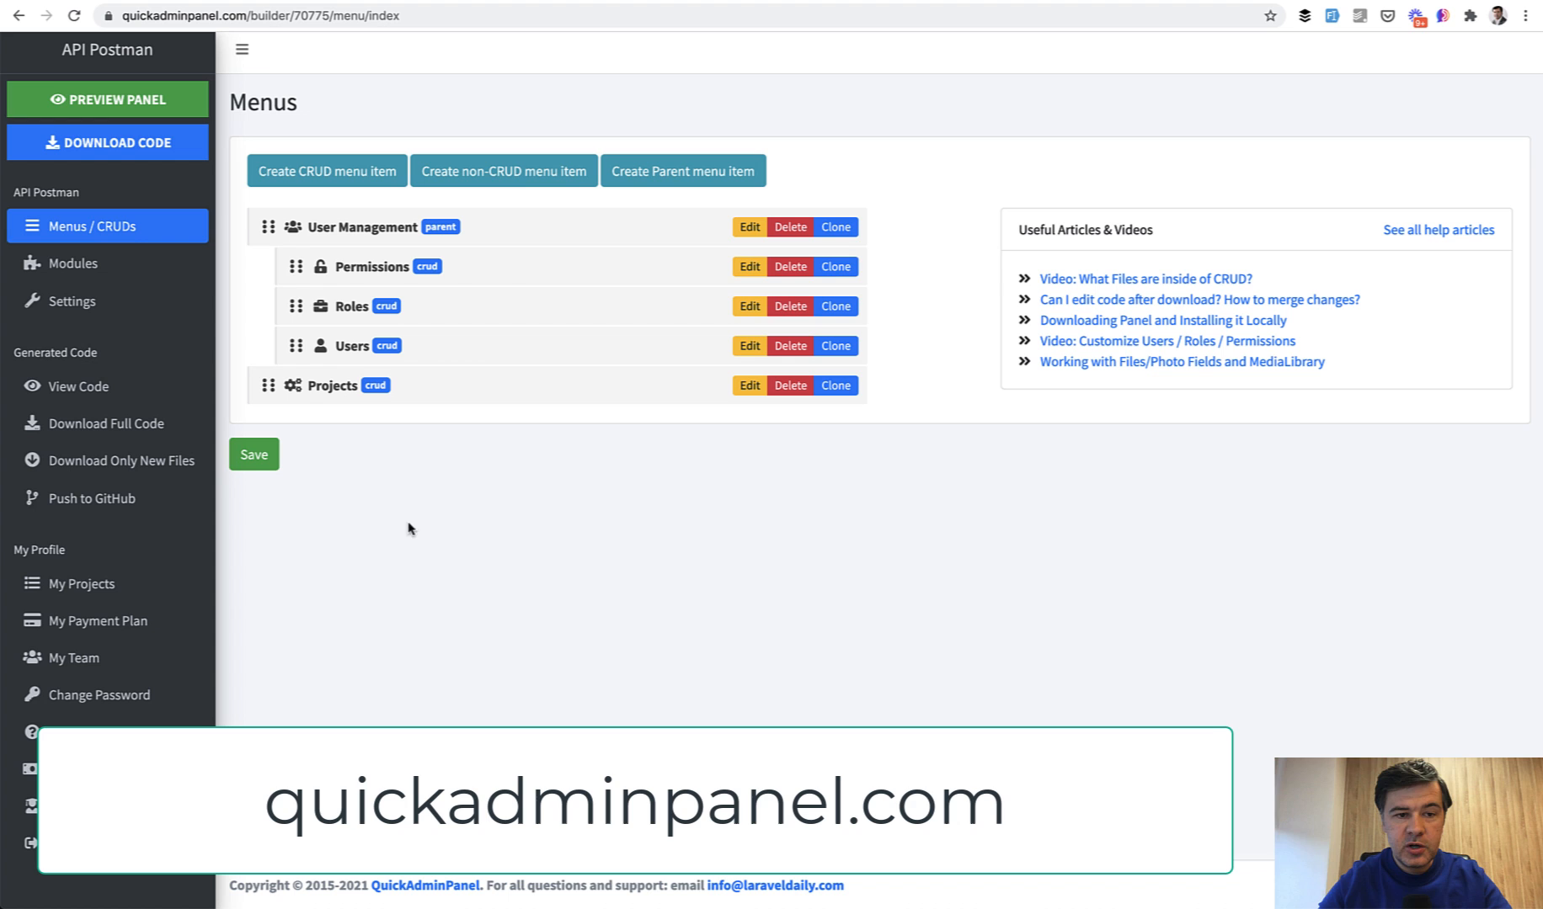
mouse_move(93, 498)
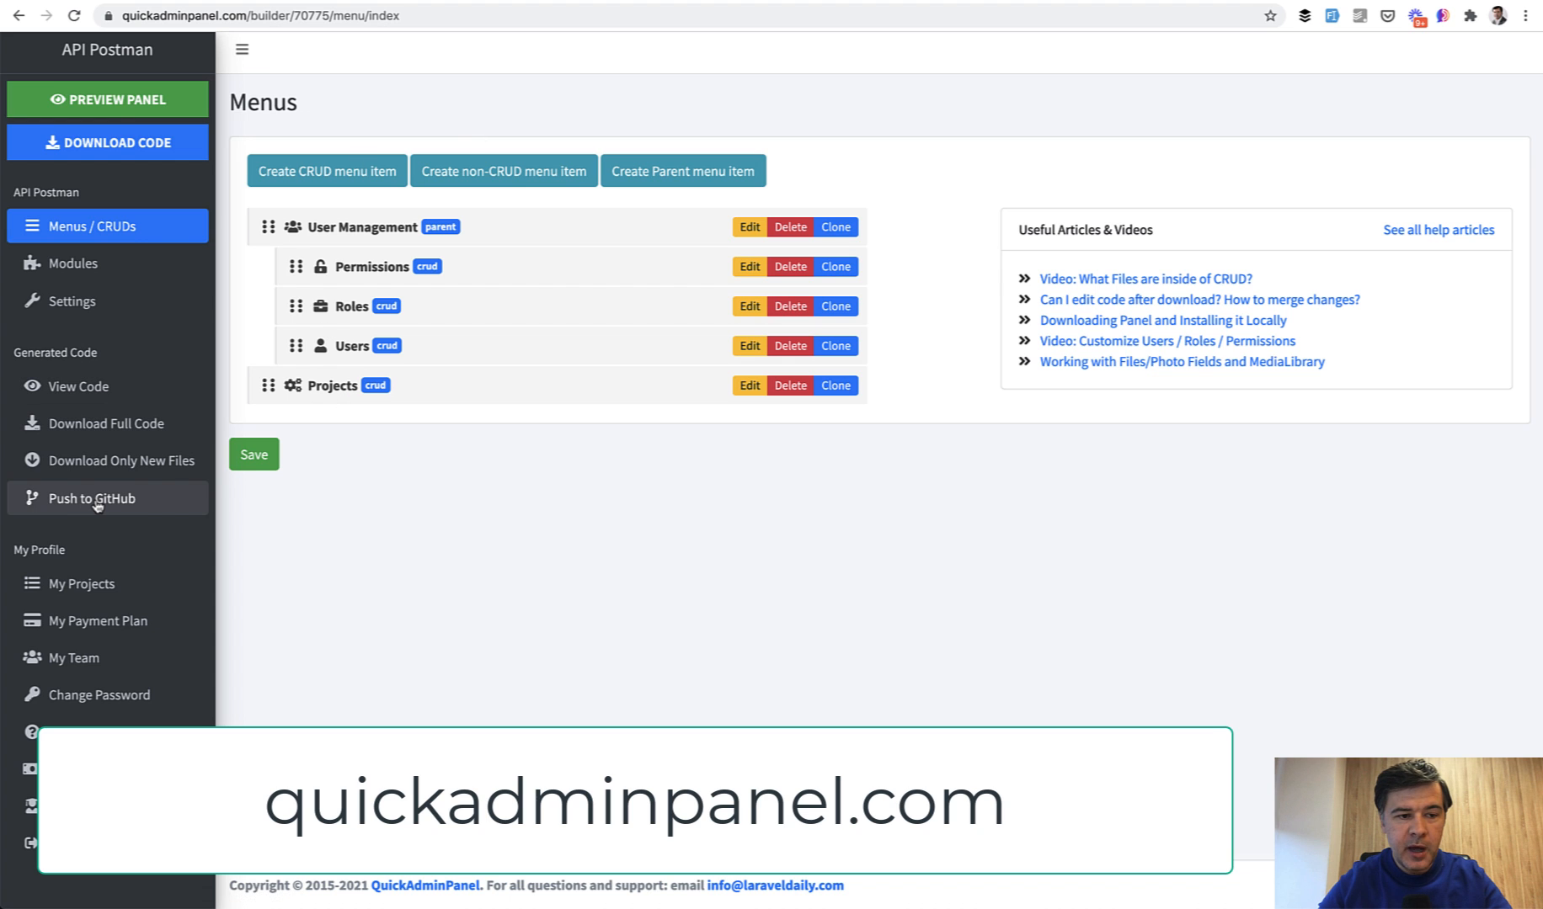
- Choose 'Push to GitHub' under Generated Code for the API Postman project
left_click(92, 498)
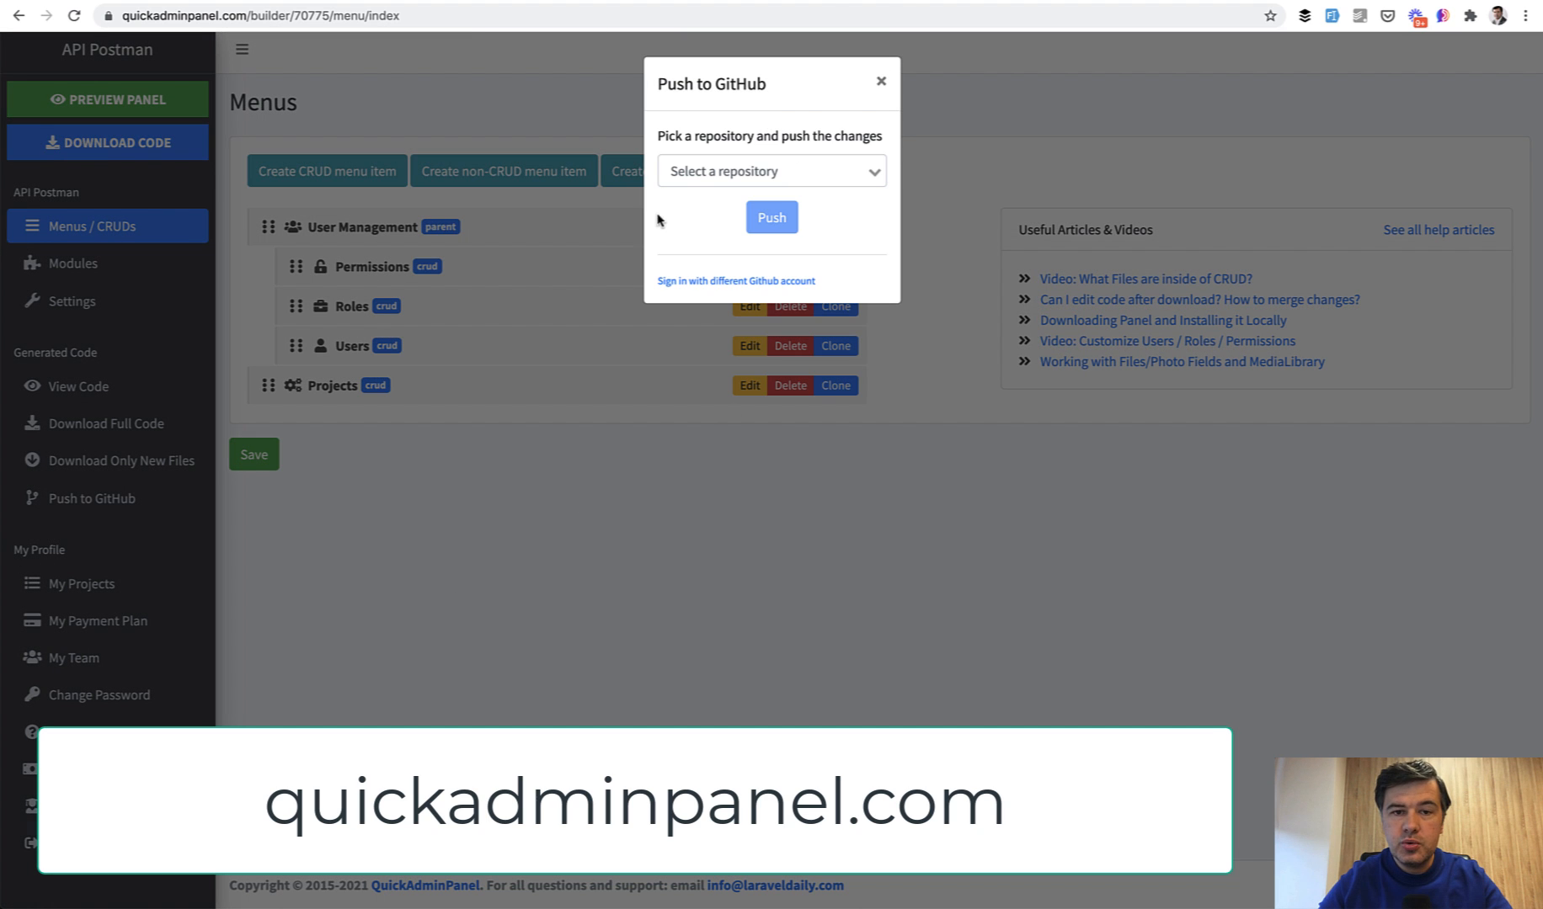